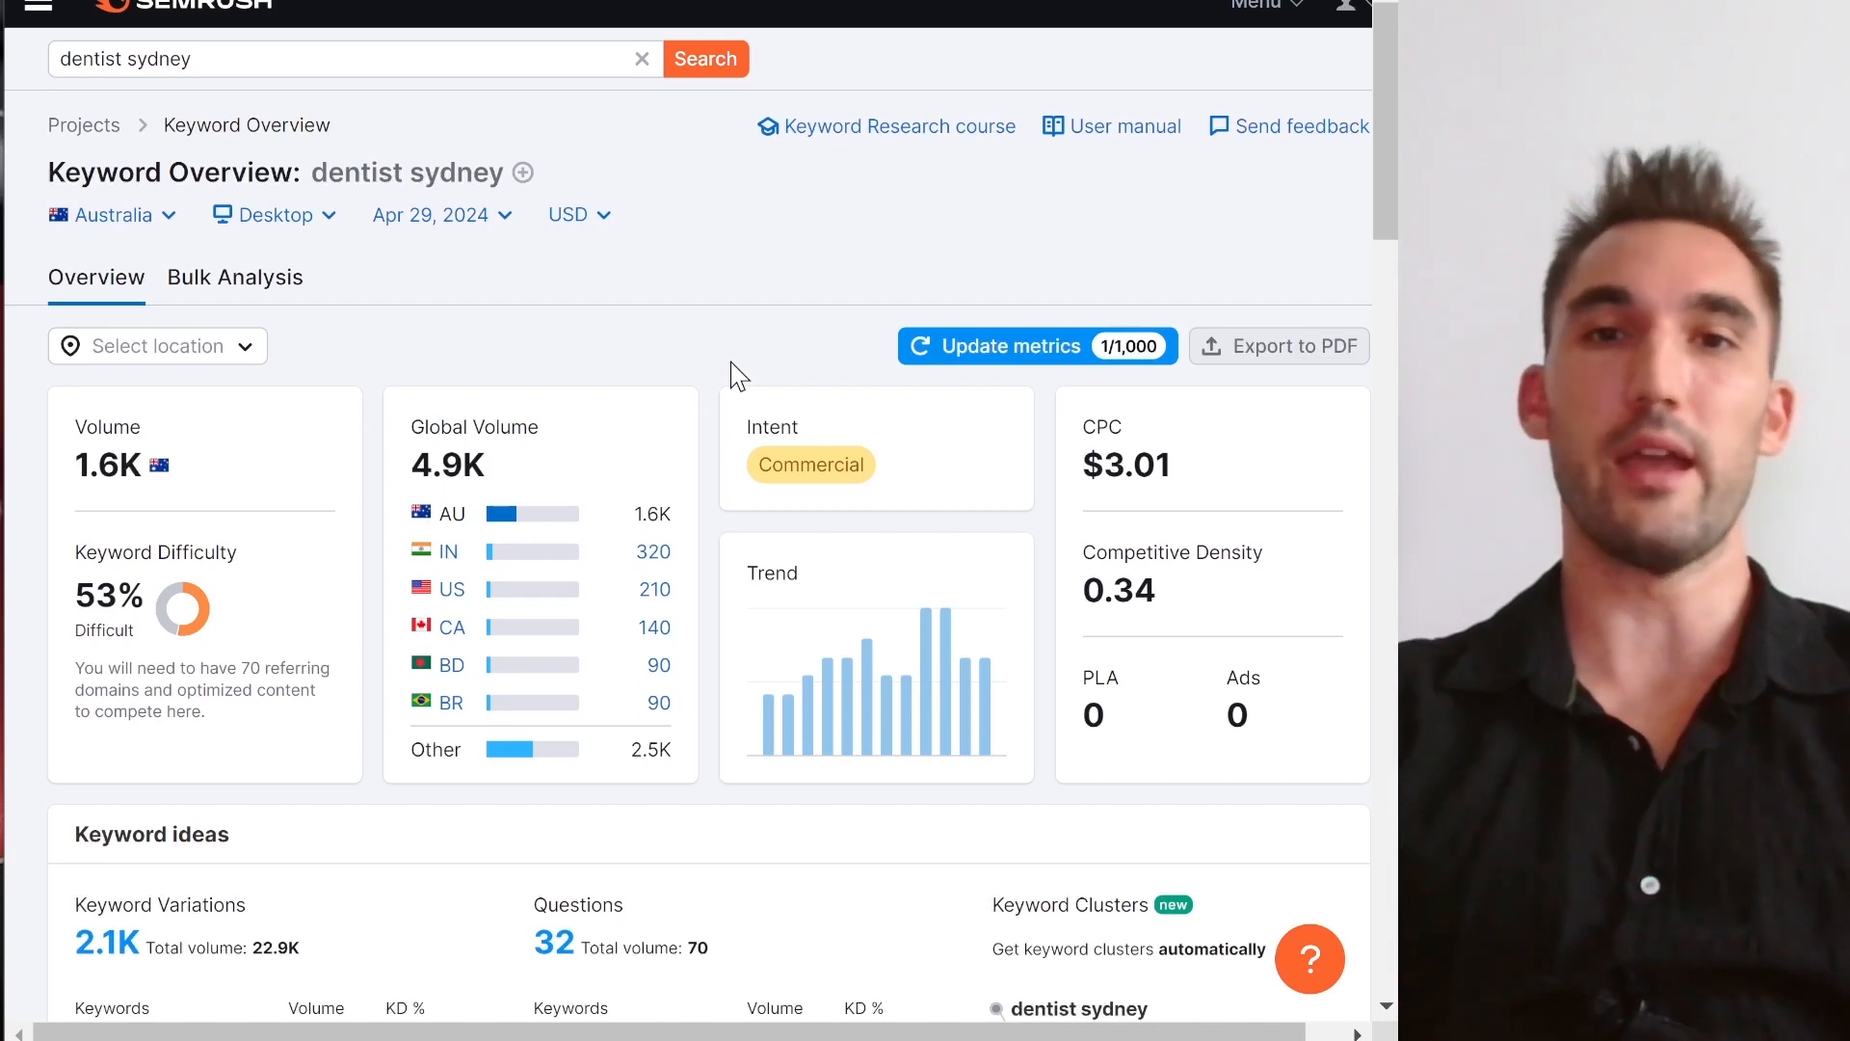
mouse_move(711, 341)
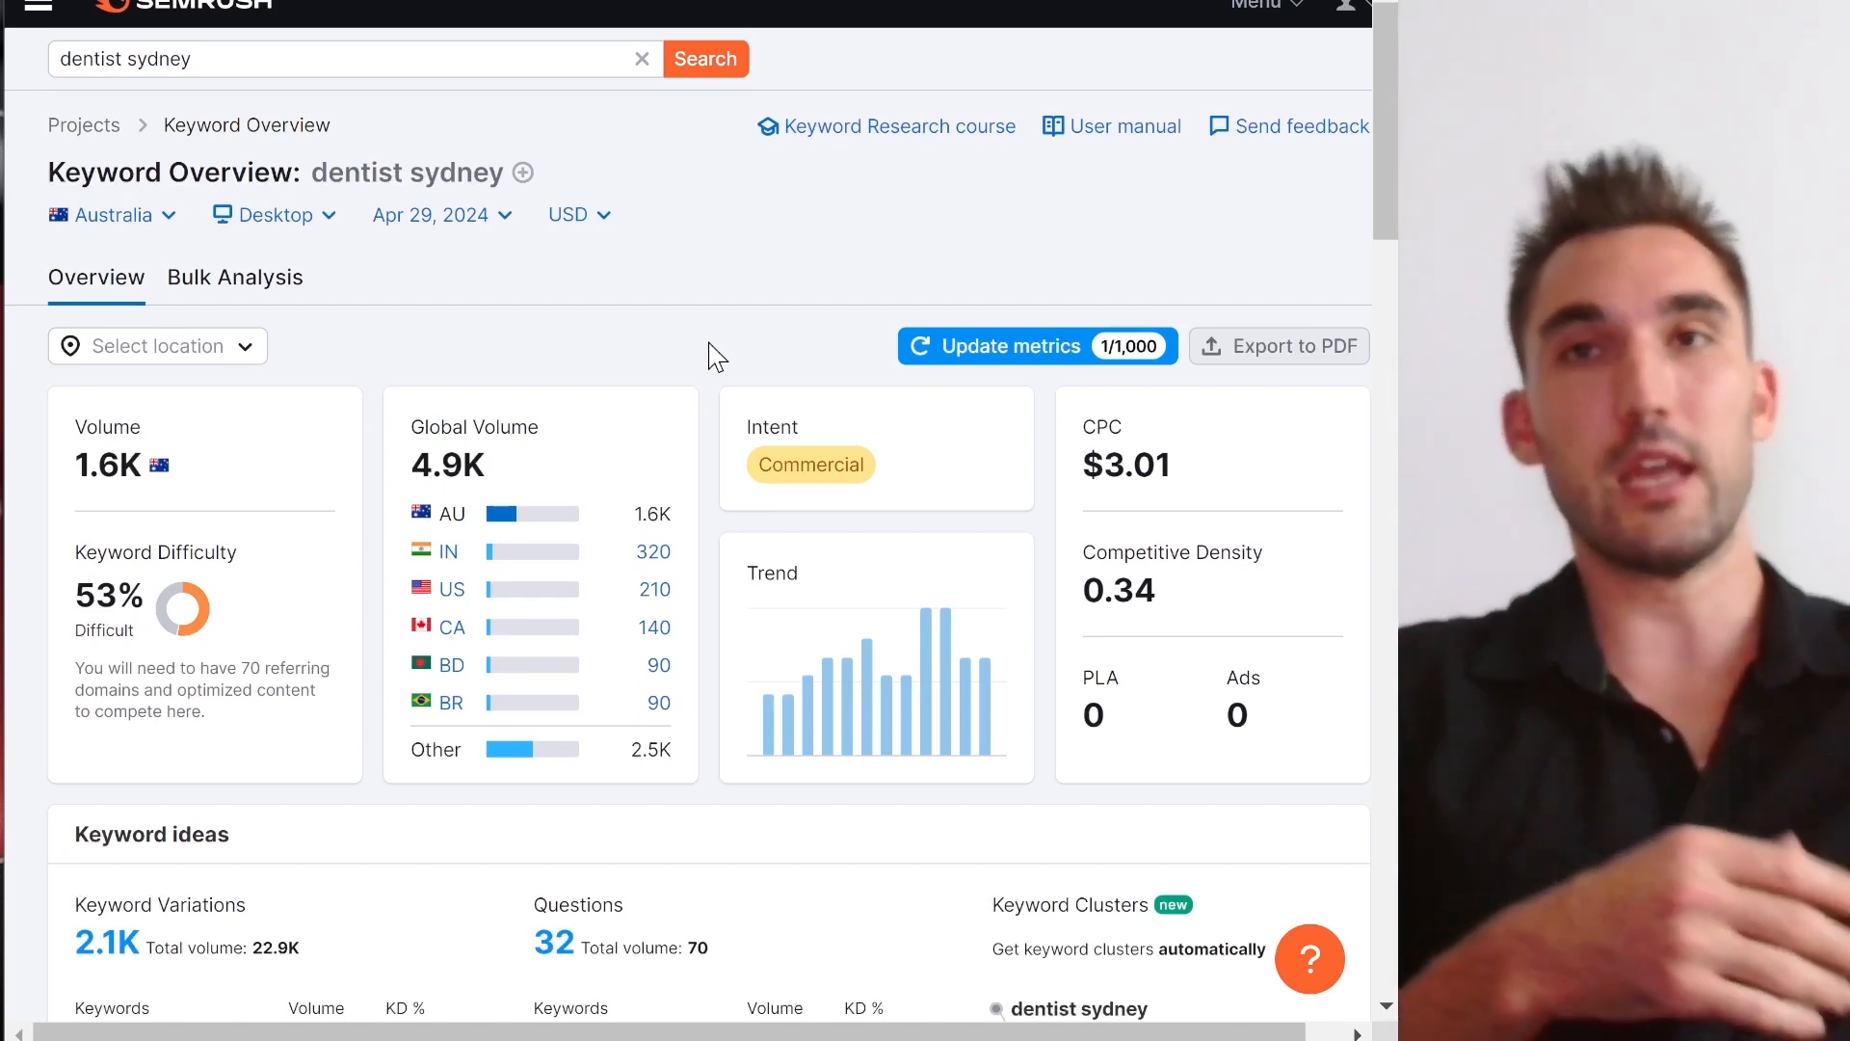
mouse_move(788, 538)
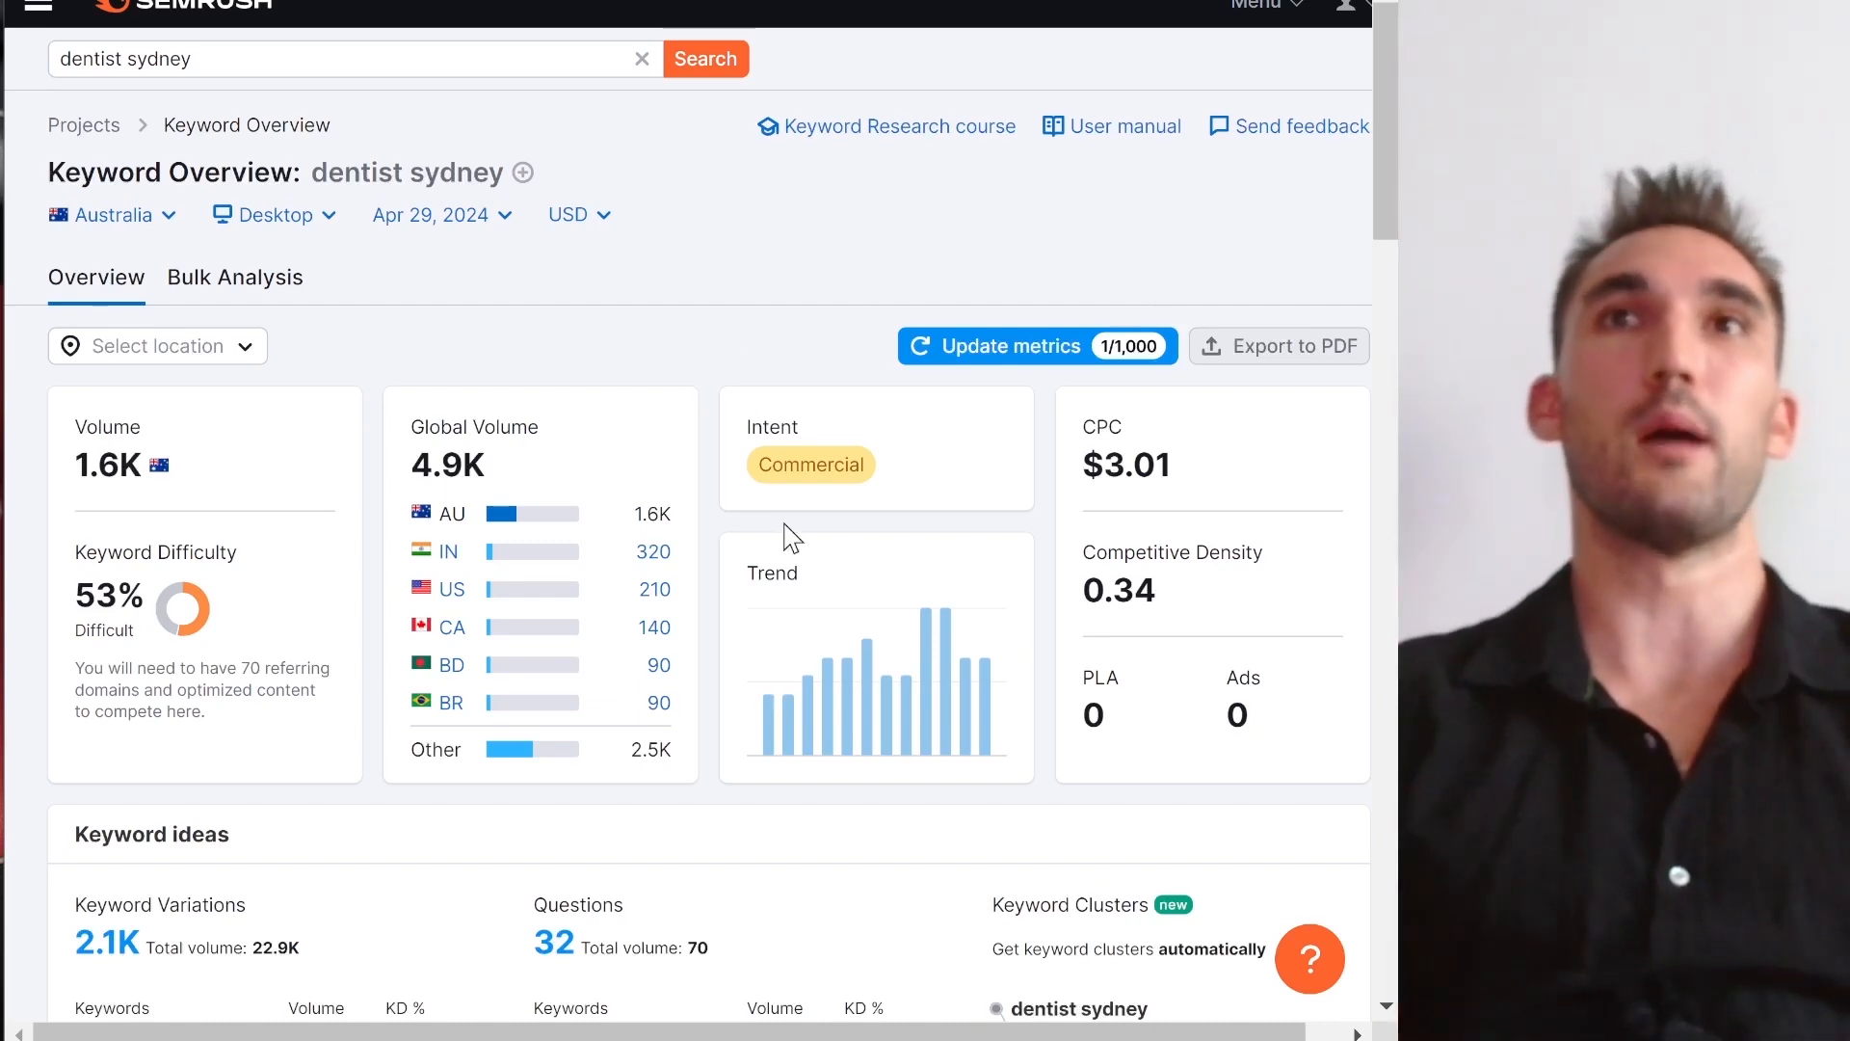
mouse_move(595, 291)
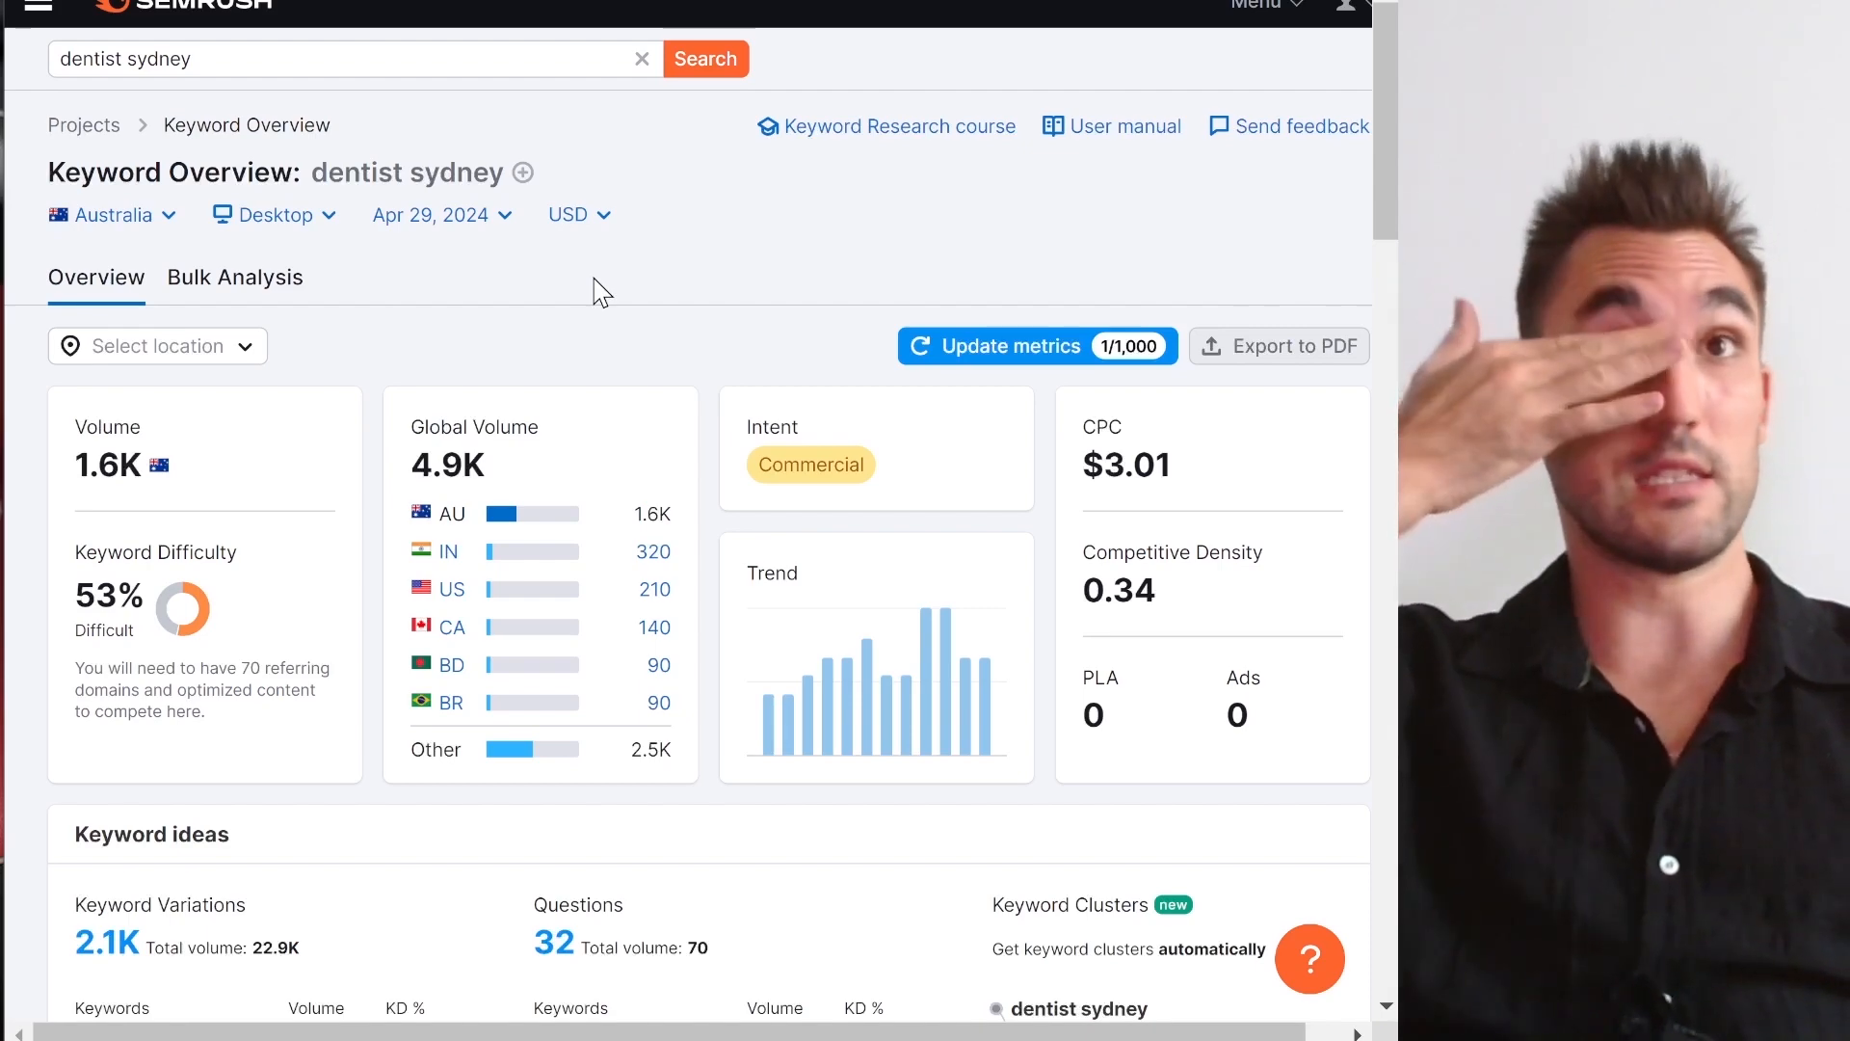
- Select 'dentist sydney' in Keyword Variations and switch to Google Ads Keyword Planner ideas for Sydney
scroll("down", 3)
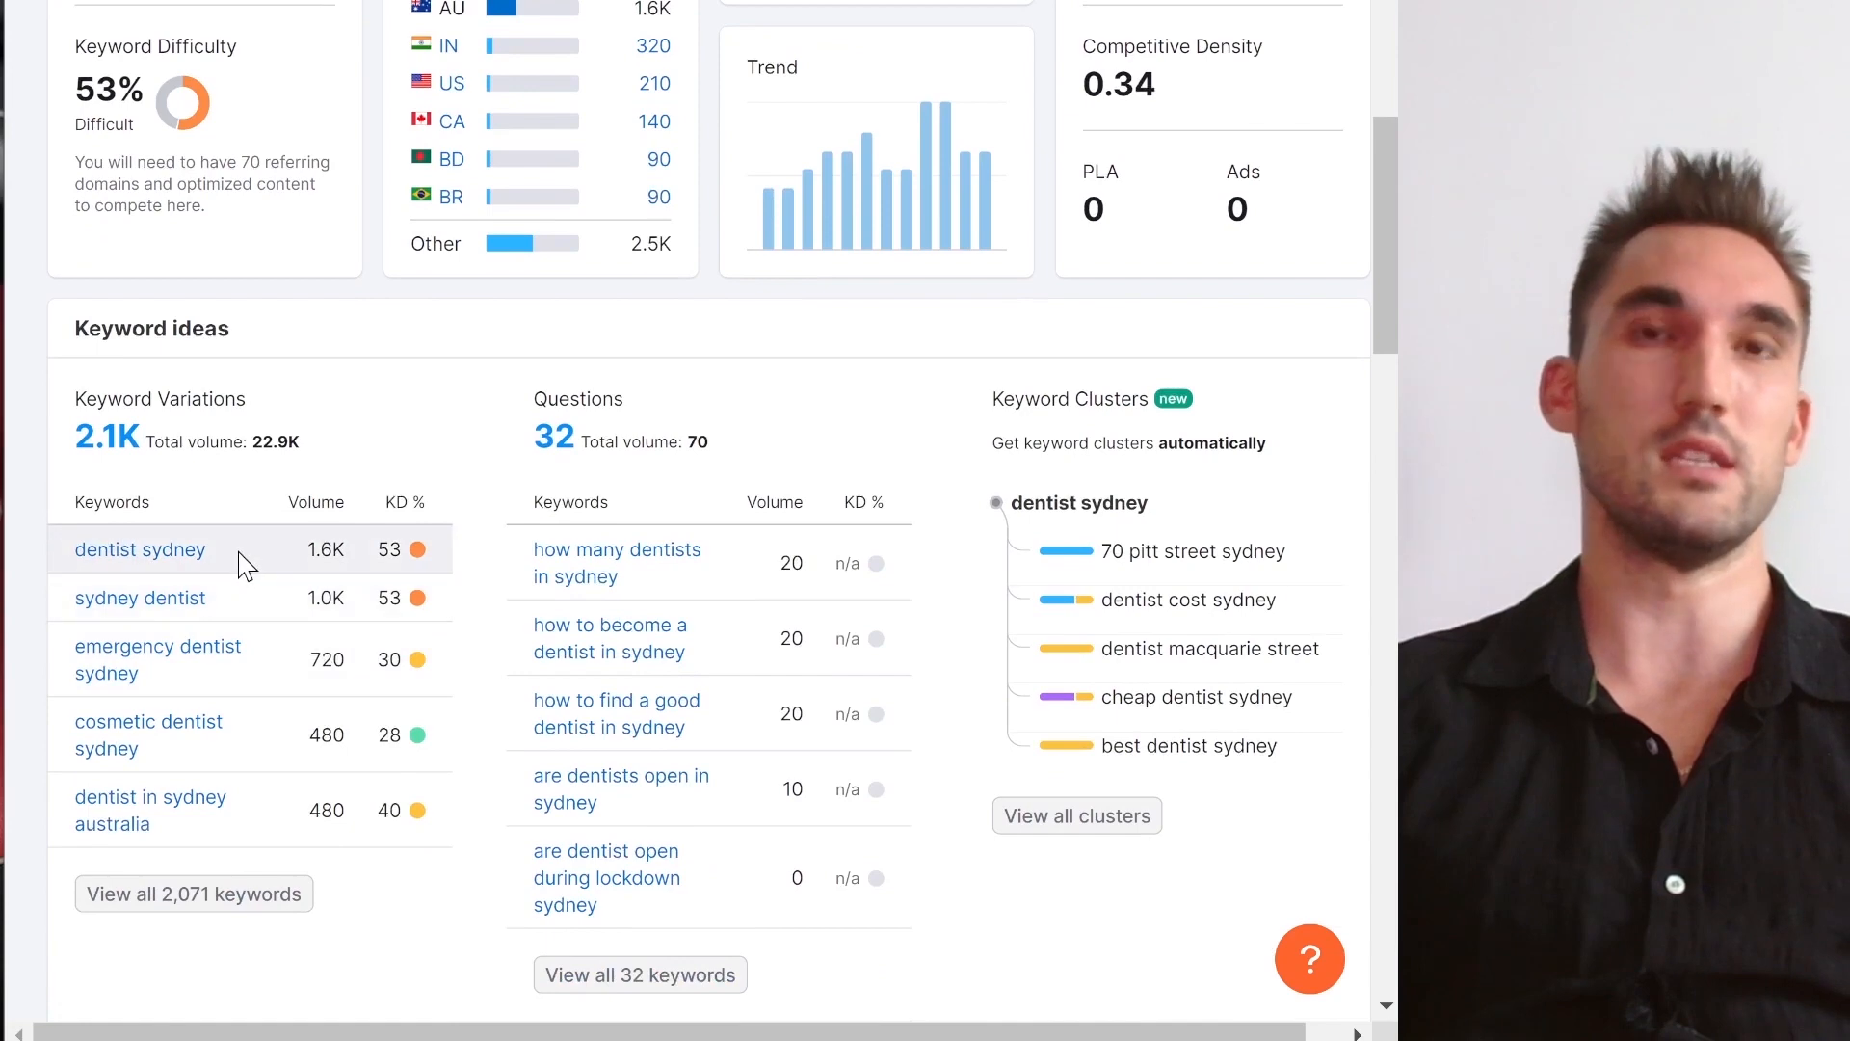
scroll("down", 3)
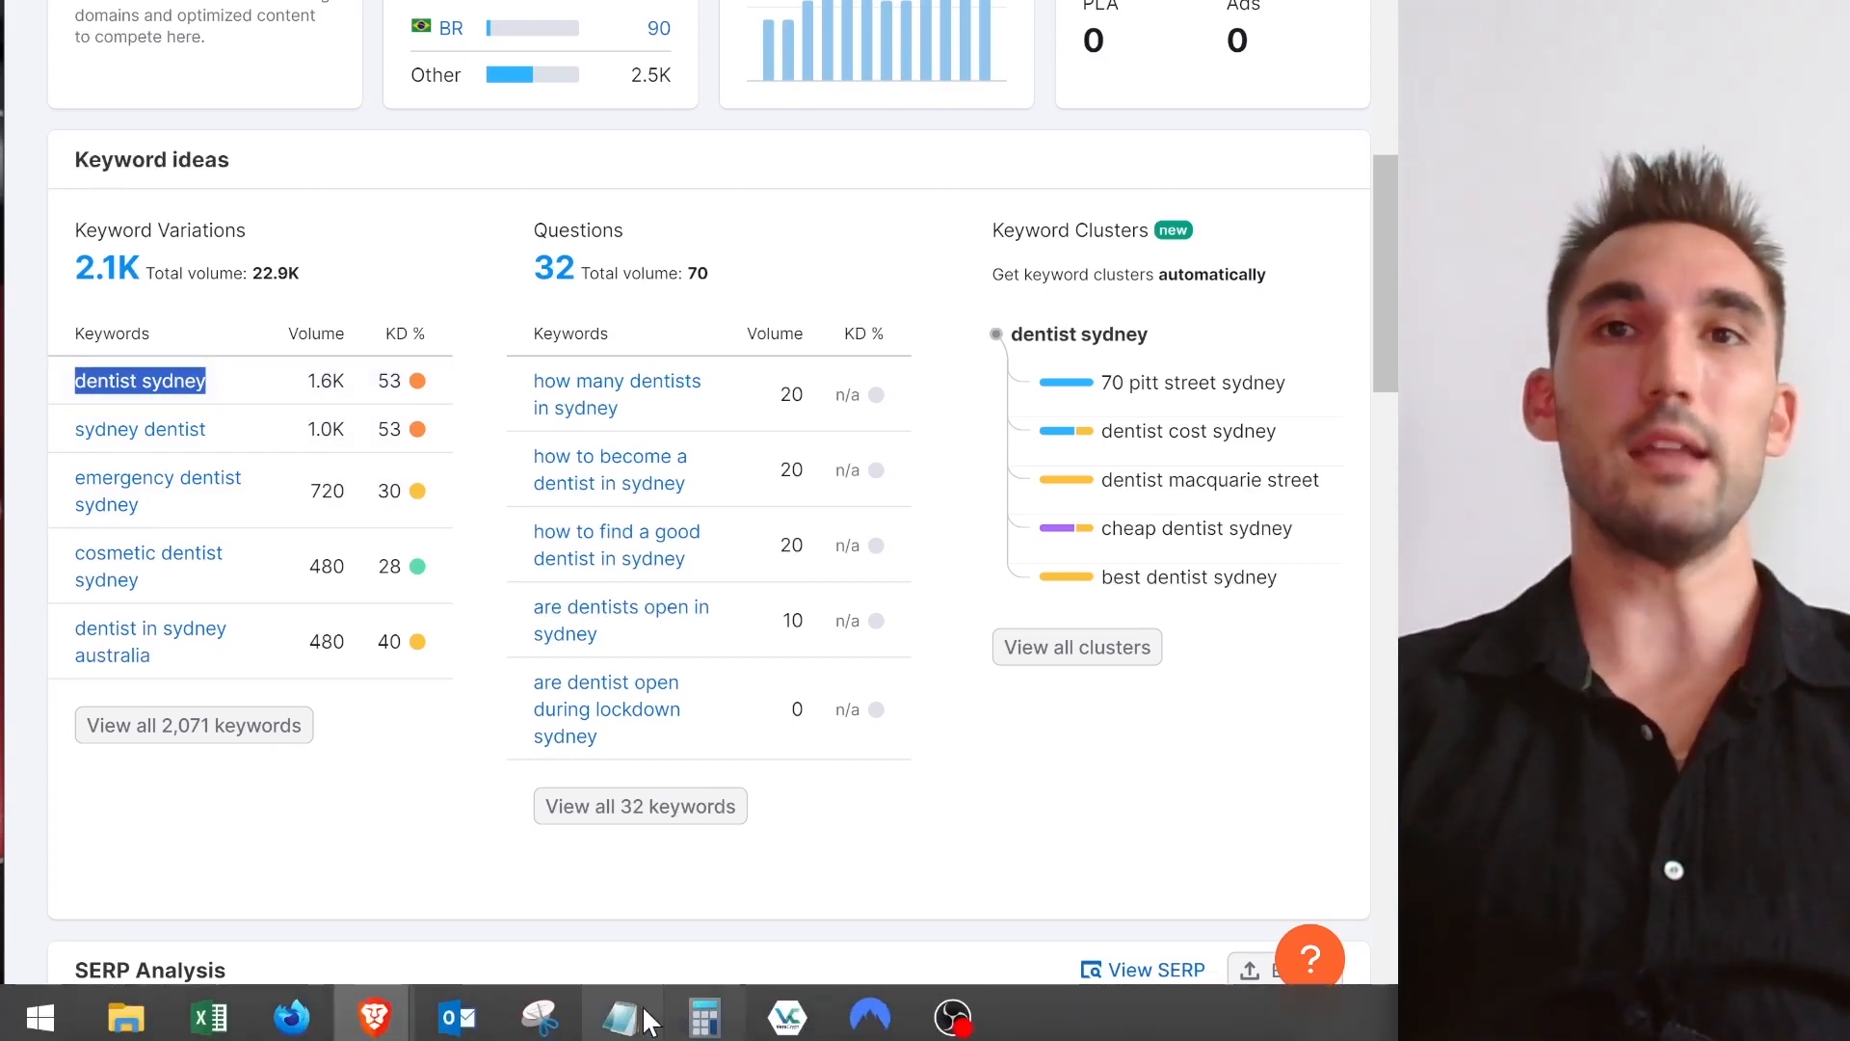
left_click(622, 1016)
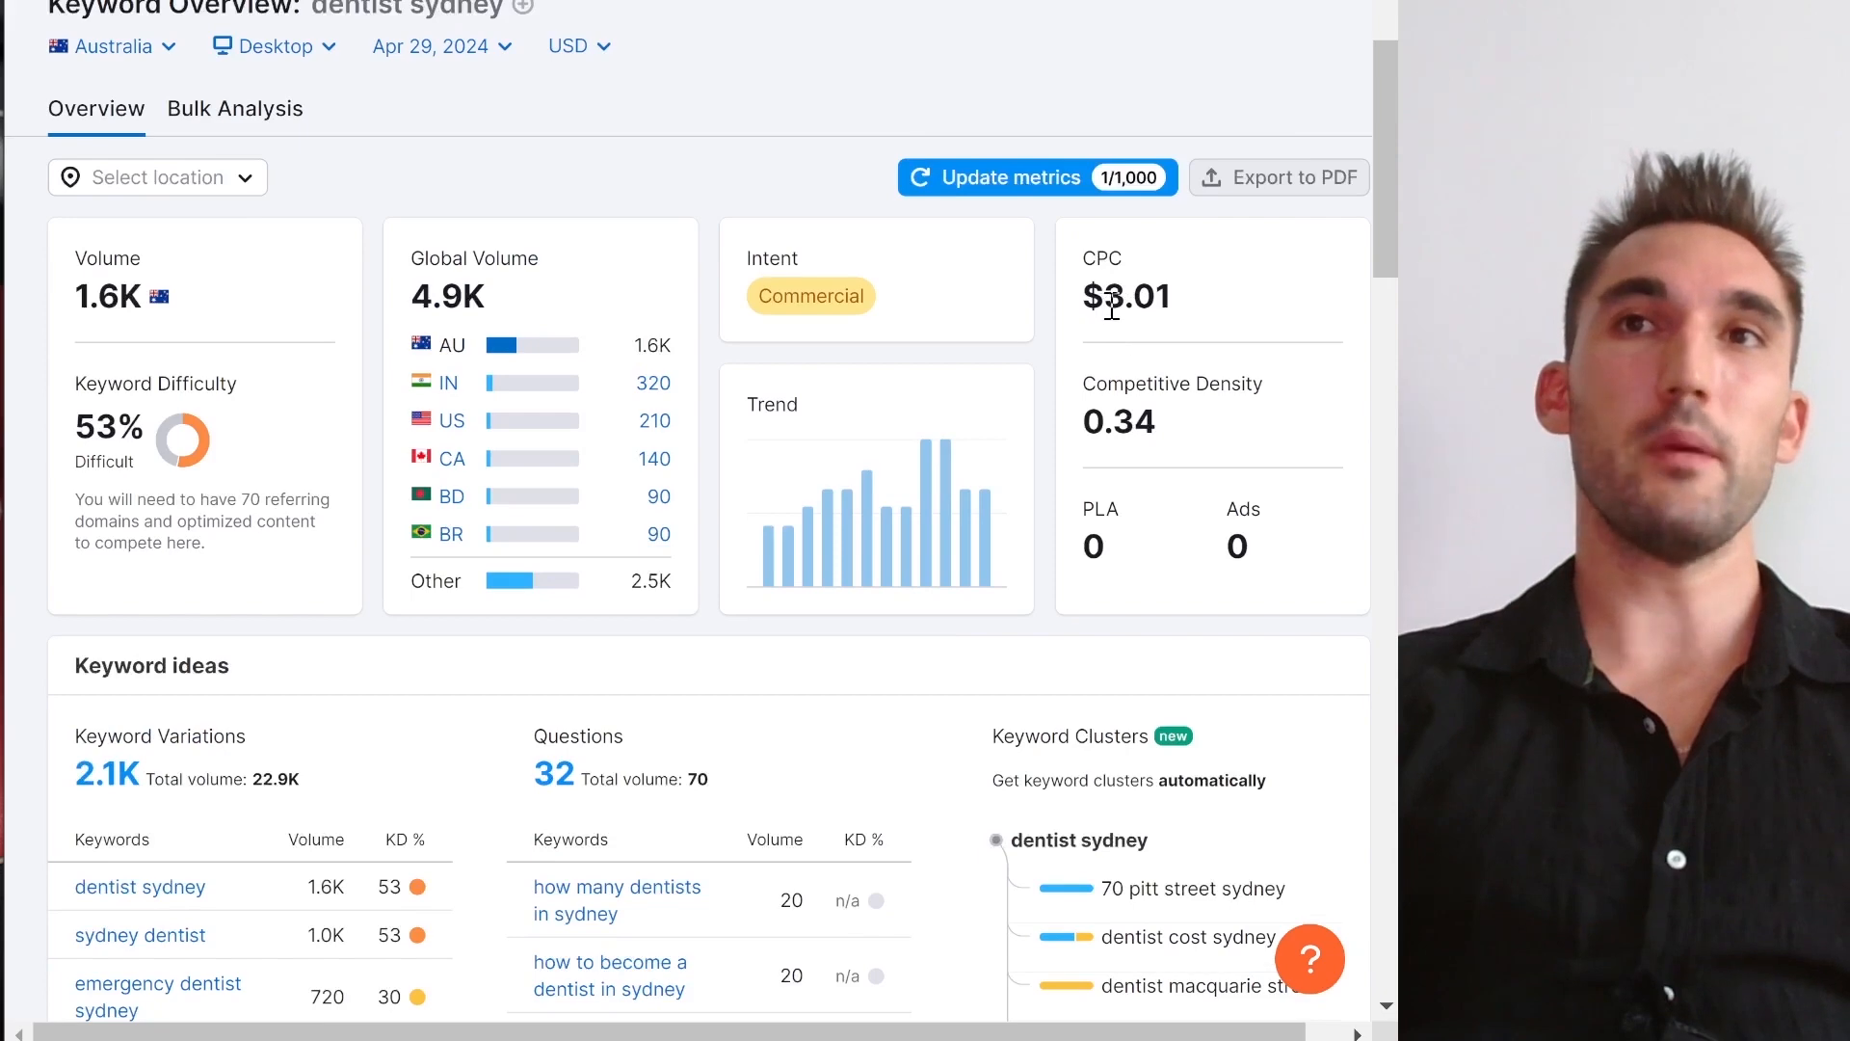
double_click(1133, 297)
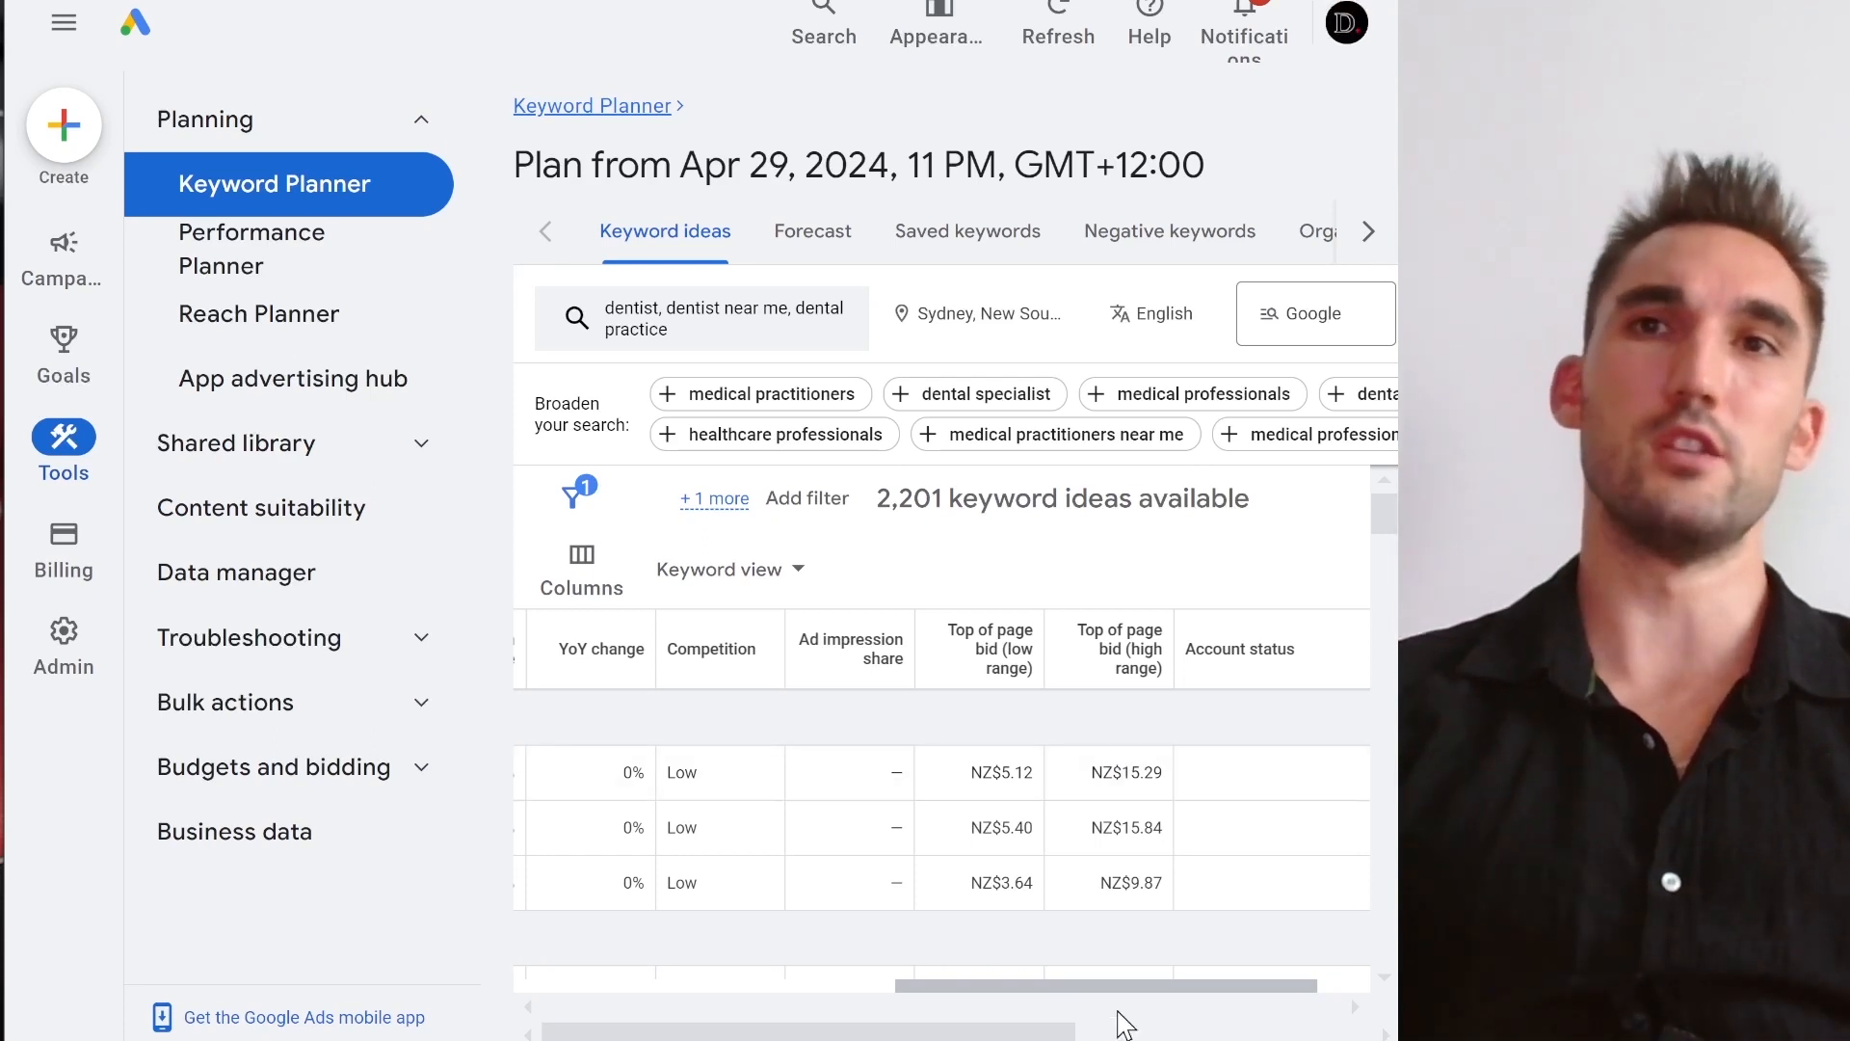
- Bring the Keyword column into view and note 'dentist sydney' in Notepad
left_click_drag(1122, 984, 856, 985)
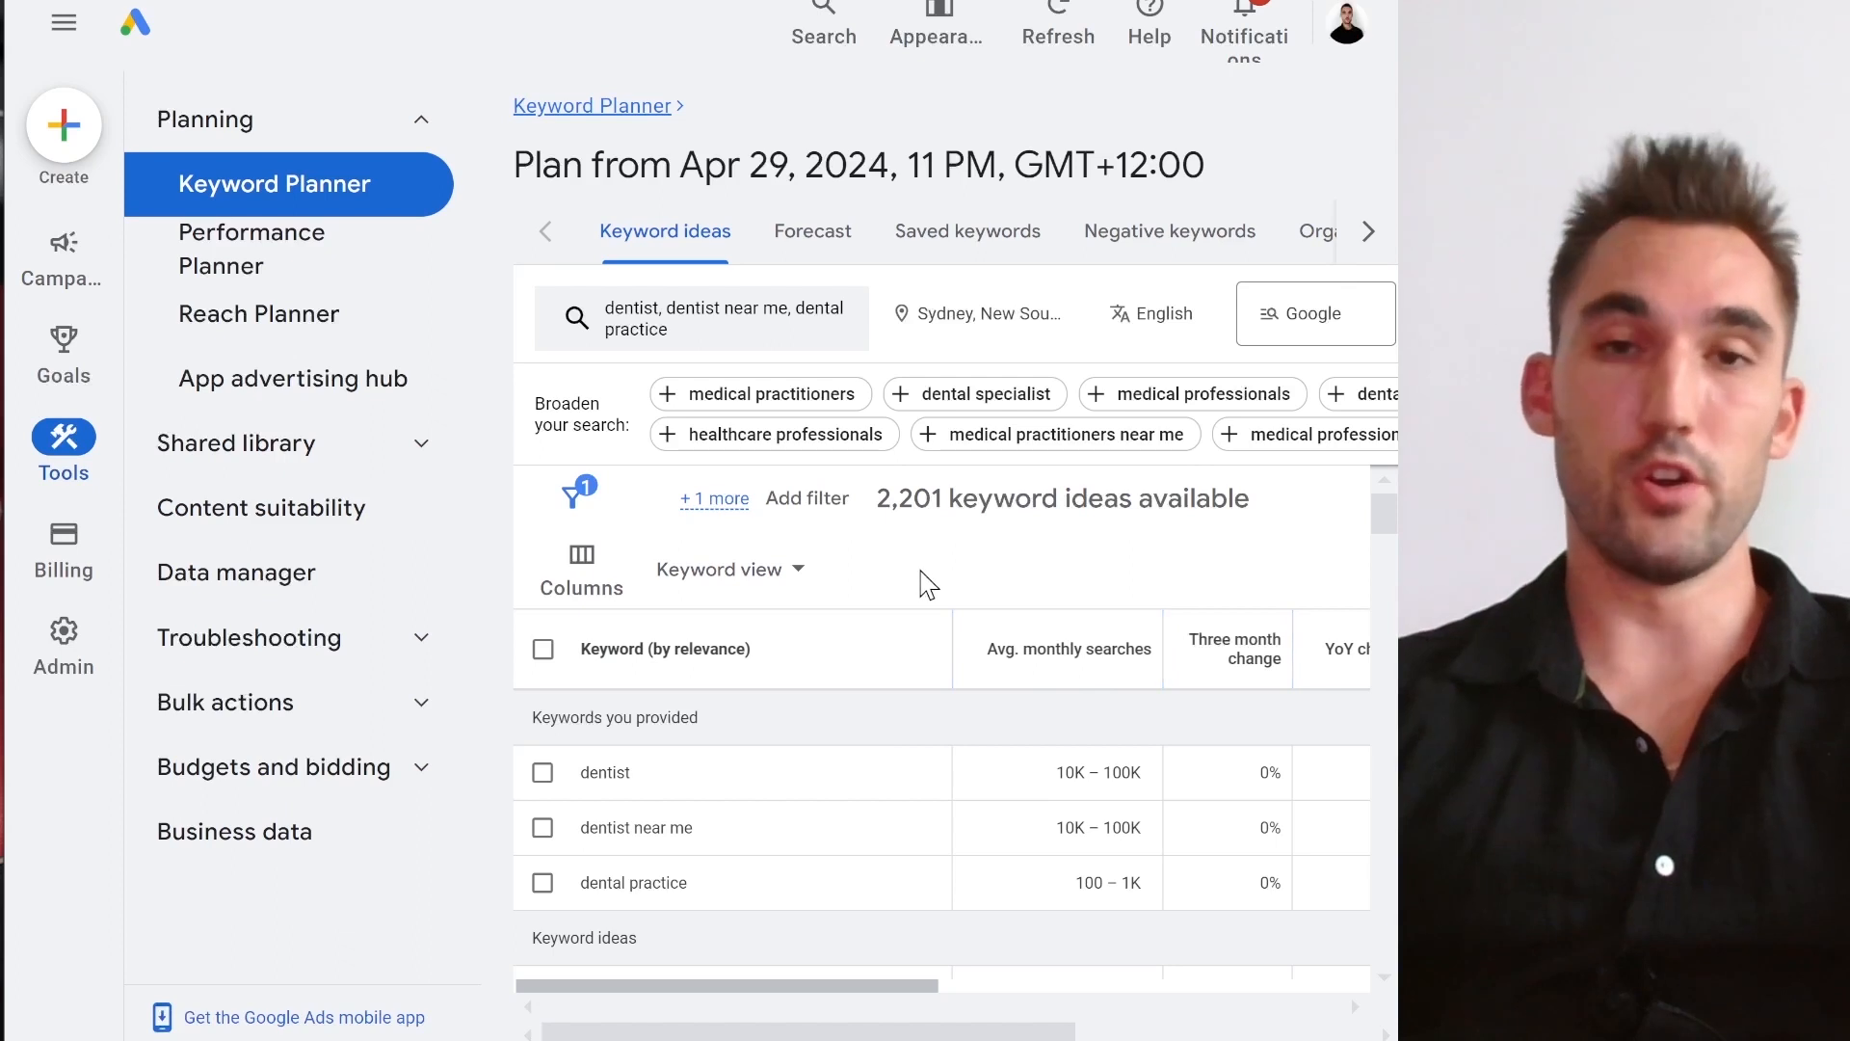
mouse_move(932, 727)
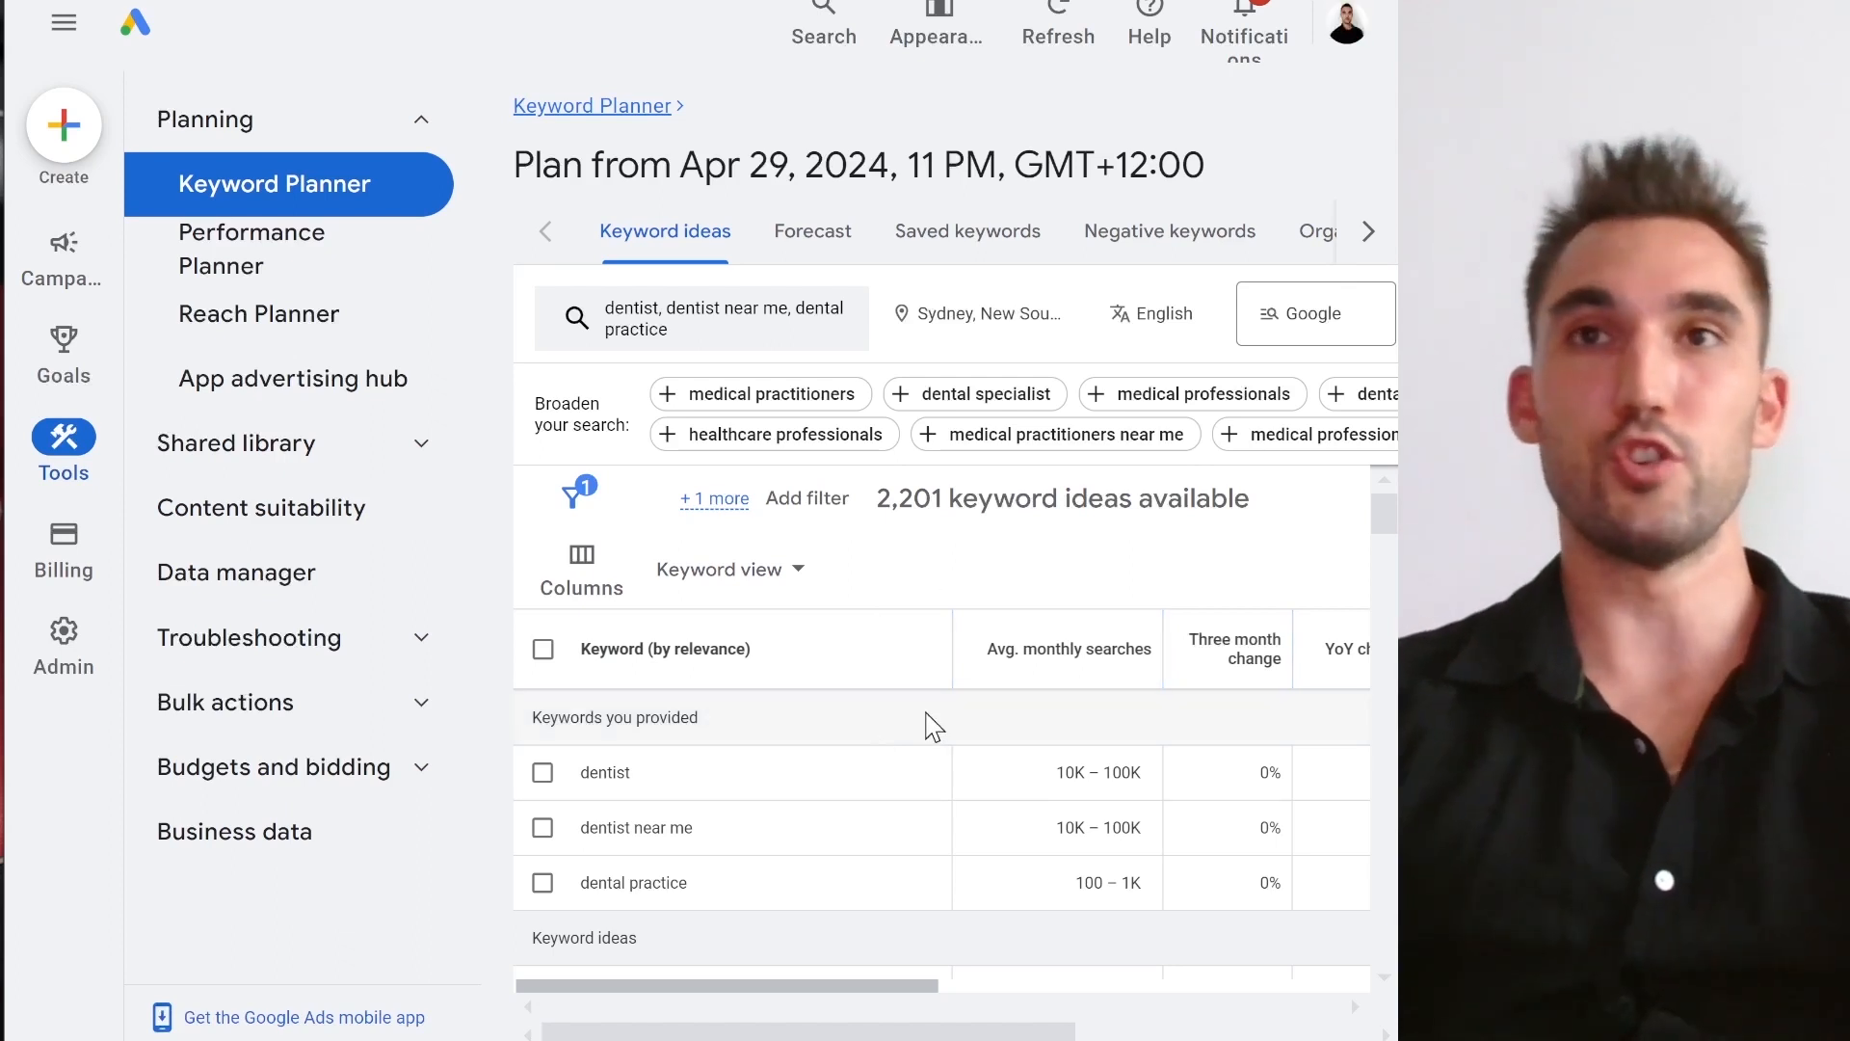
mouse_move(838, 821)
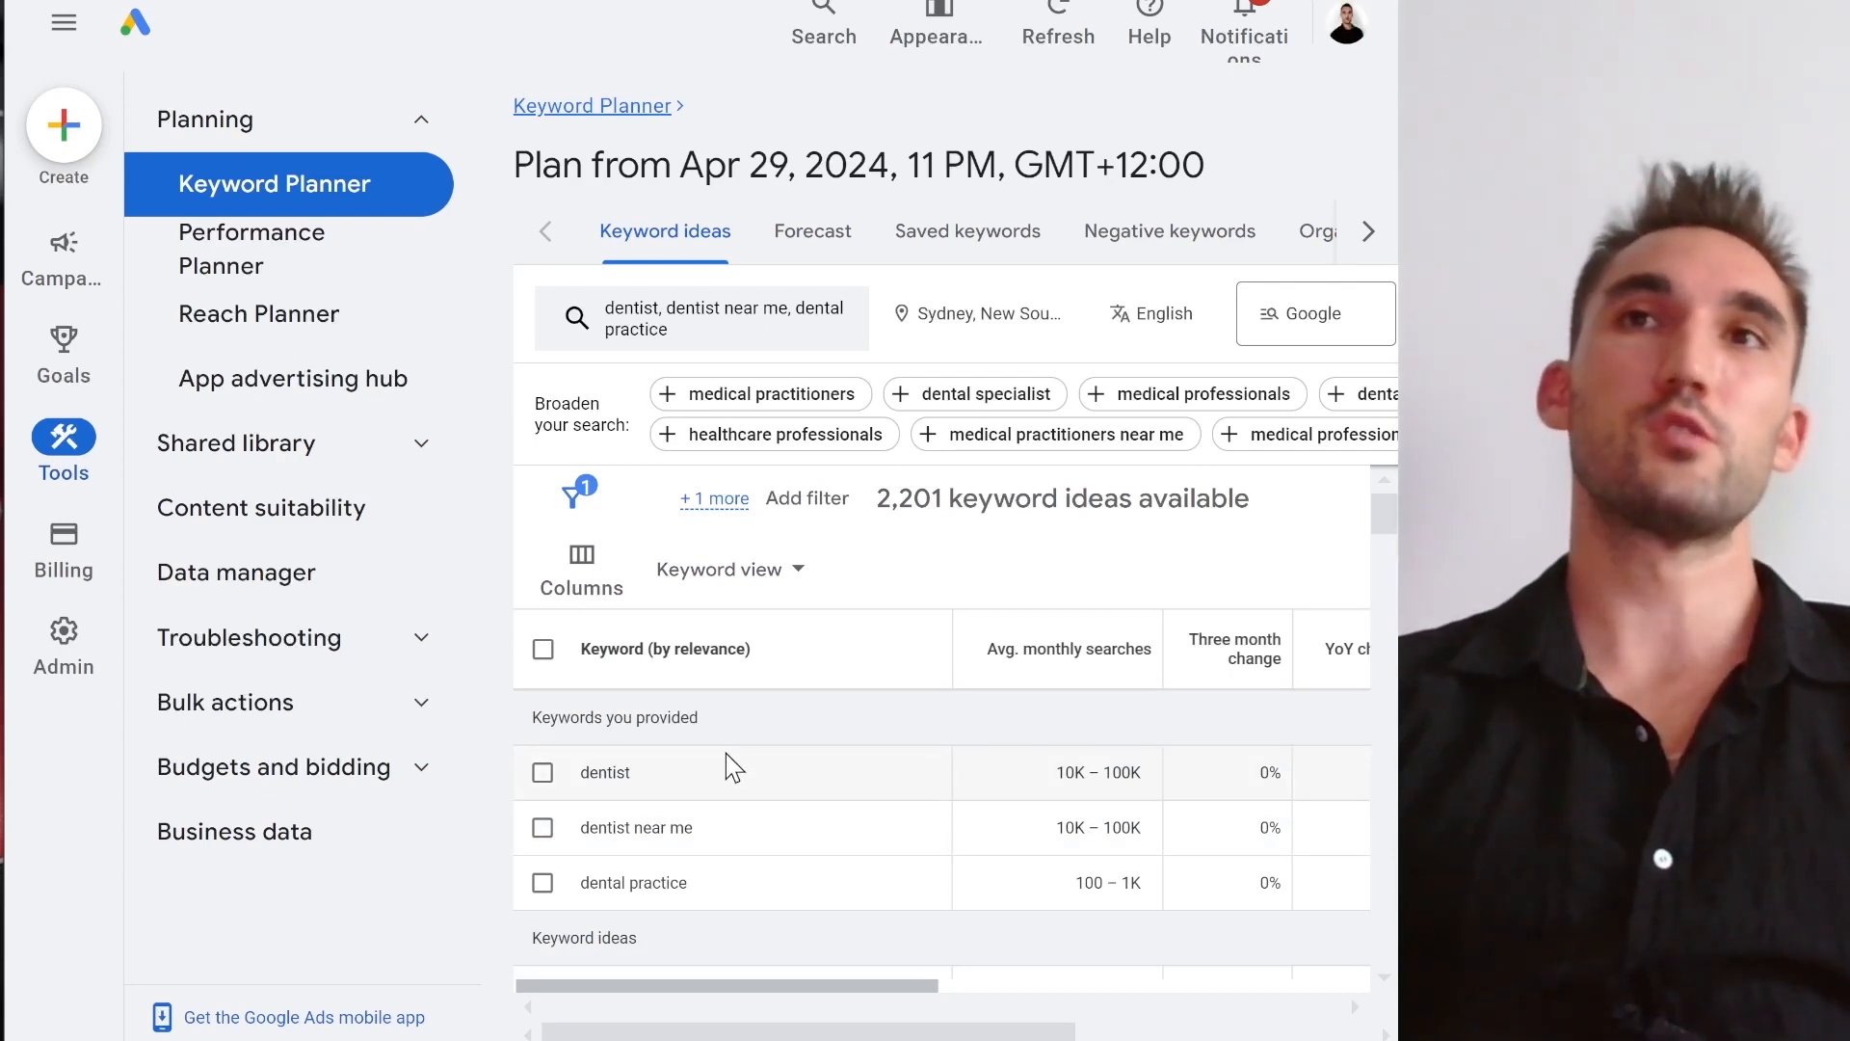
mouse_move(717, 696)
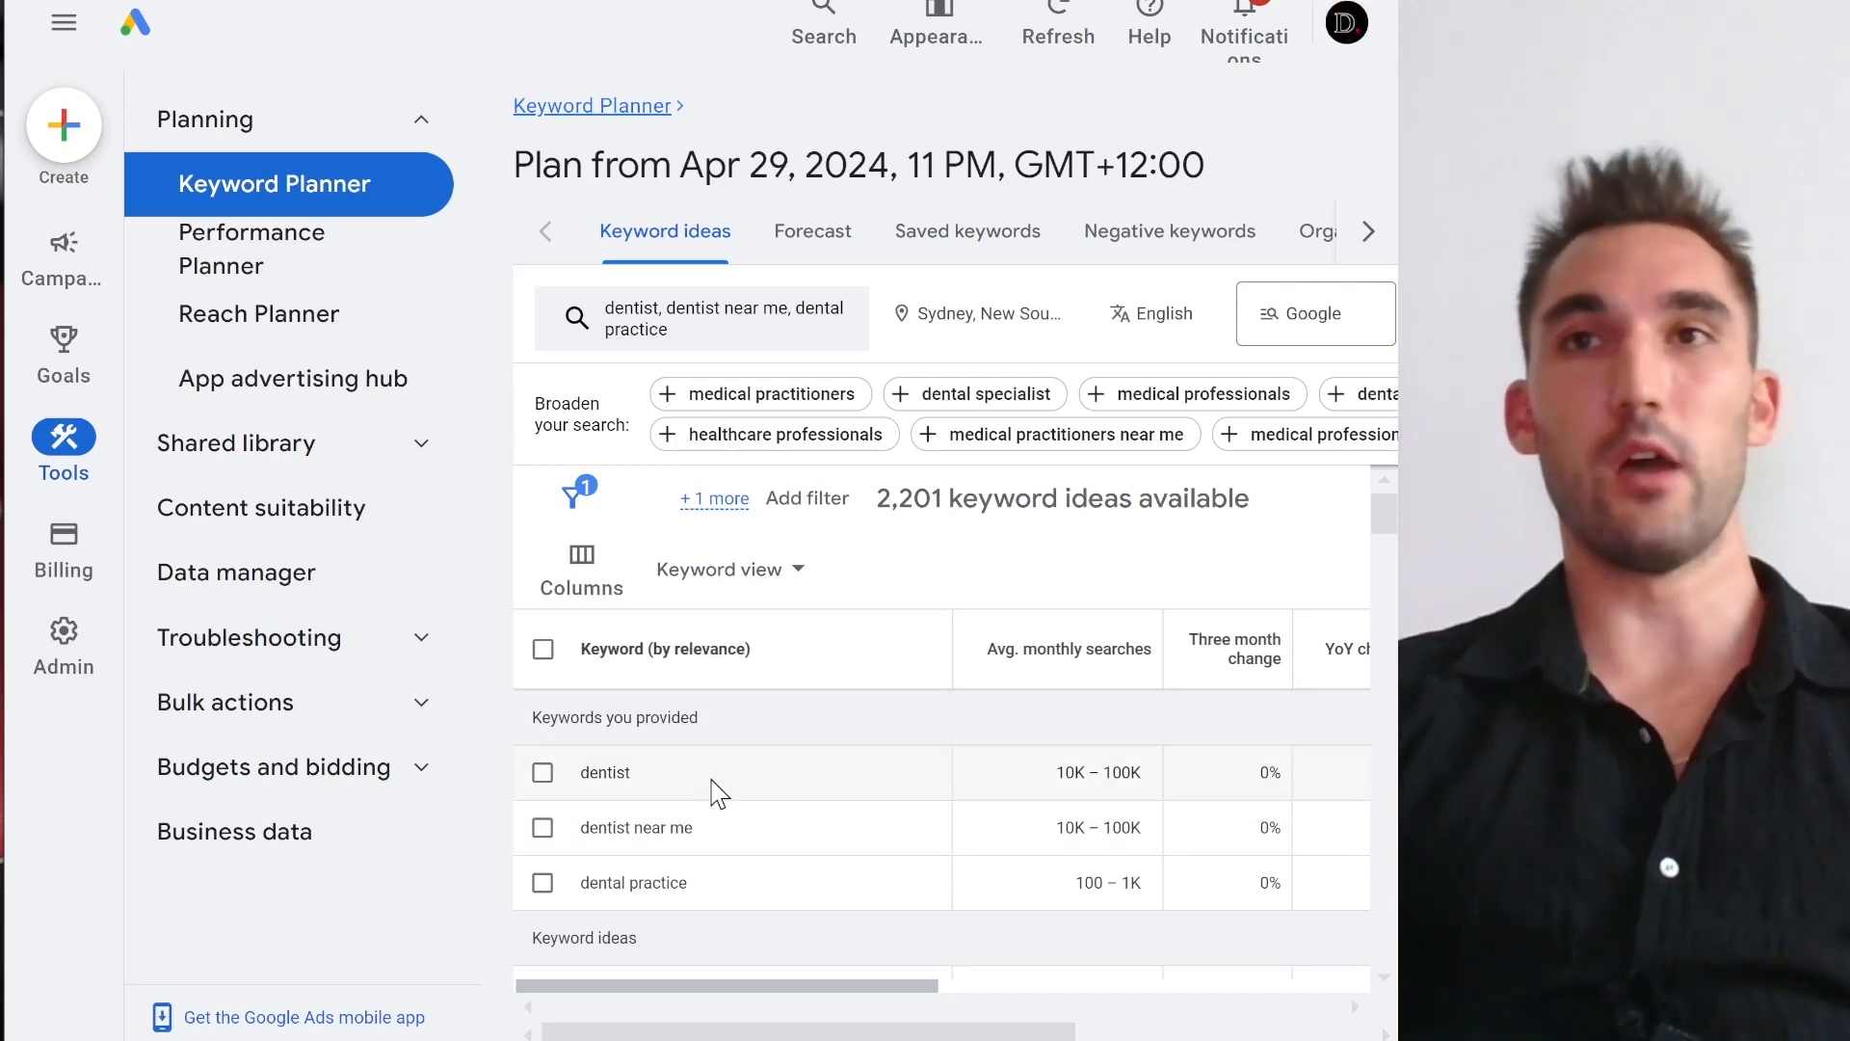
scroll("down", 3)
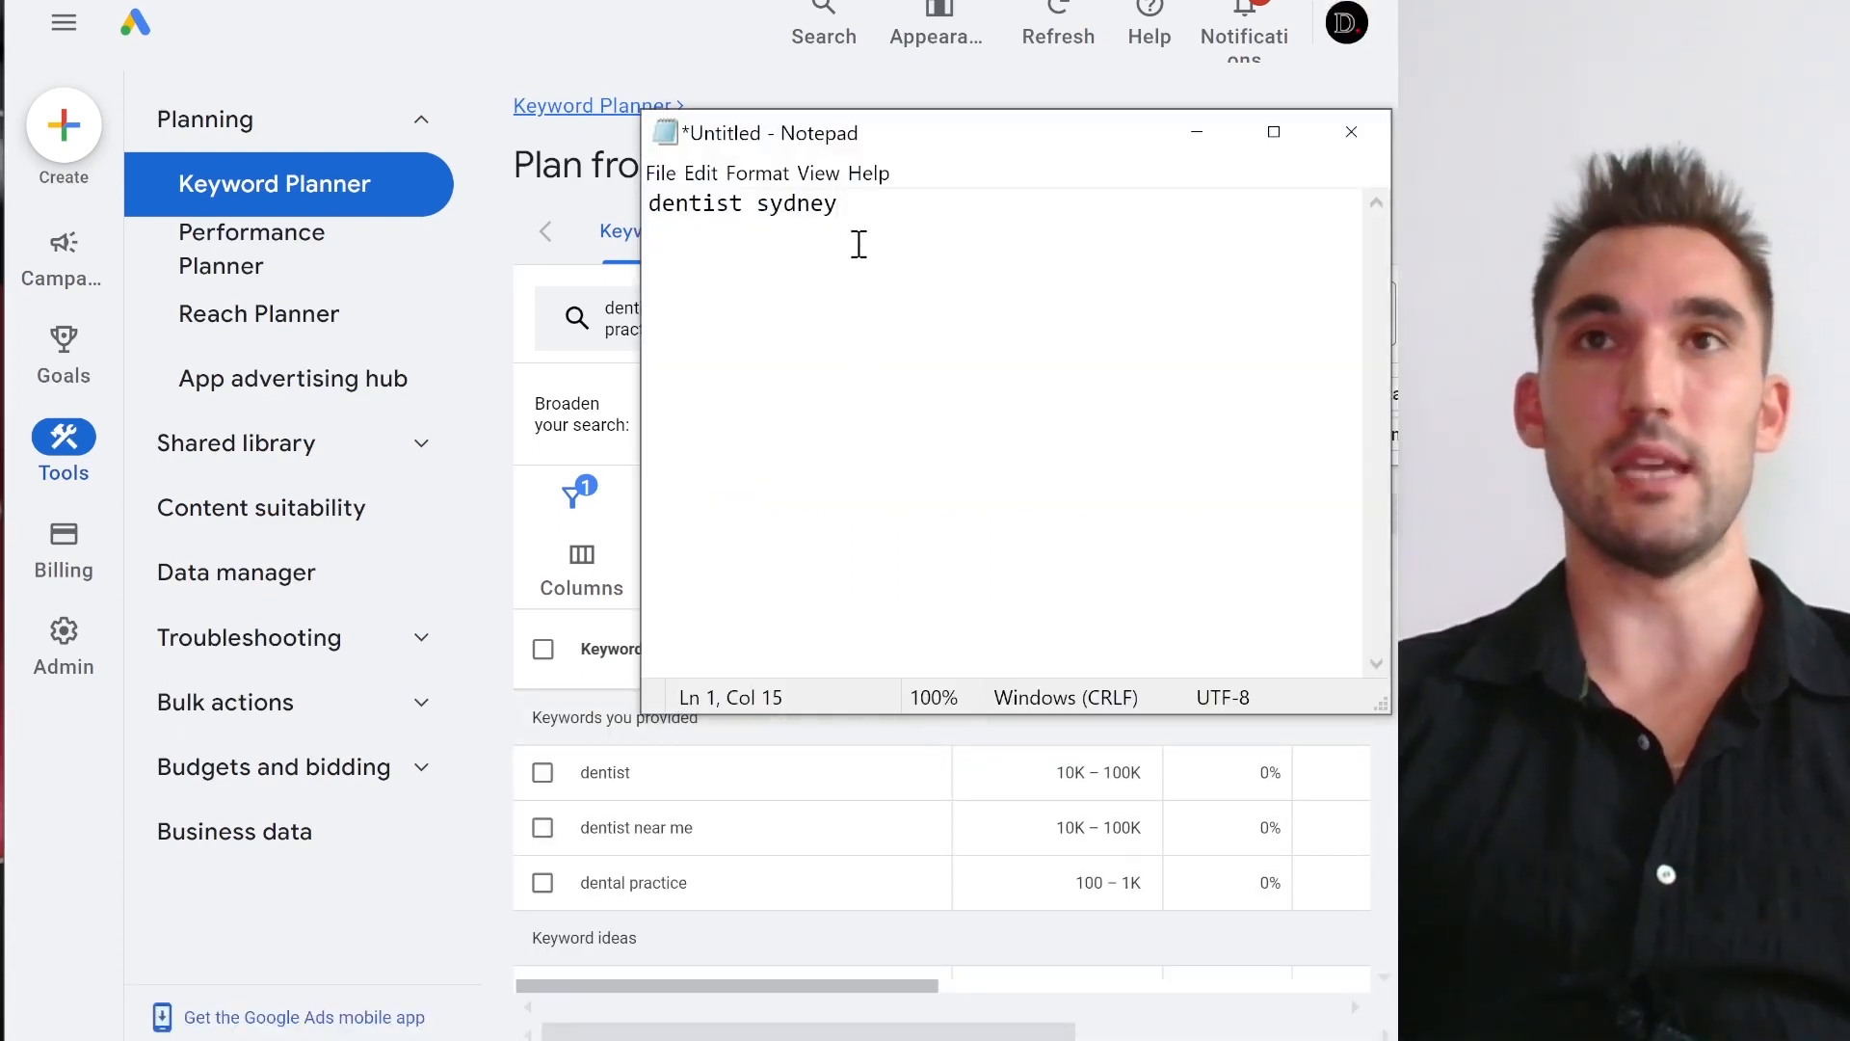
- Add 'dentist near me' and 'dental practice' on new lines, then return to Keyword Planner
type("dentist near me")
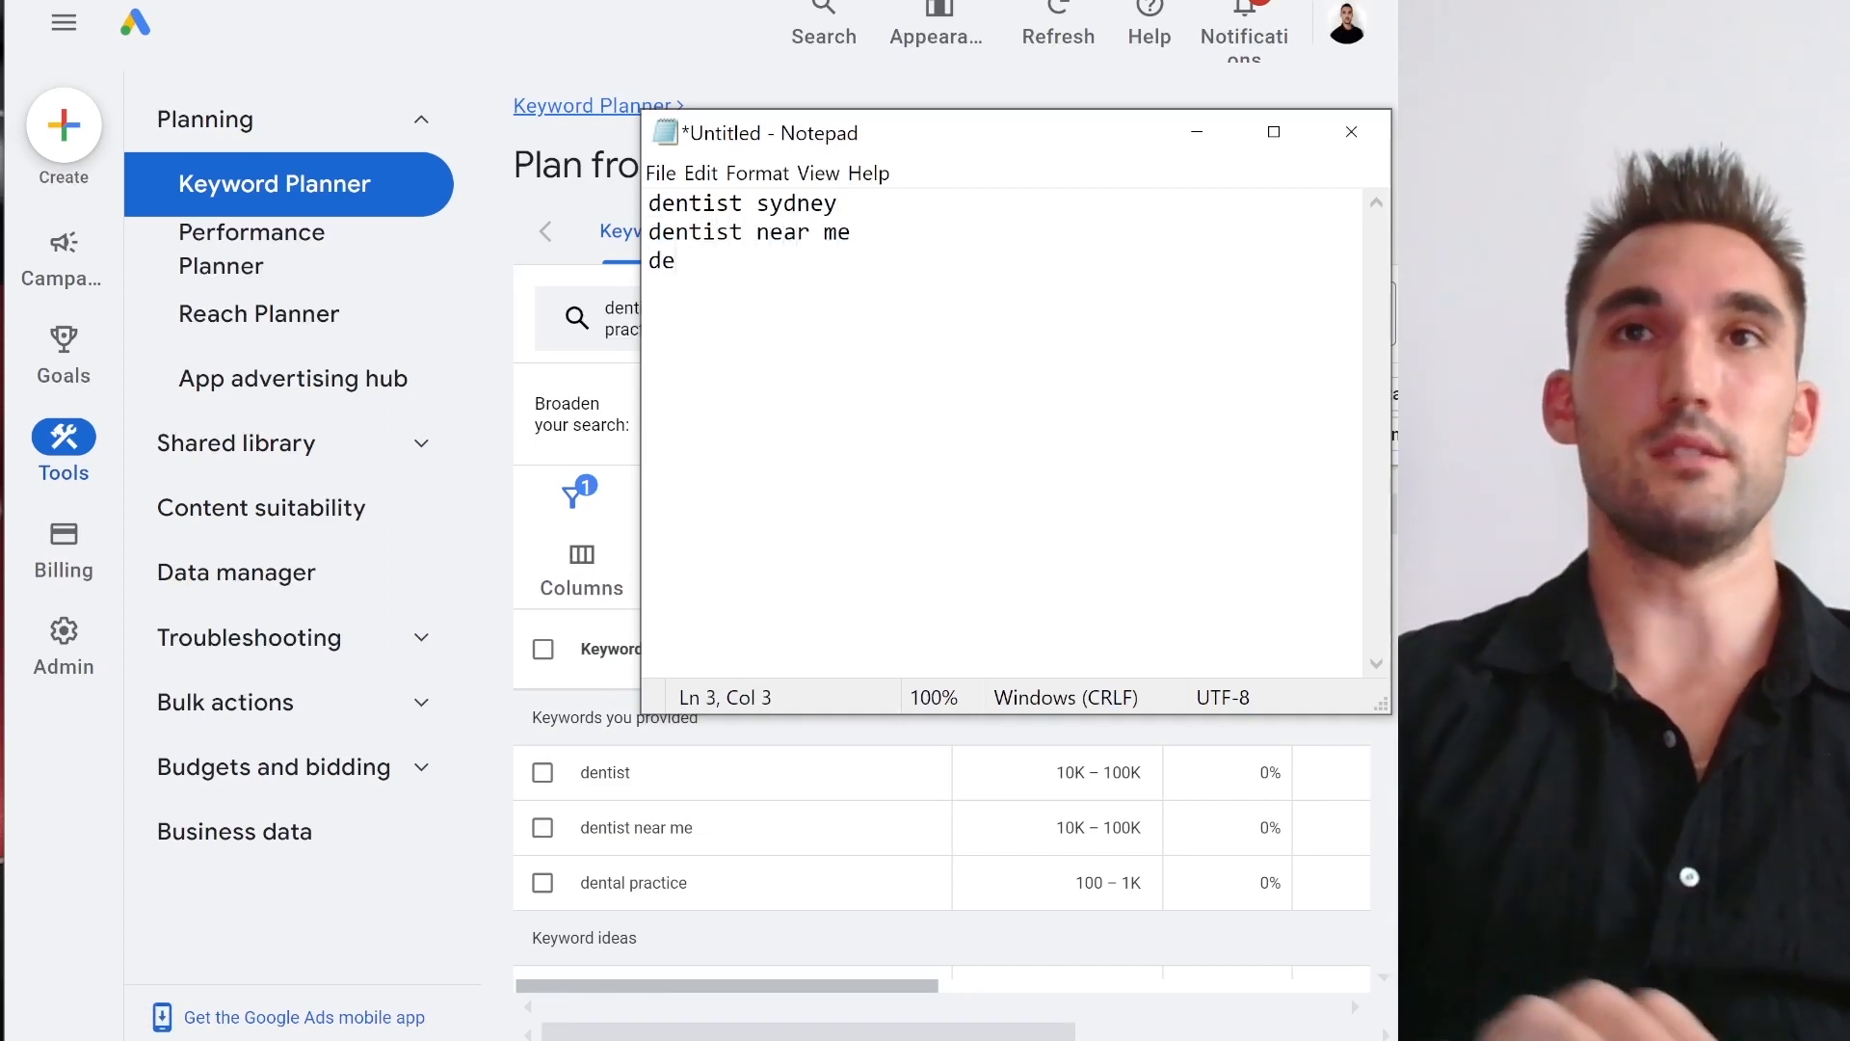
type("ntal practice")
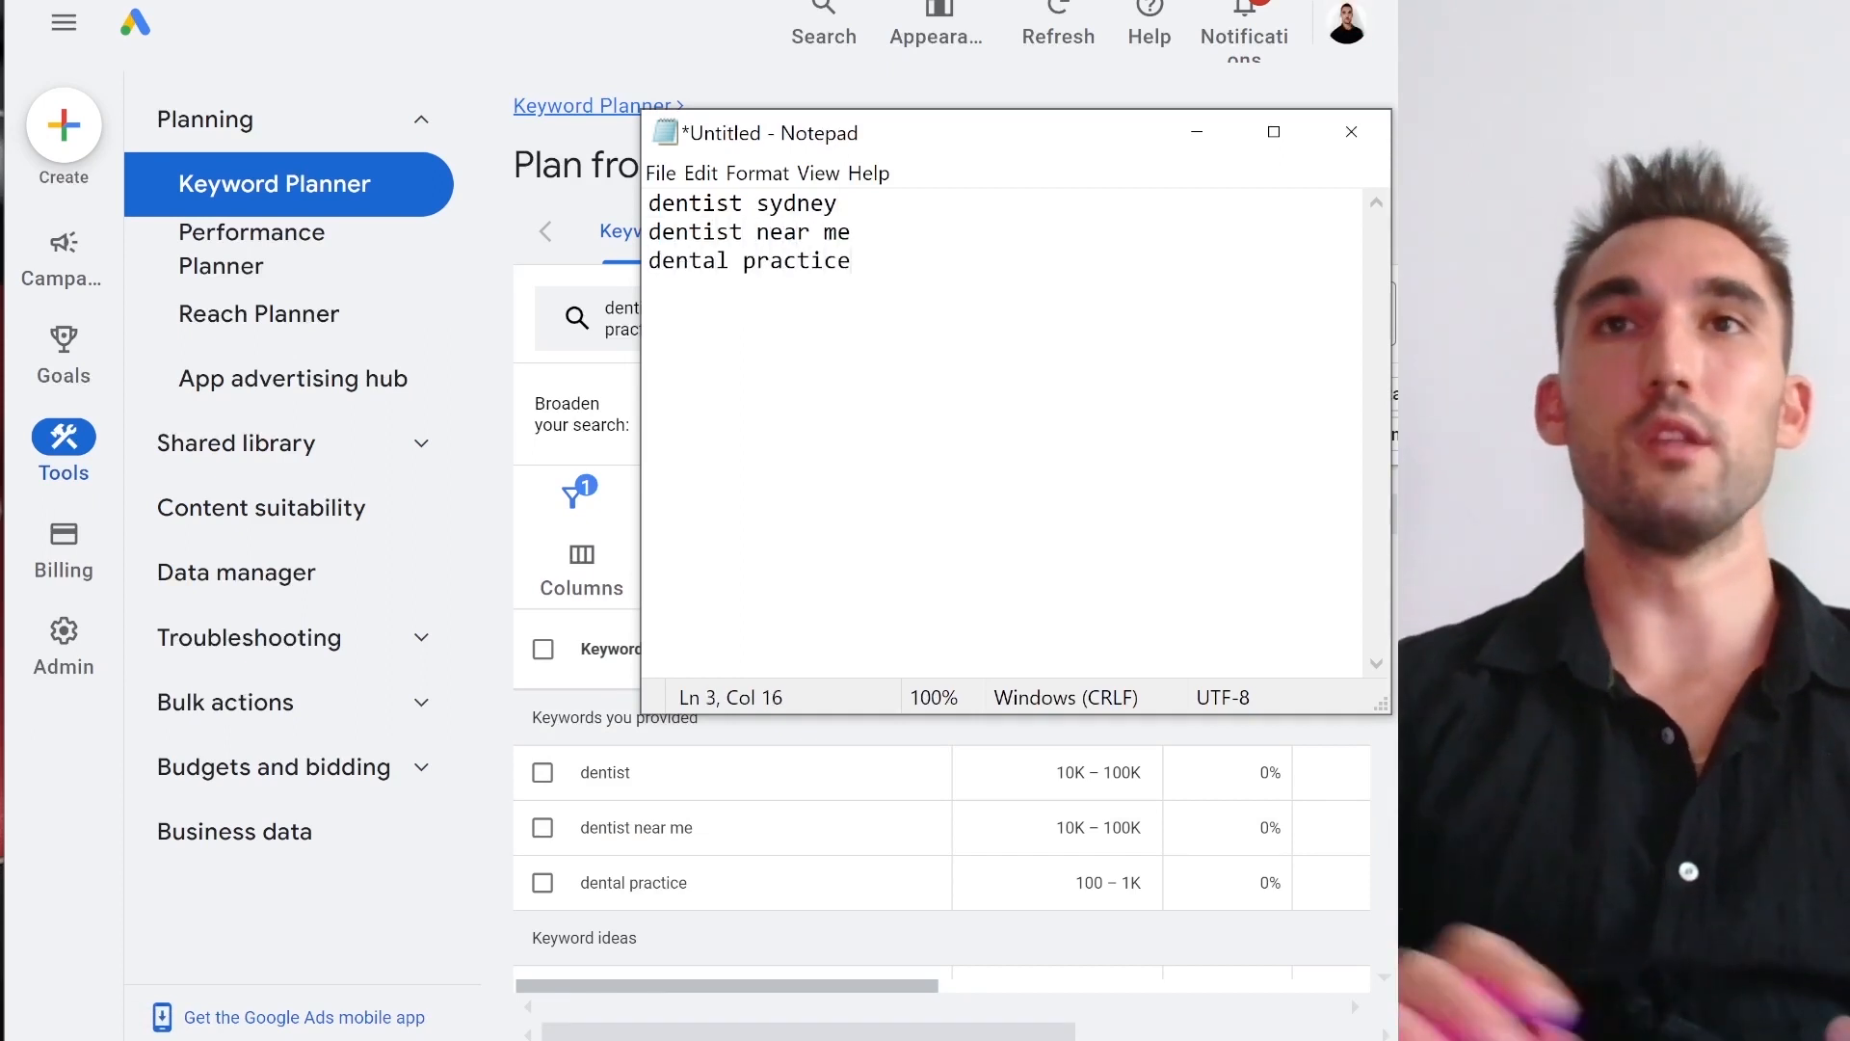
key("enter")
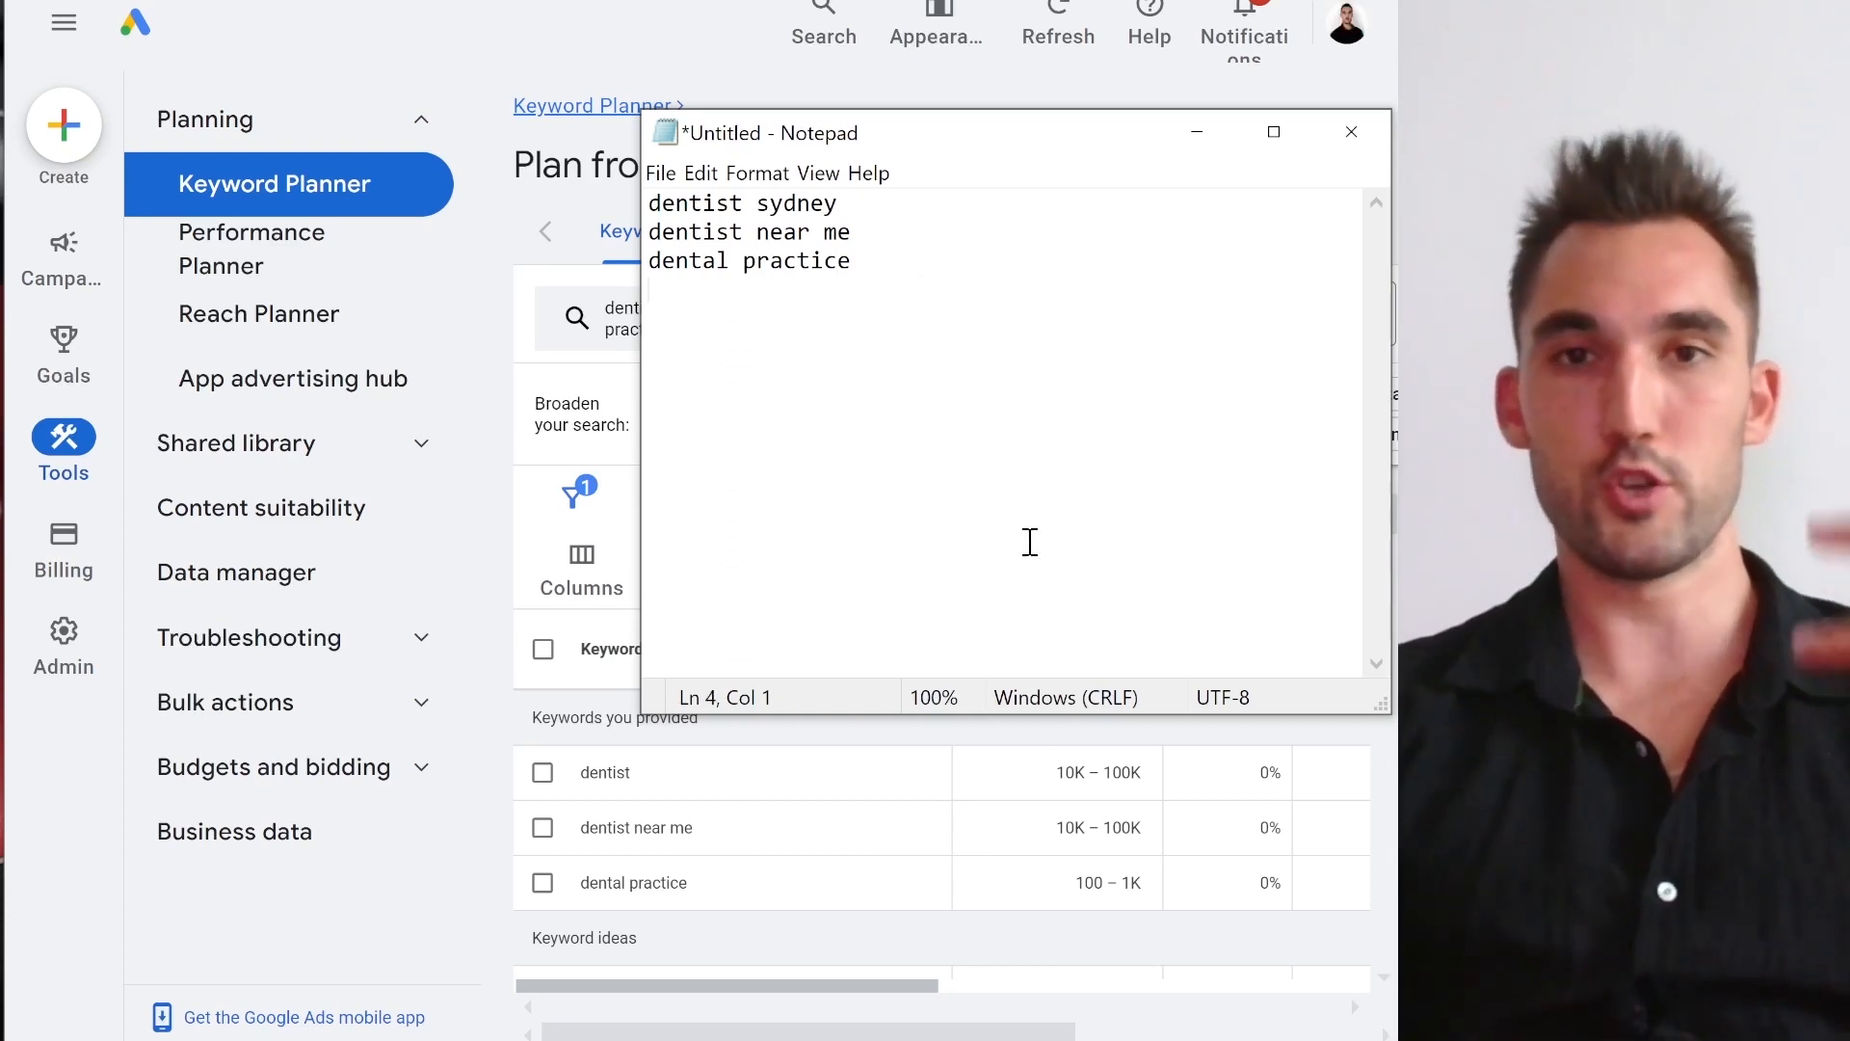
left_click(1350, 131)
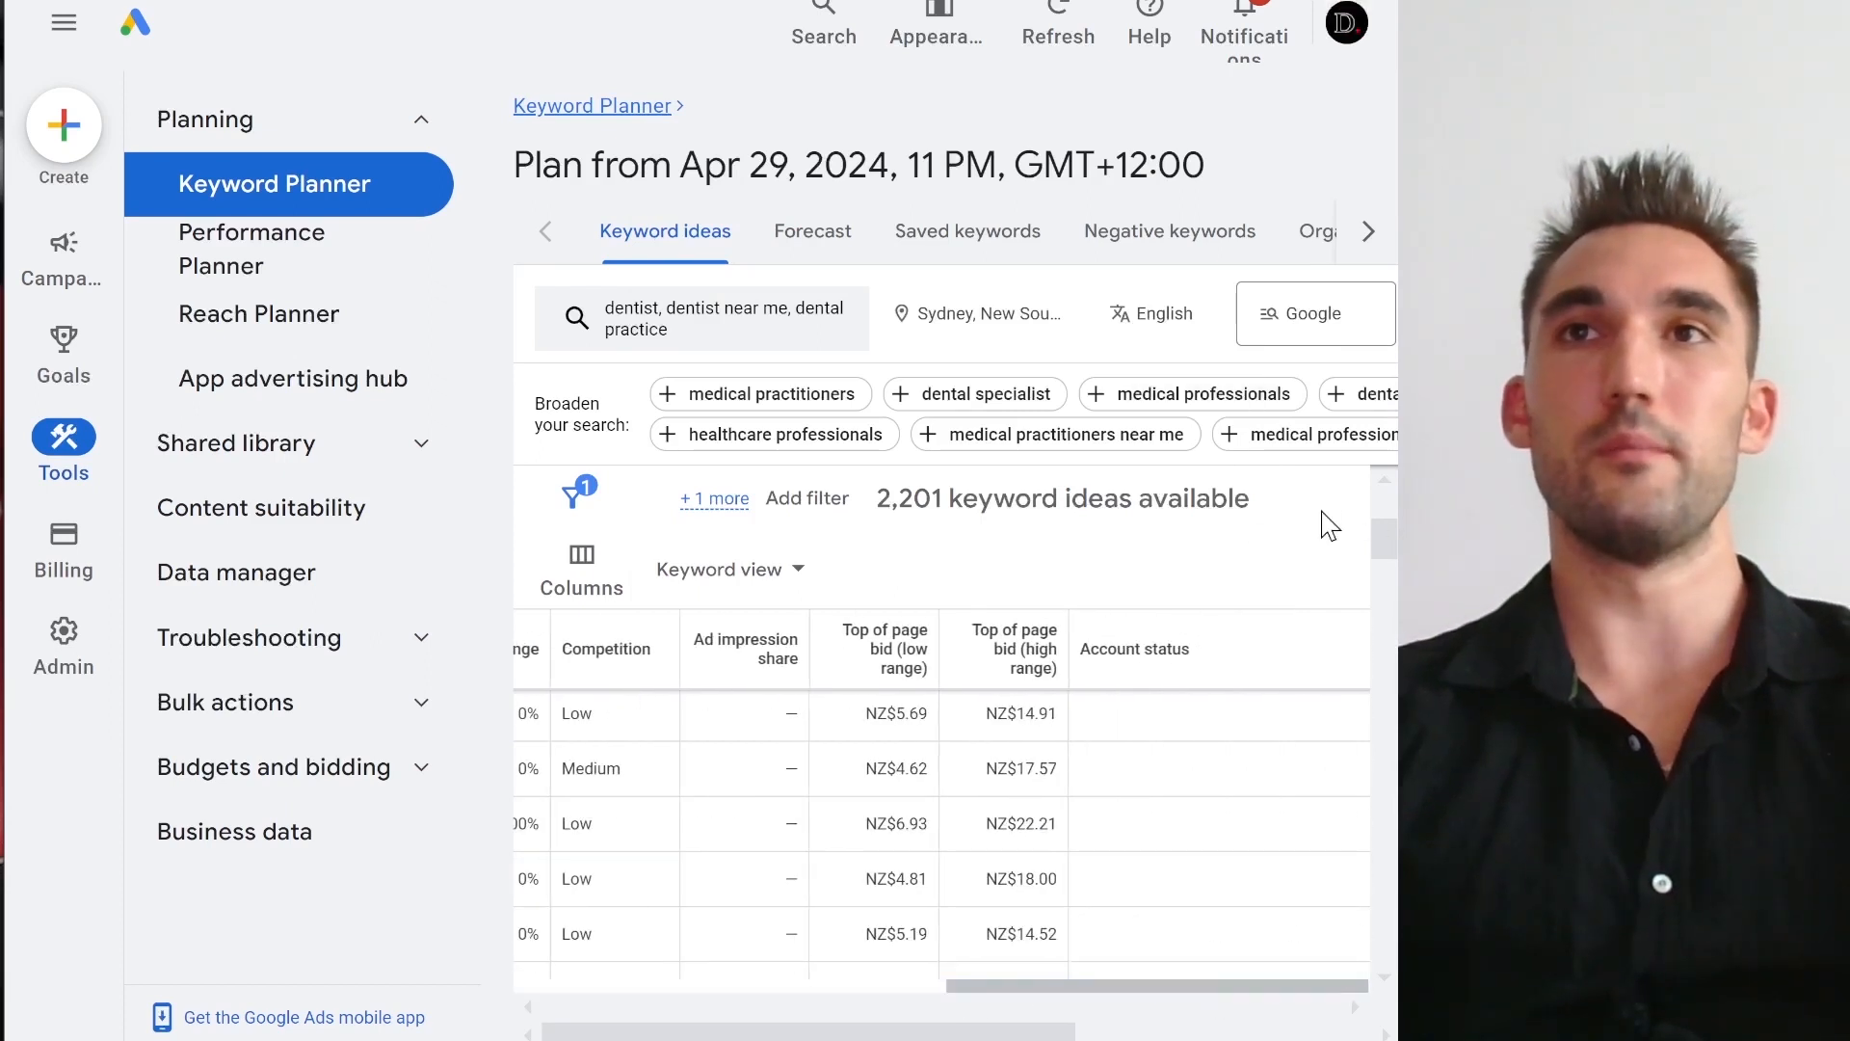
- Check Saved keywords, return to Keyword ideas and browse near-me variations like dentures near me
left_click(1333, 313)
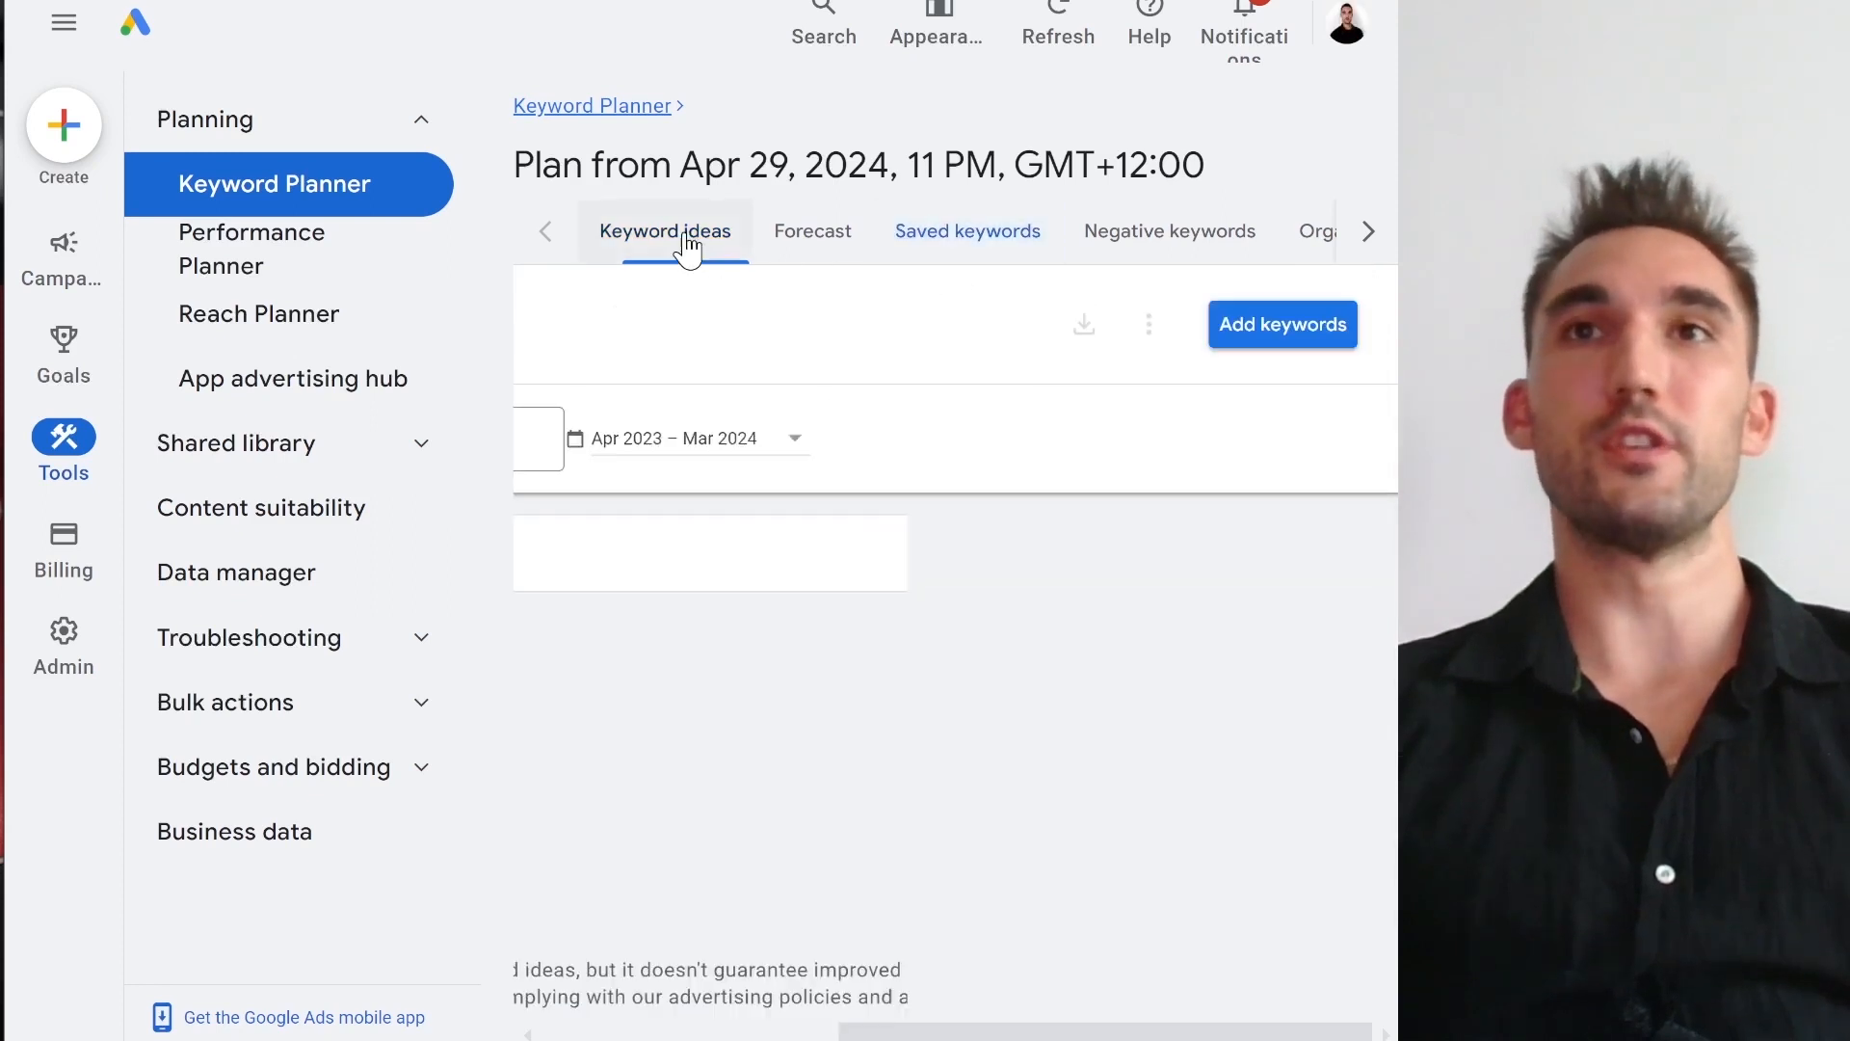
left_click(665, 231)
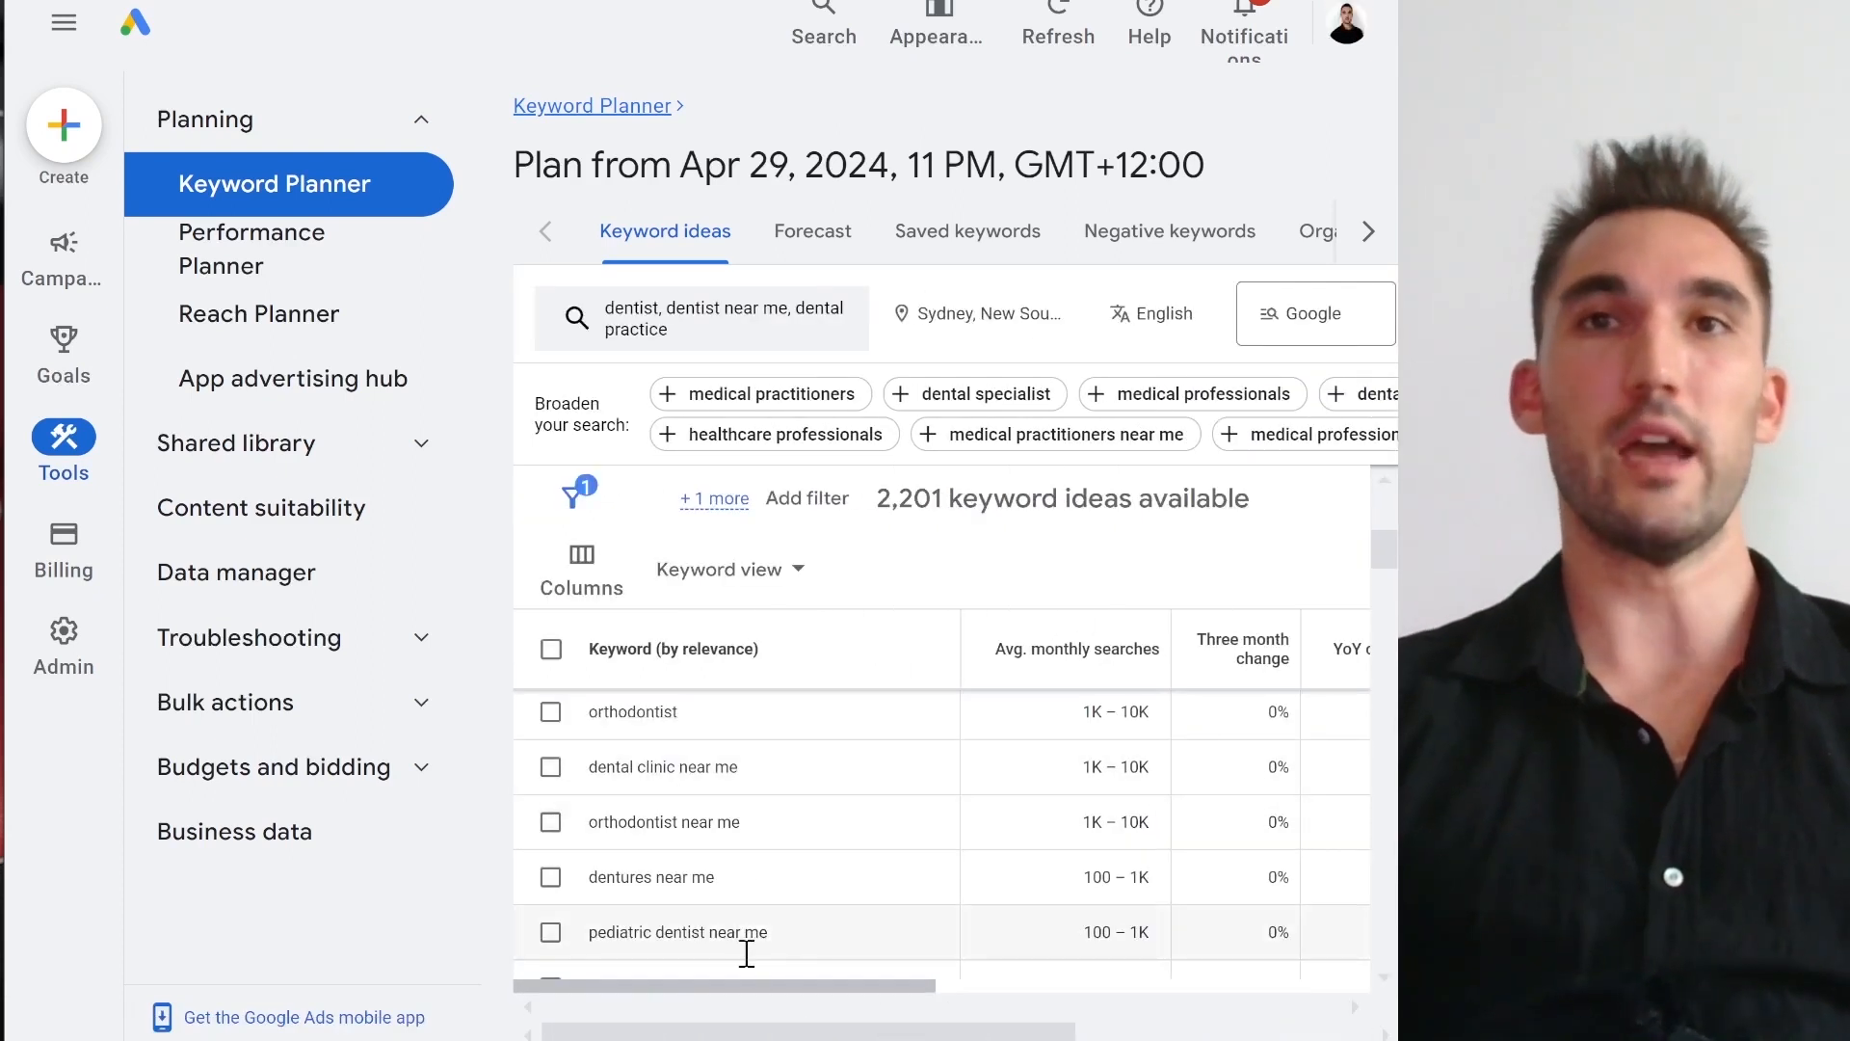
double_click(649, 874)
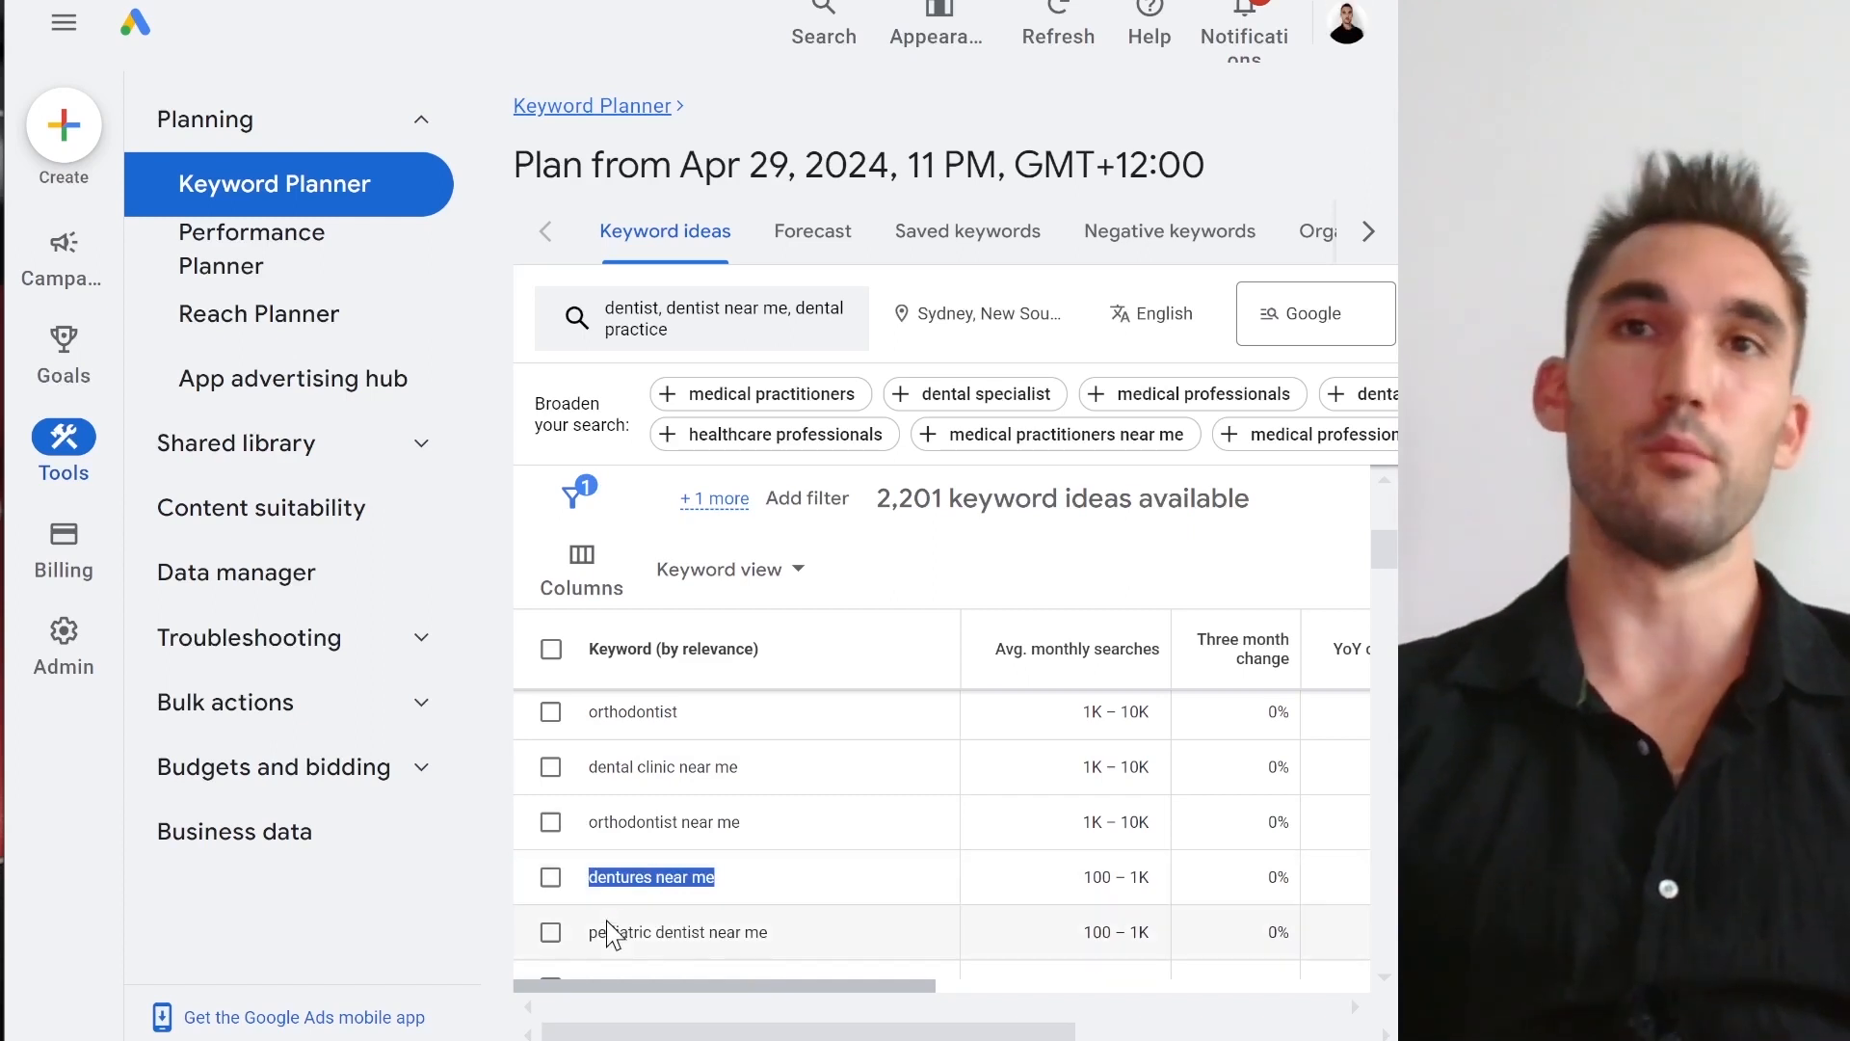
scroll("down", 3)
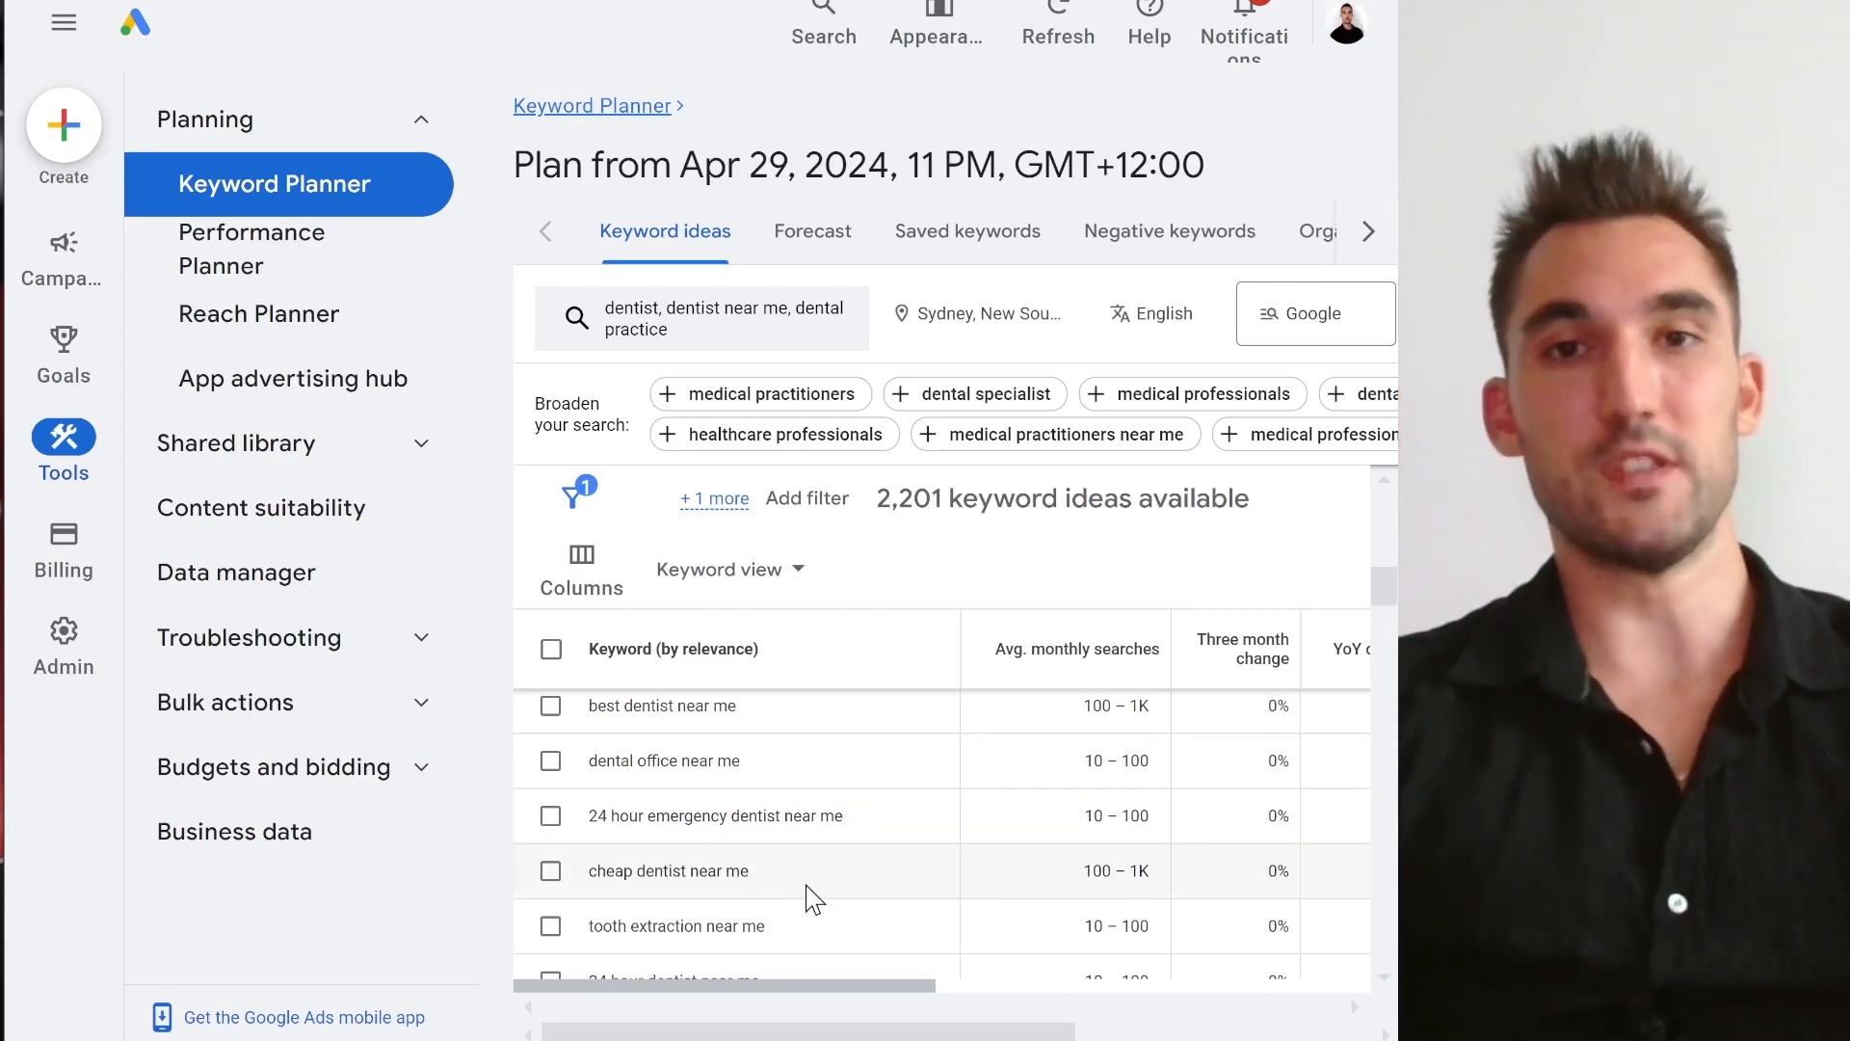
mouse_move(833, 879)
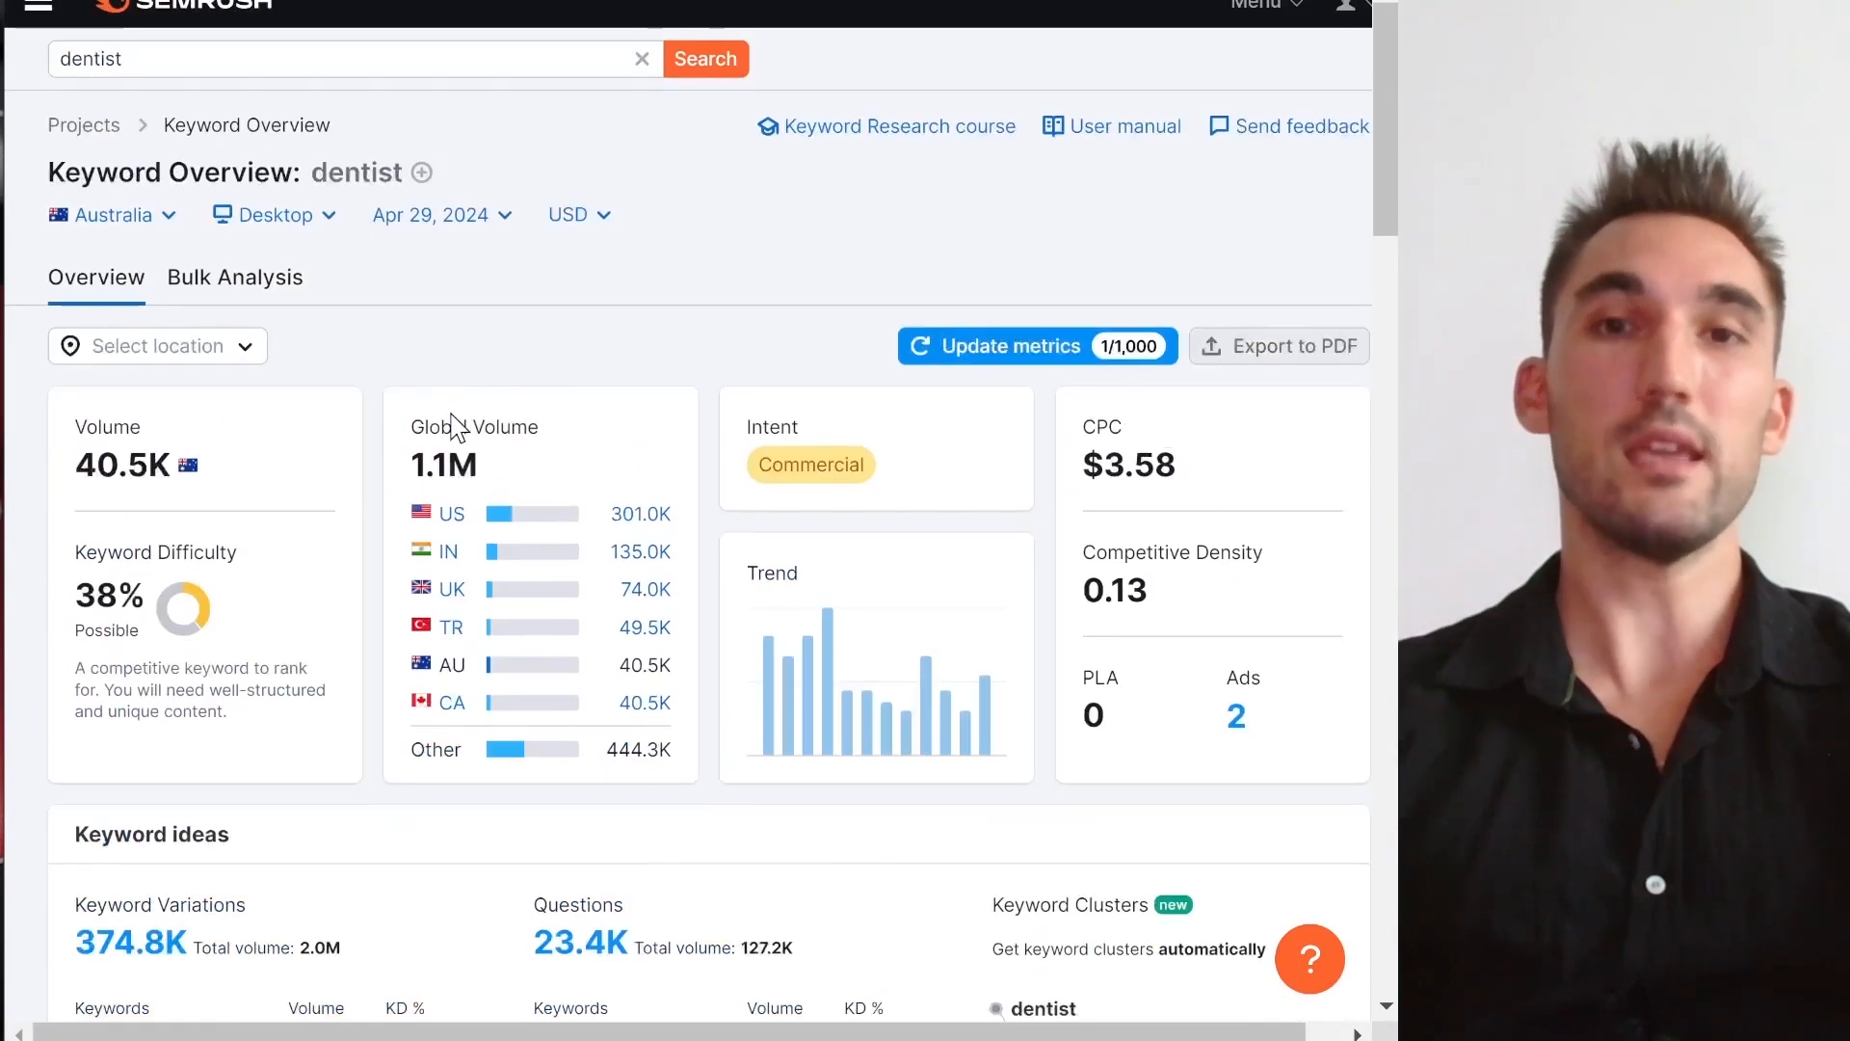
mouse_move(455, 426)
type(" sydney")
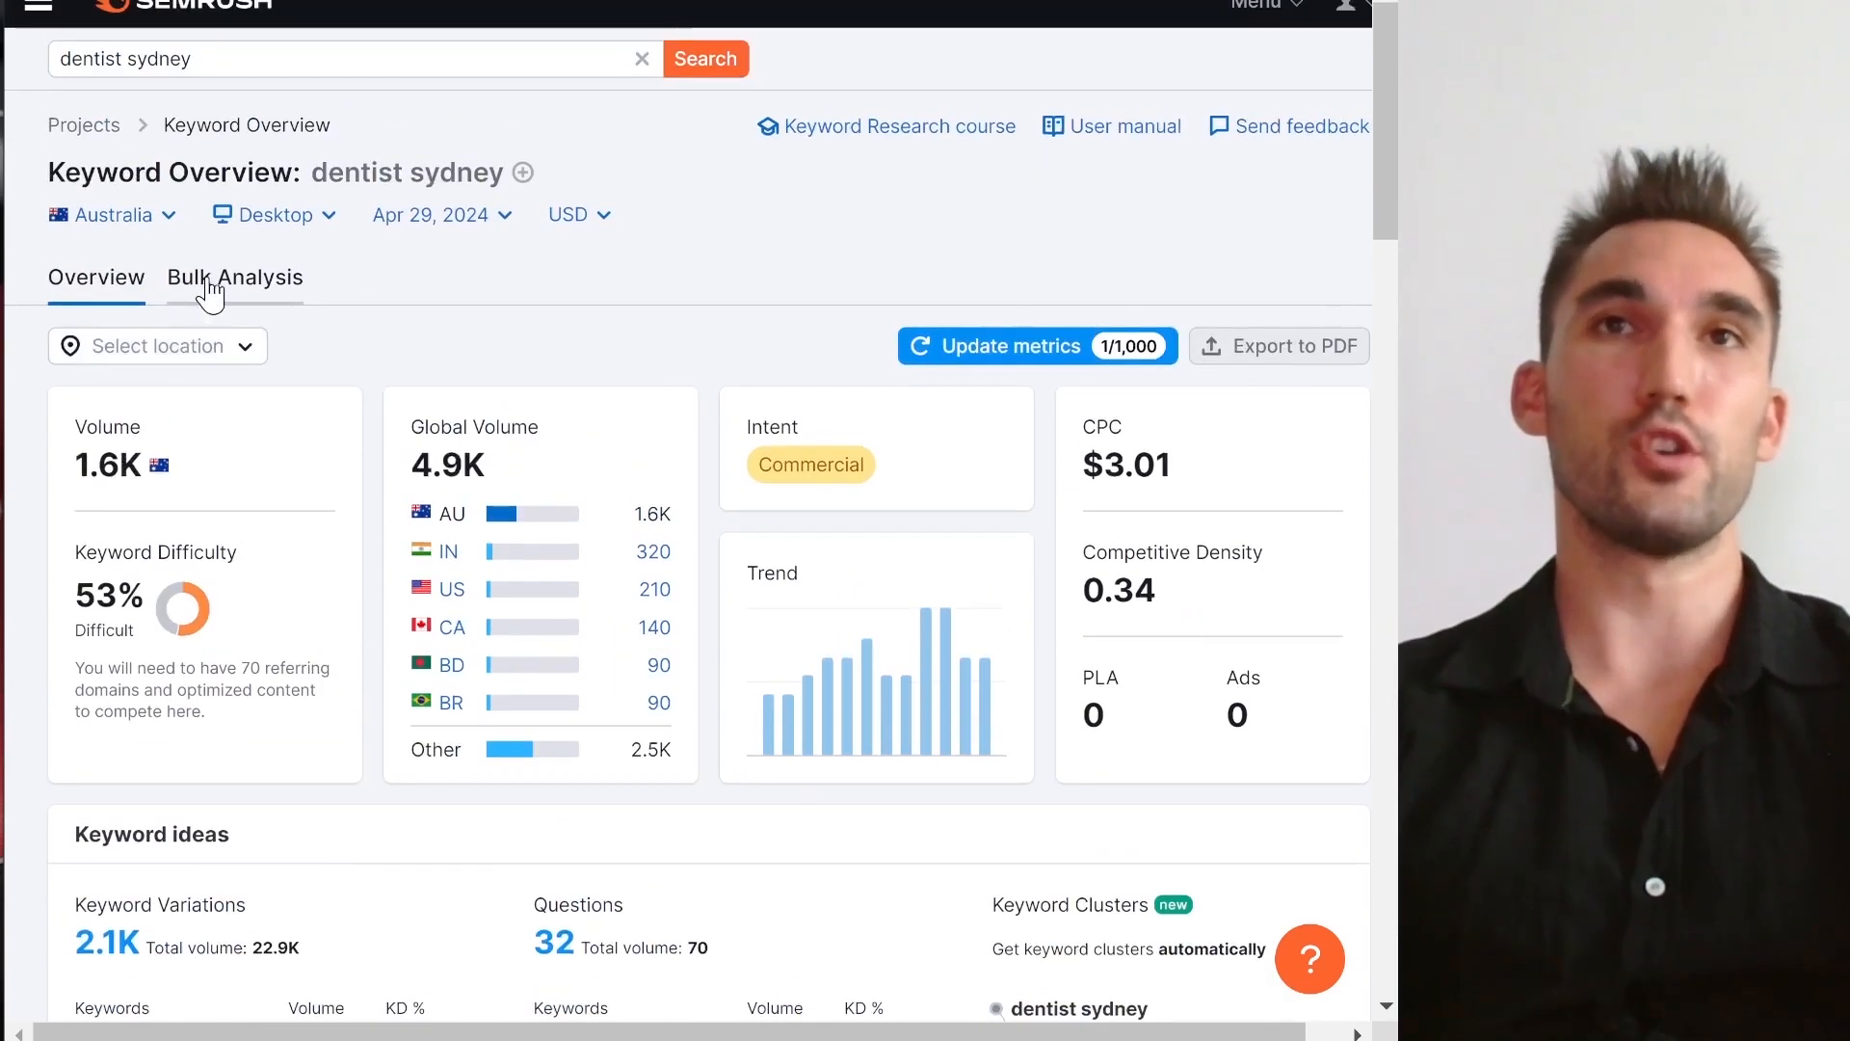
- Review the dentist sydney volume, difficulty and CPC cards down to the search results table
scroll("down", 3)
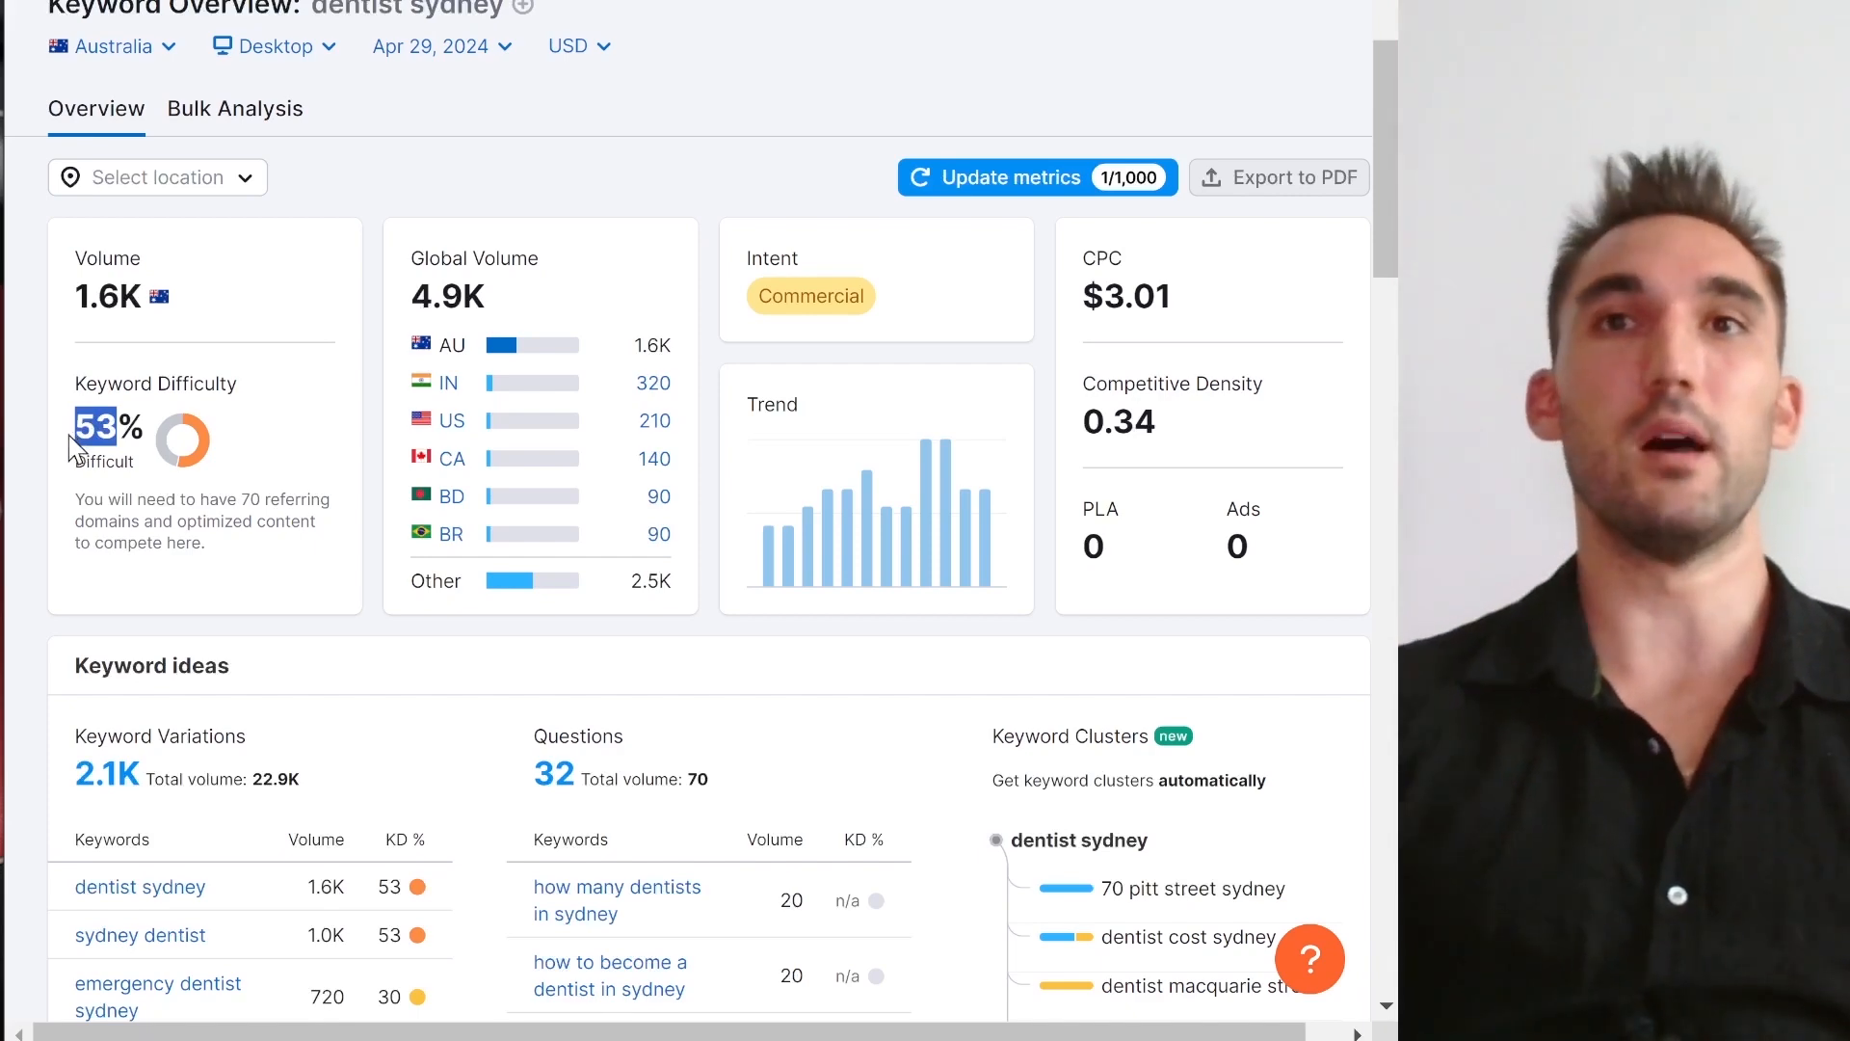
mouse_move(334, 623)
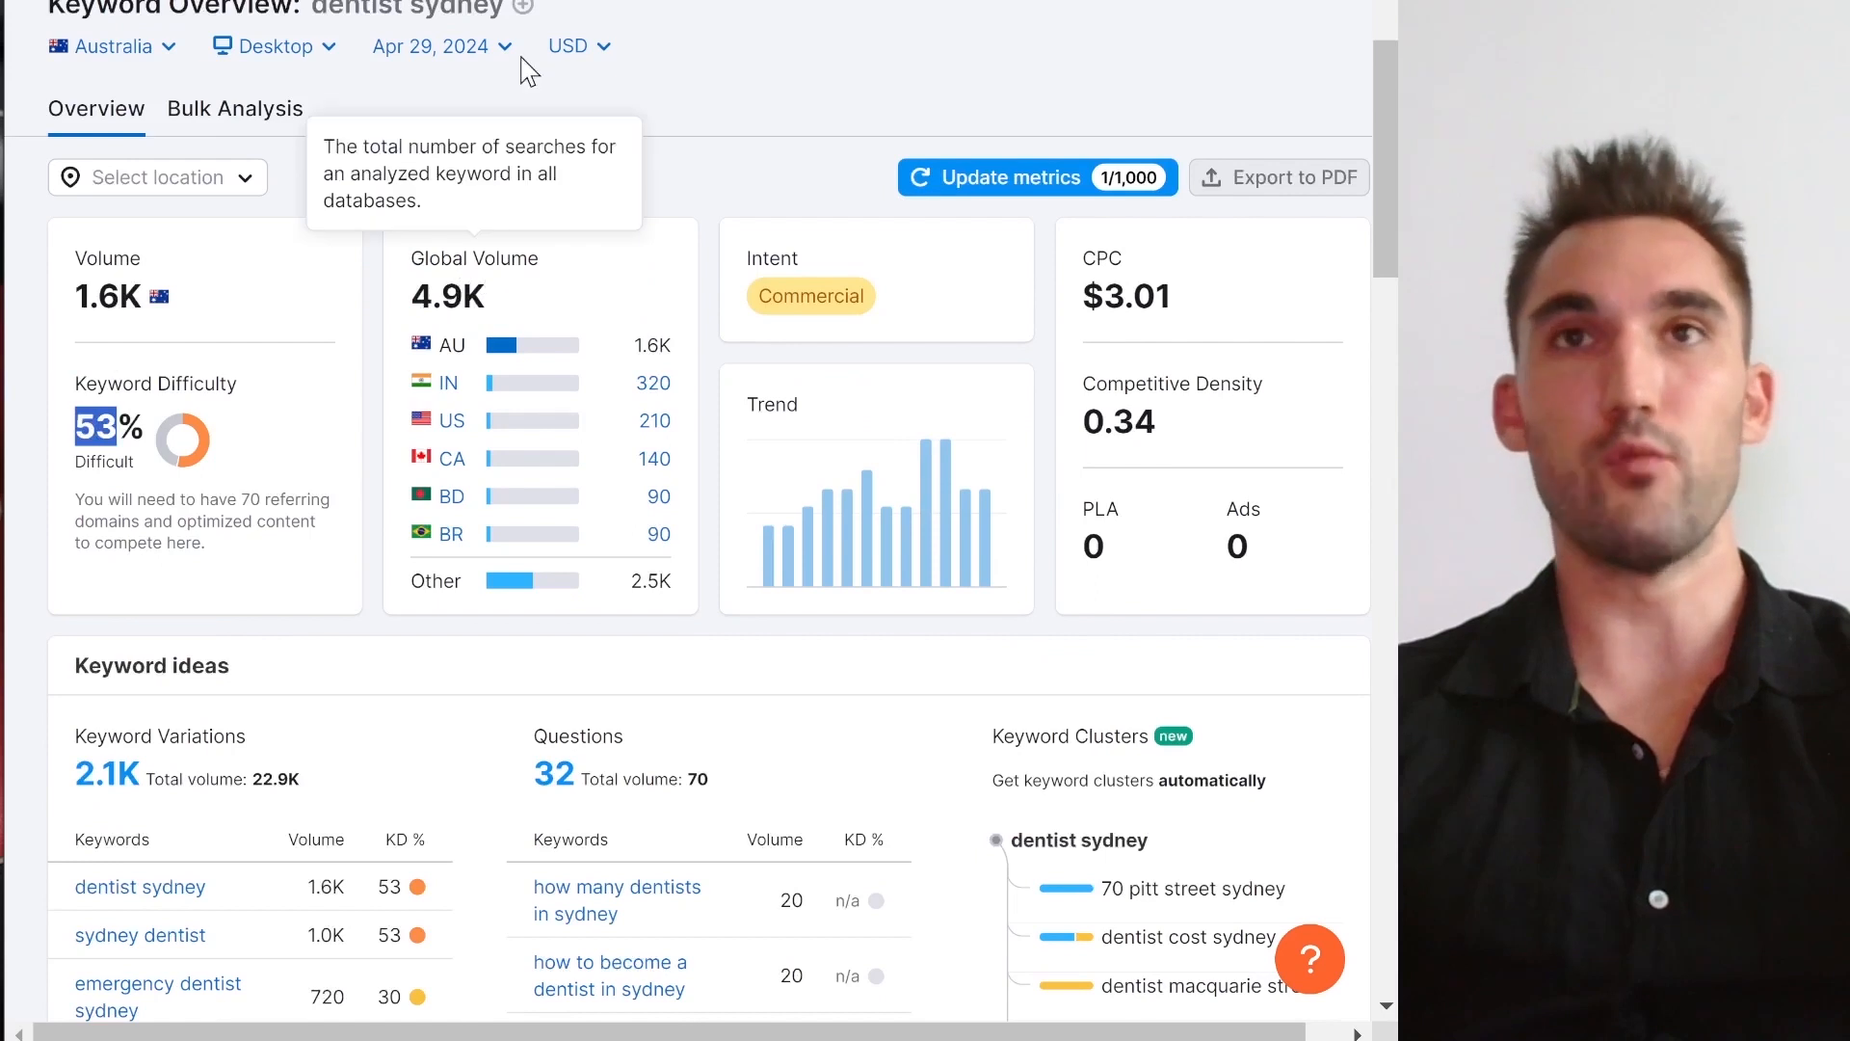
mouse_move(480, 214)
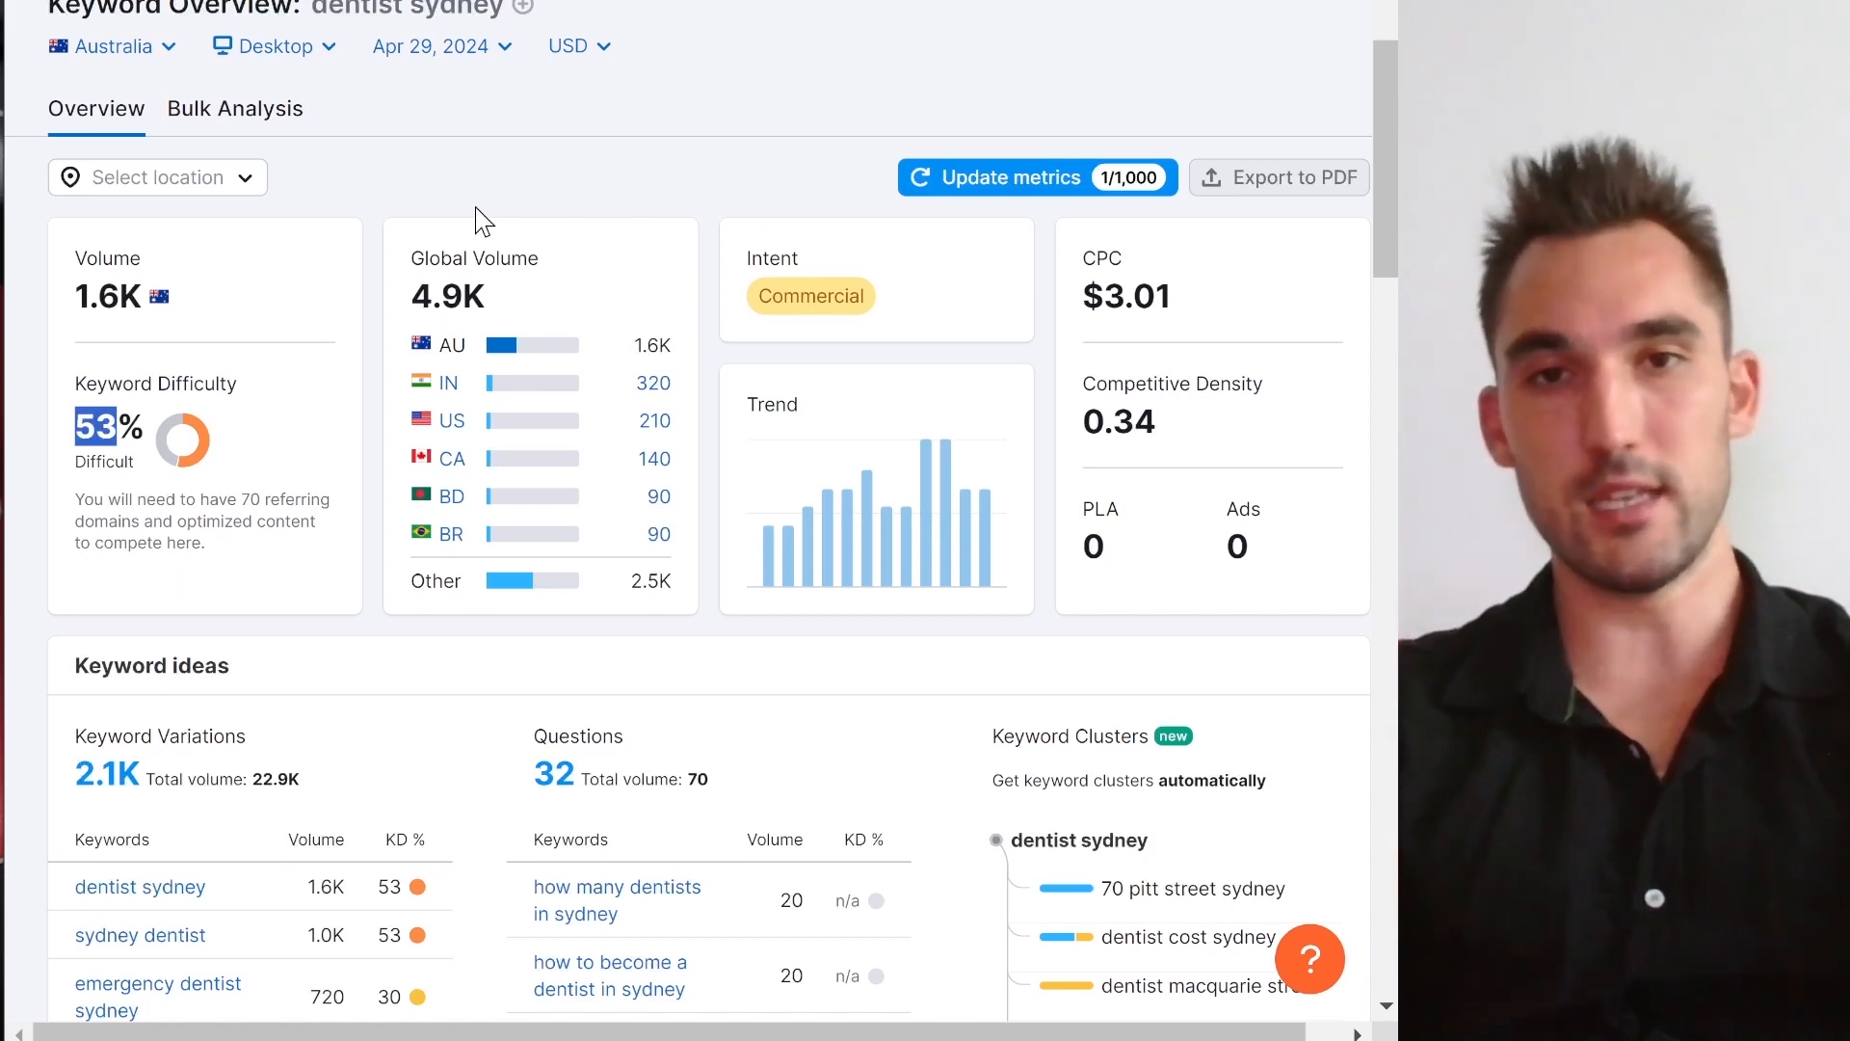
mouse_move(405, 518)
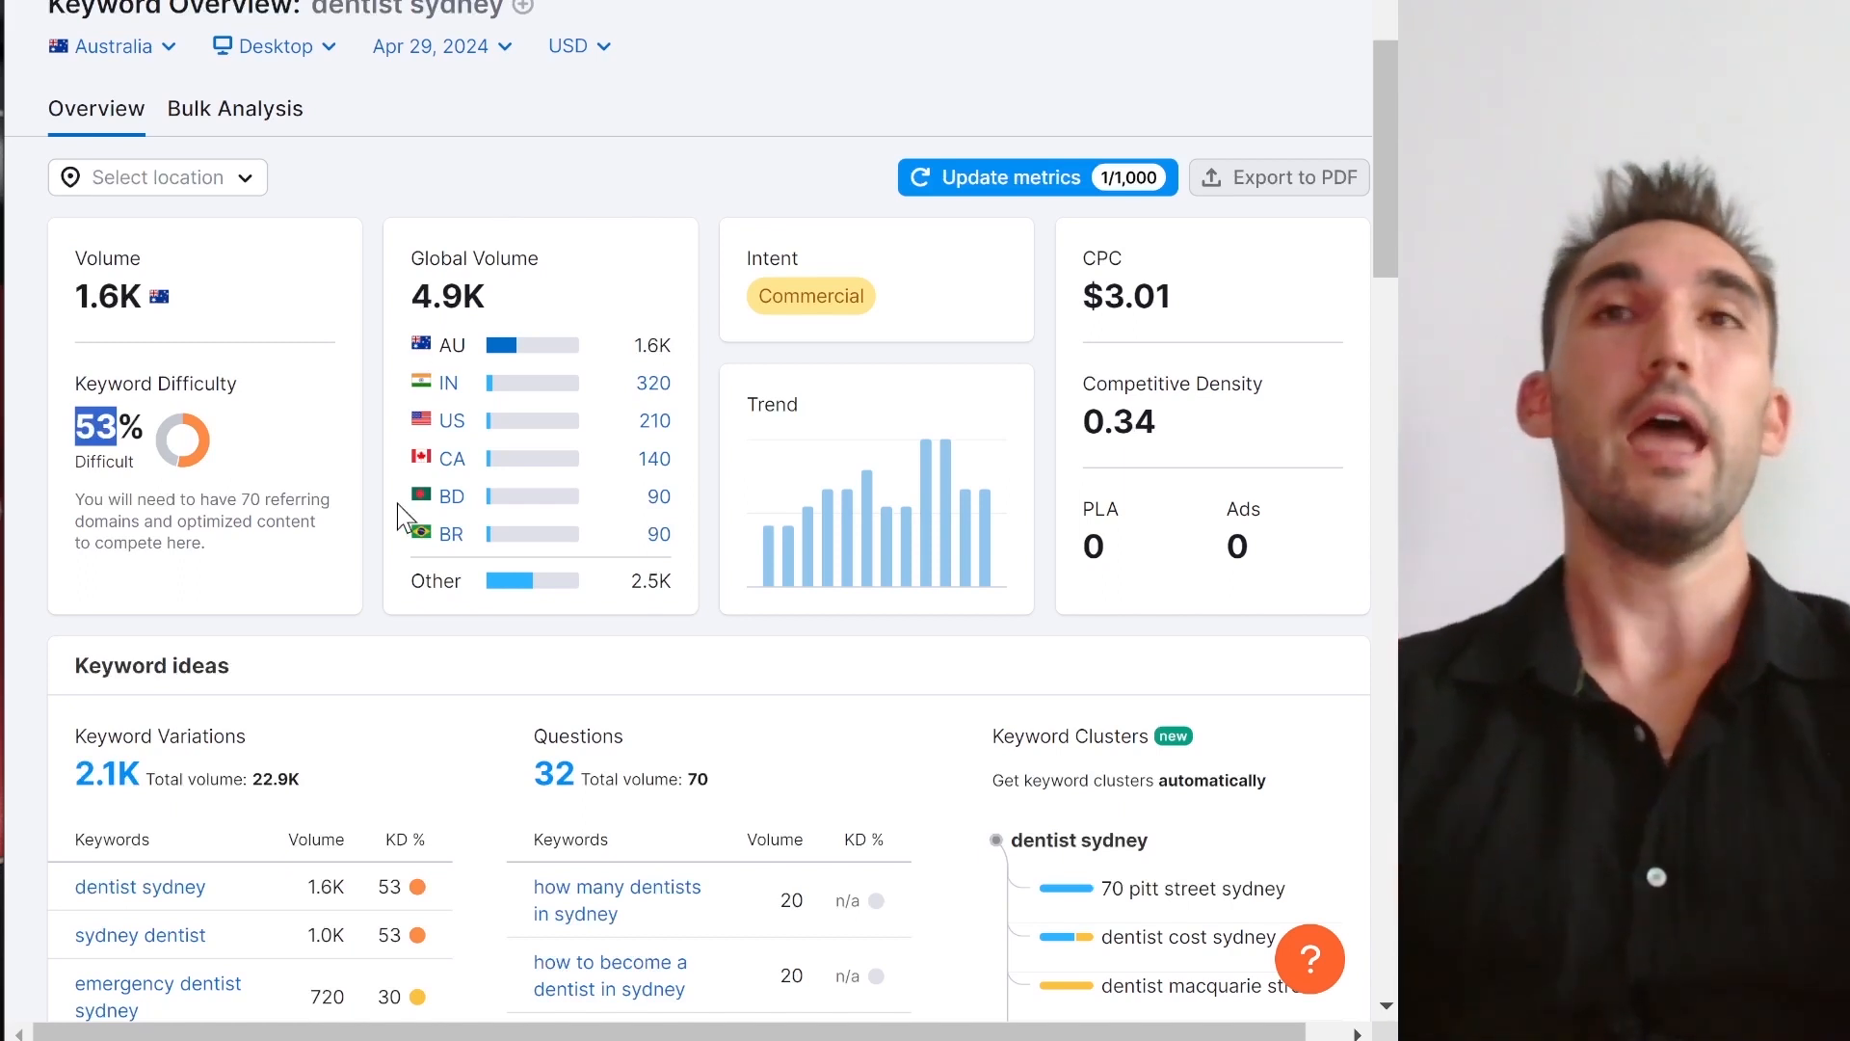
mouse_move(401, 624)
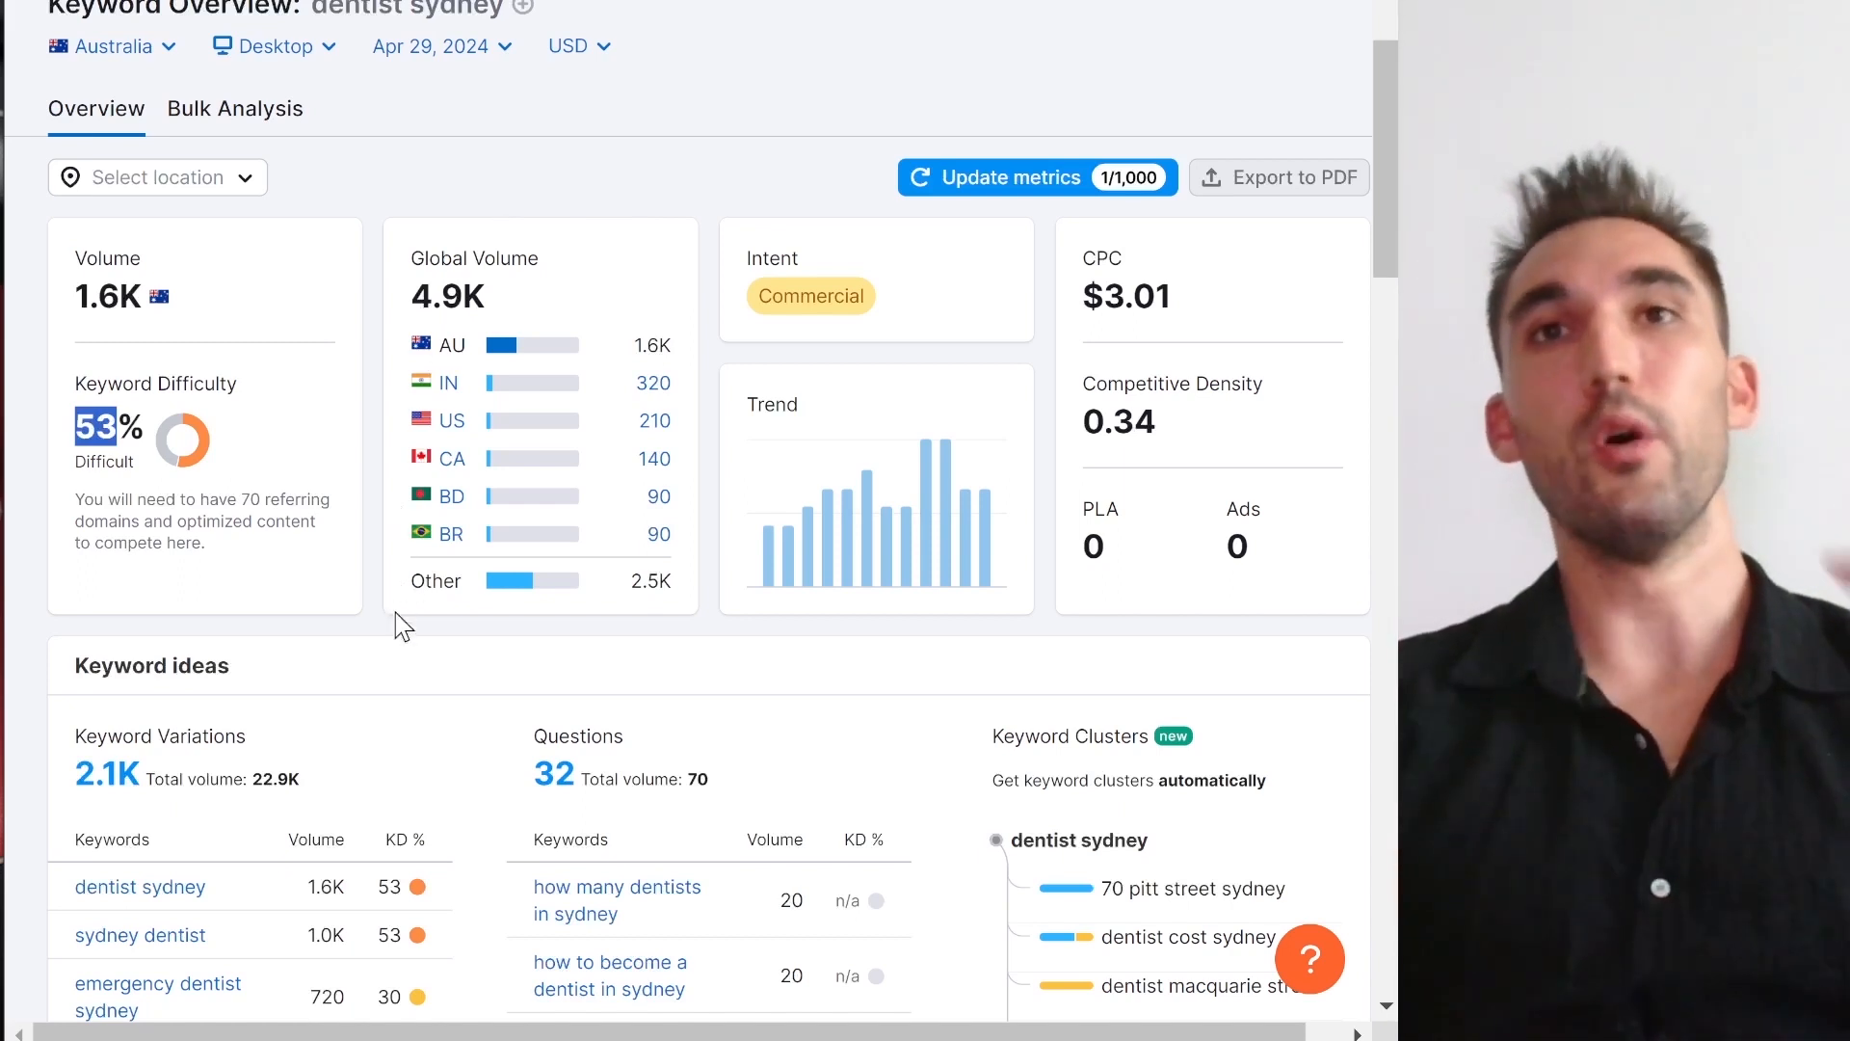
scroll("down", 3)
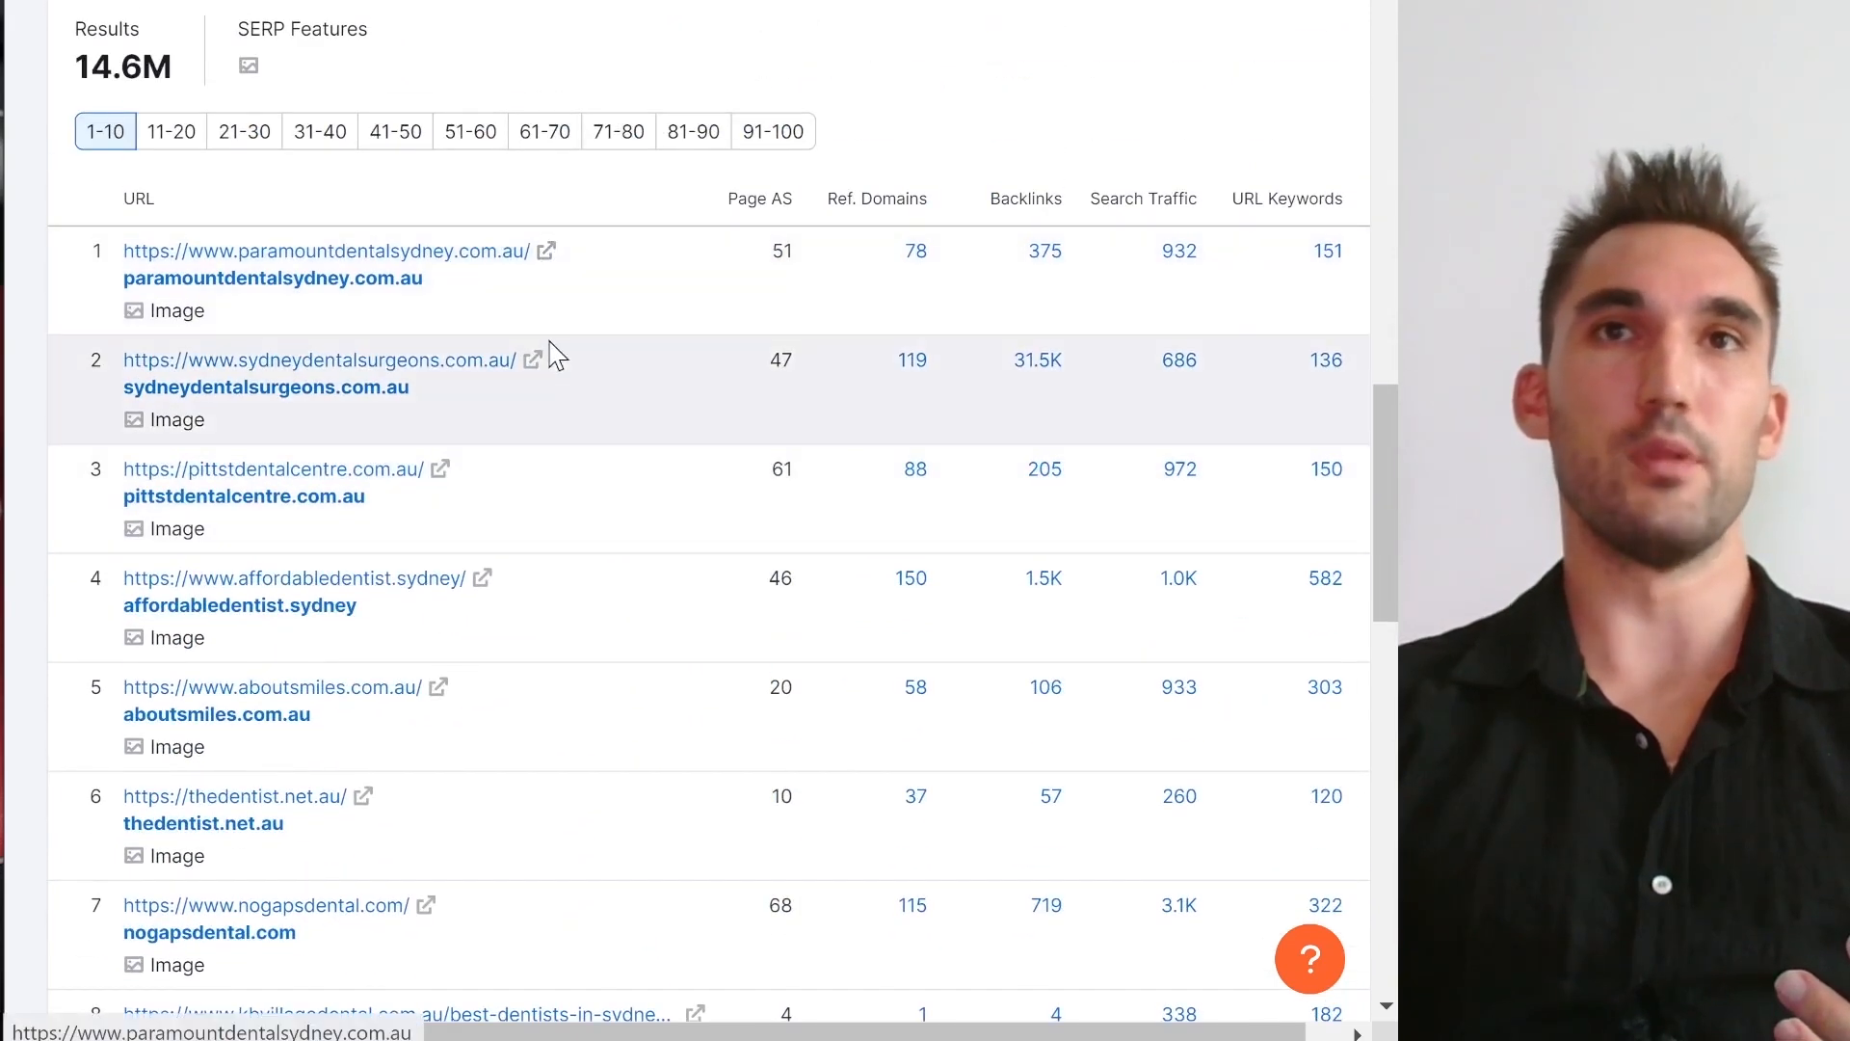
- Review SERP Analysis results 1-10 for dentist sydney with their authority and traffic
scroll("down", 3)
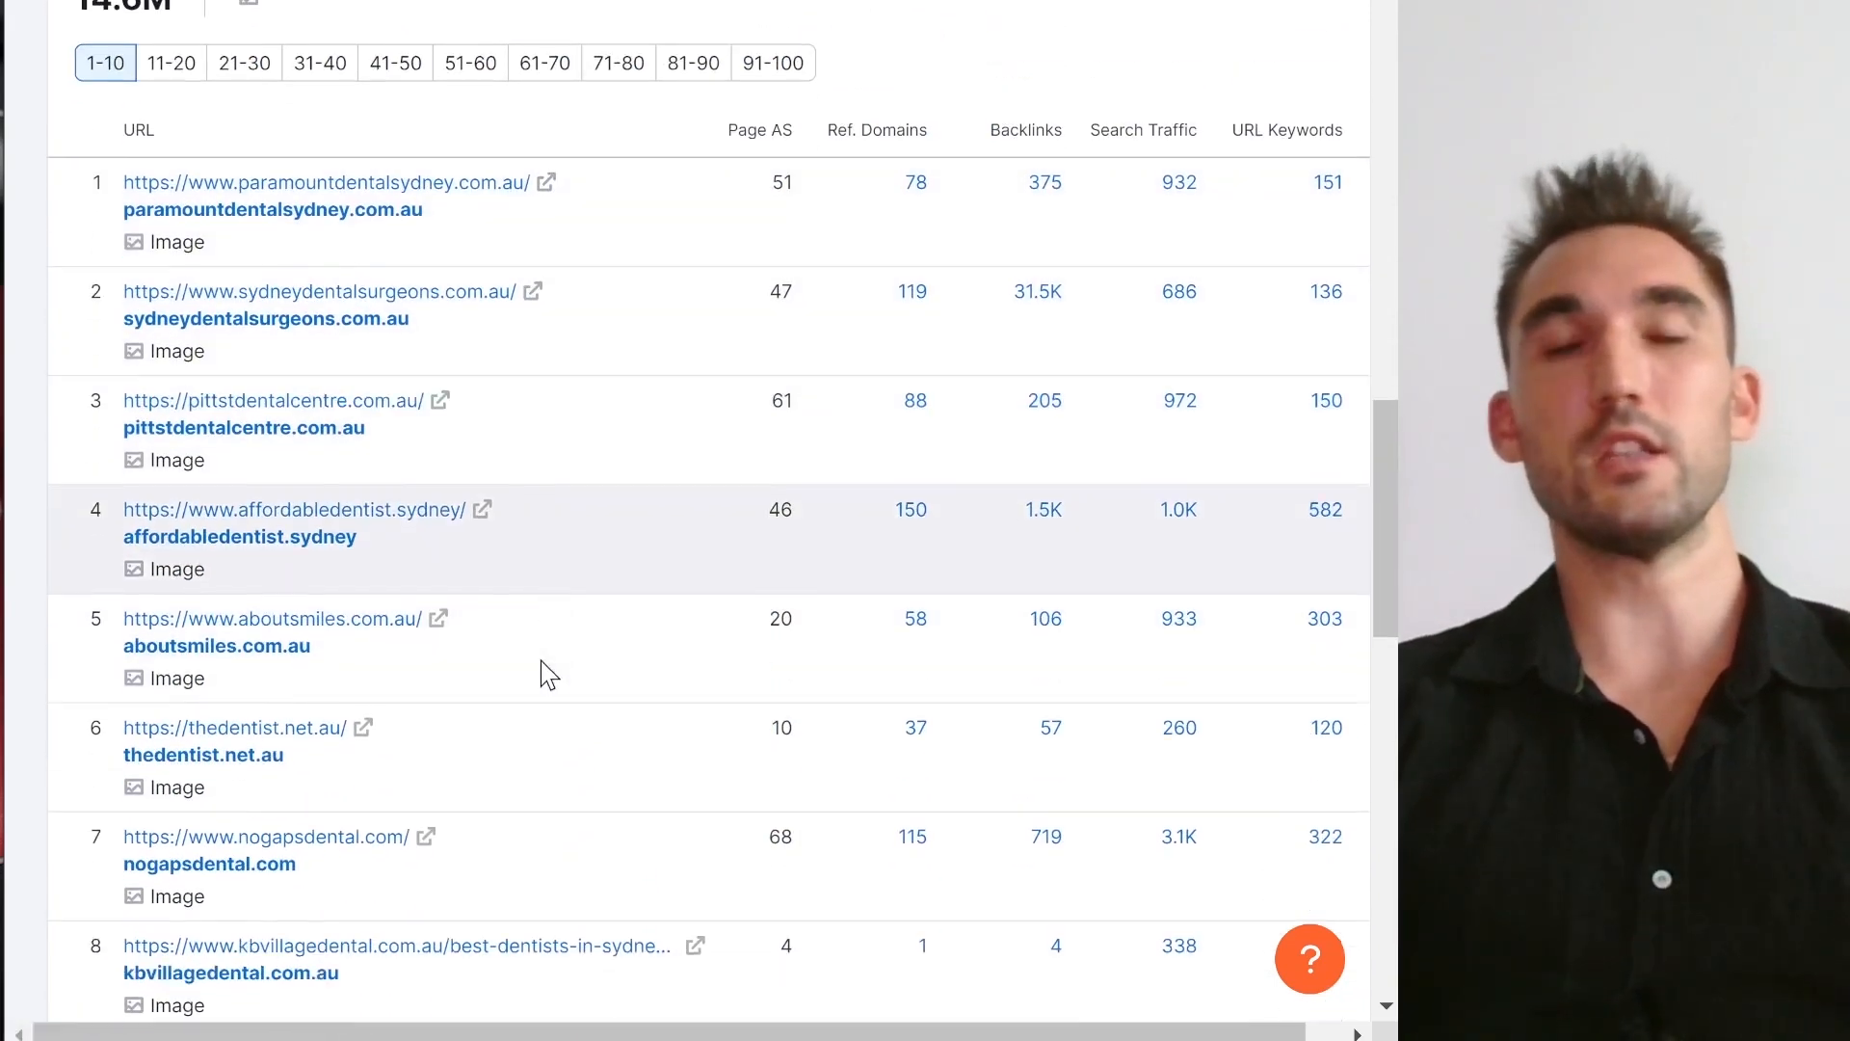
scroll("down", 3)
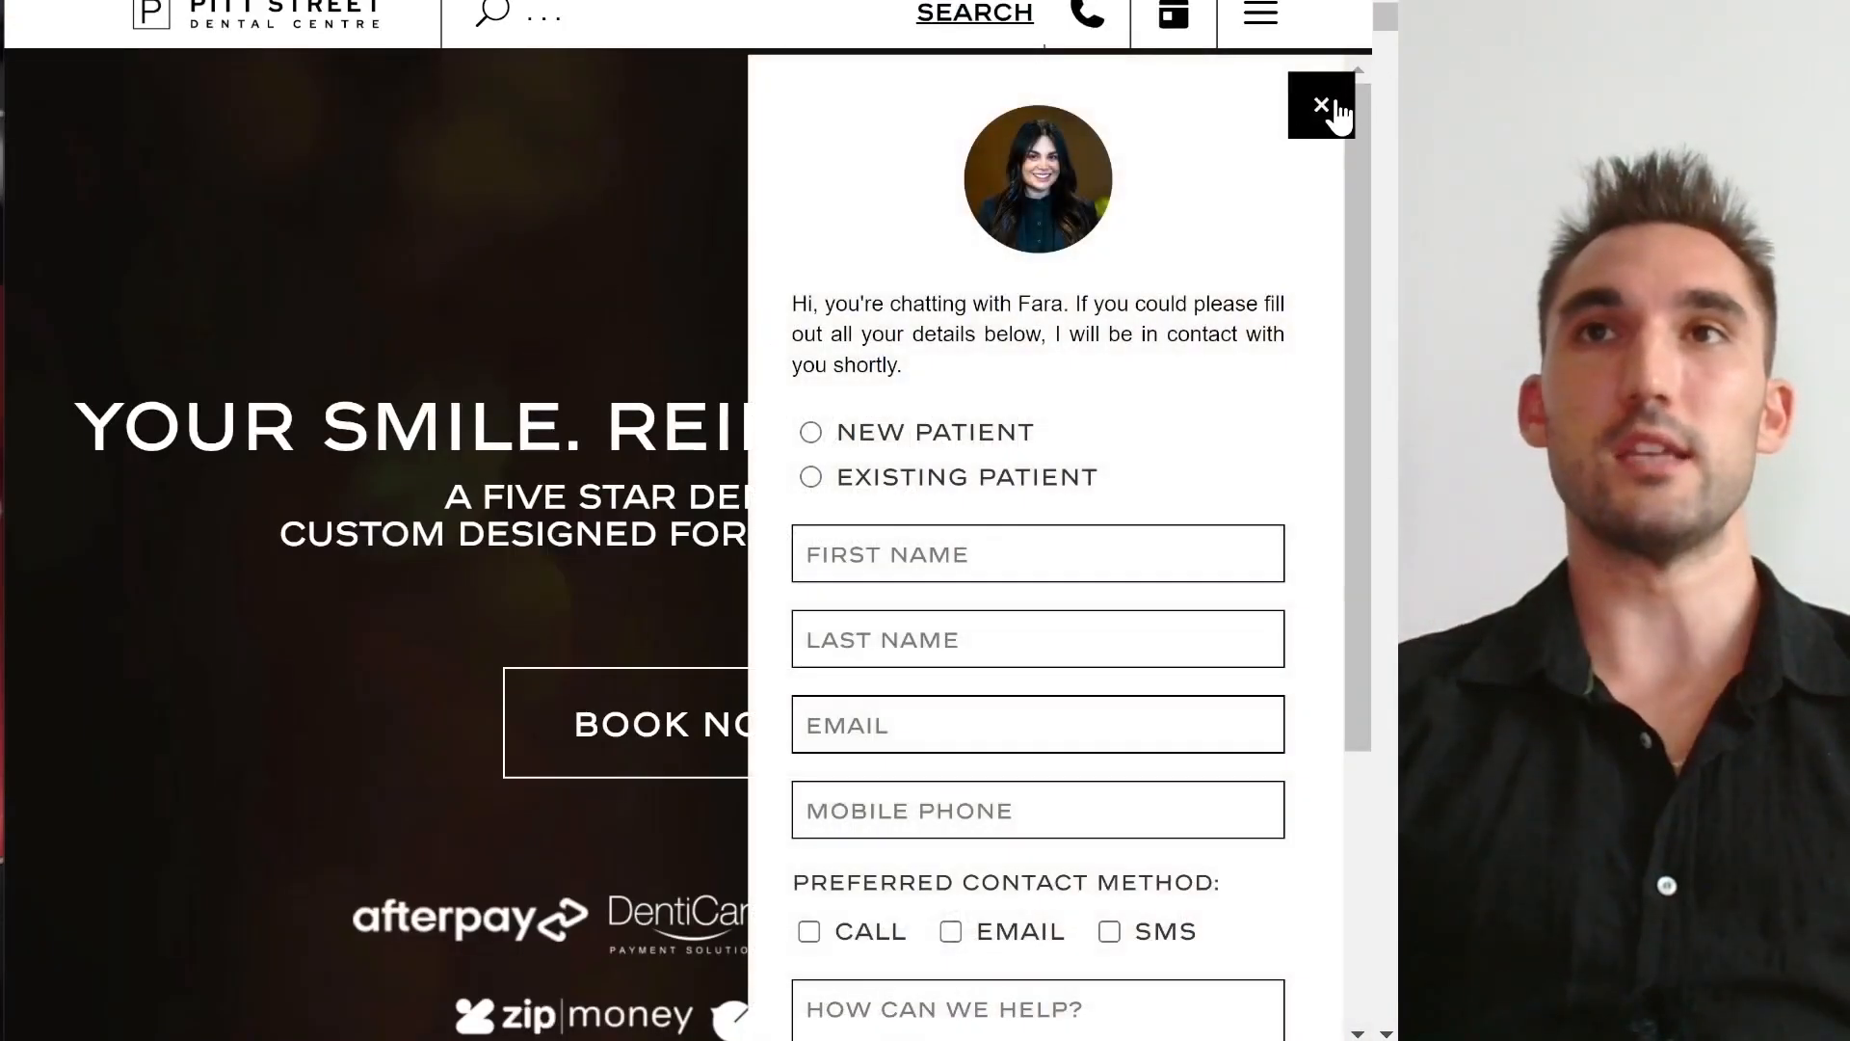
- Dismiss the chat form, browse the Treatments menu and Sydney Dental Surgeons' Our Services list
left_click(1322, 104)
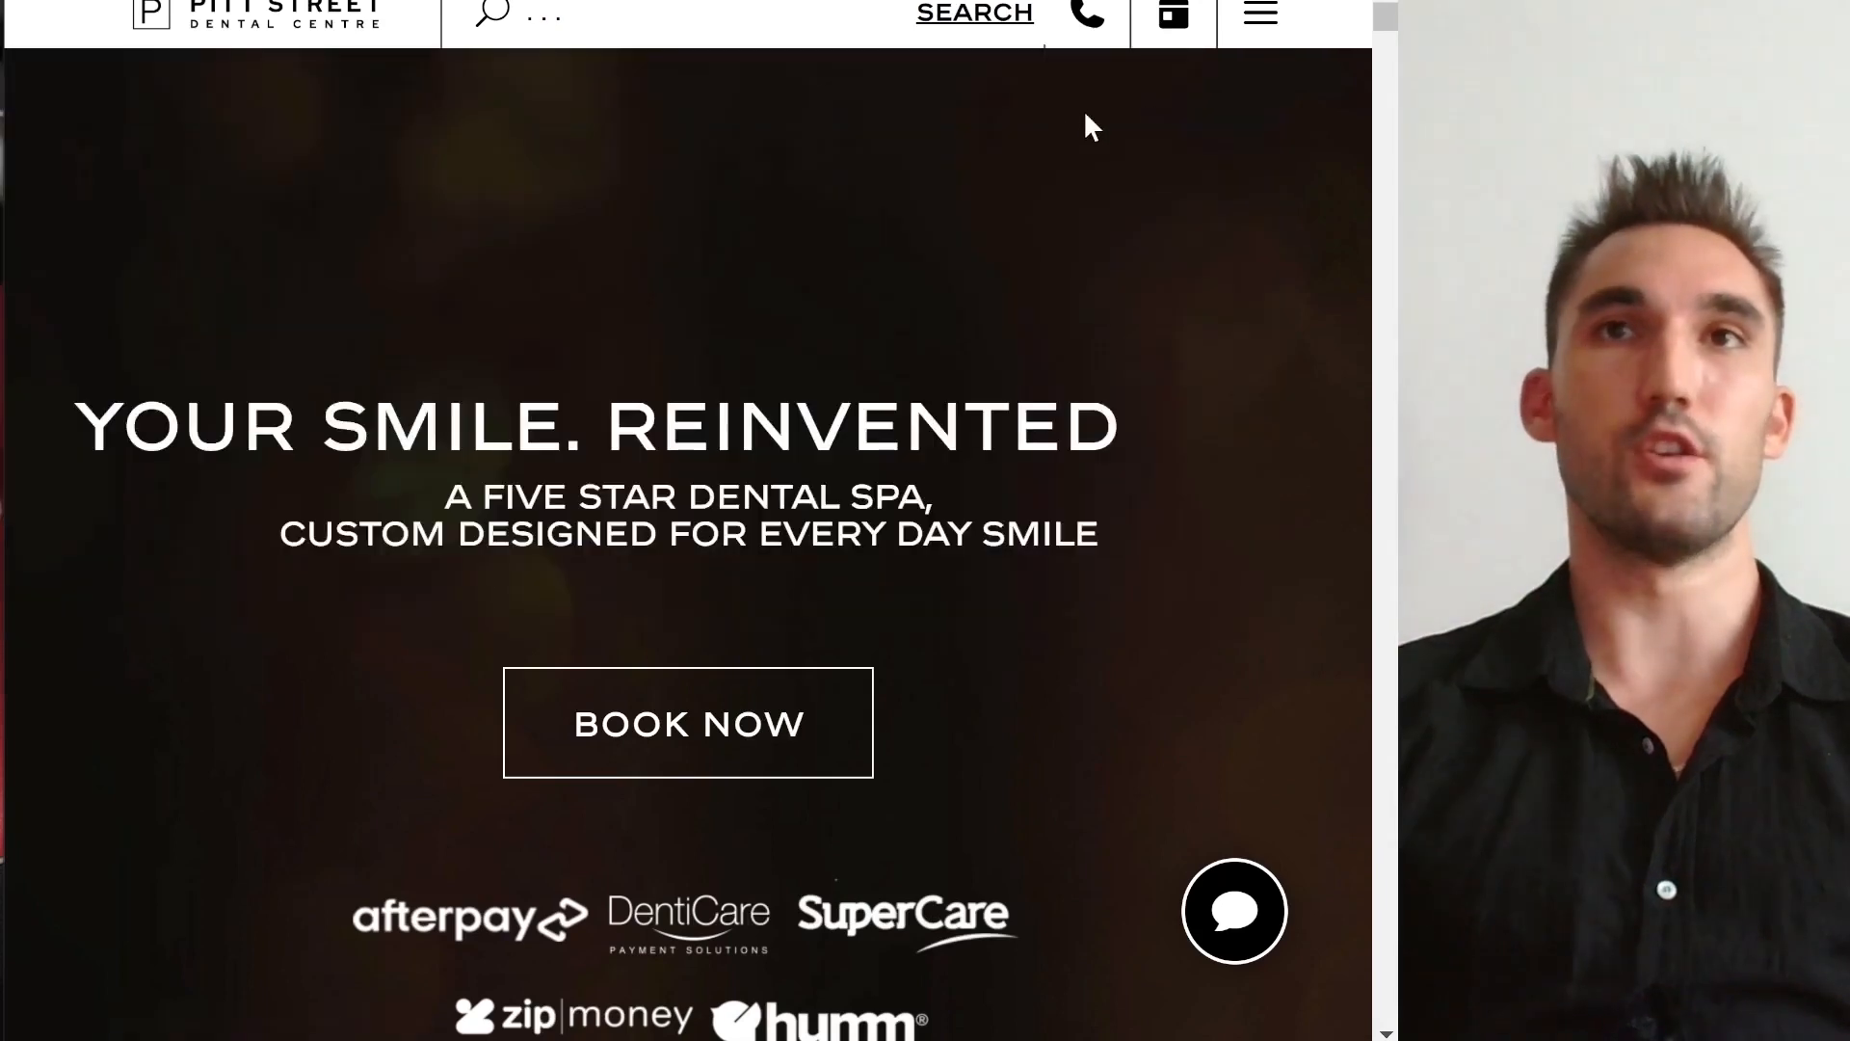
left_click(1259, 14)
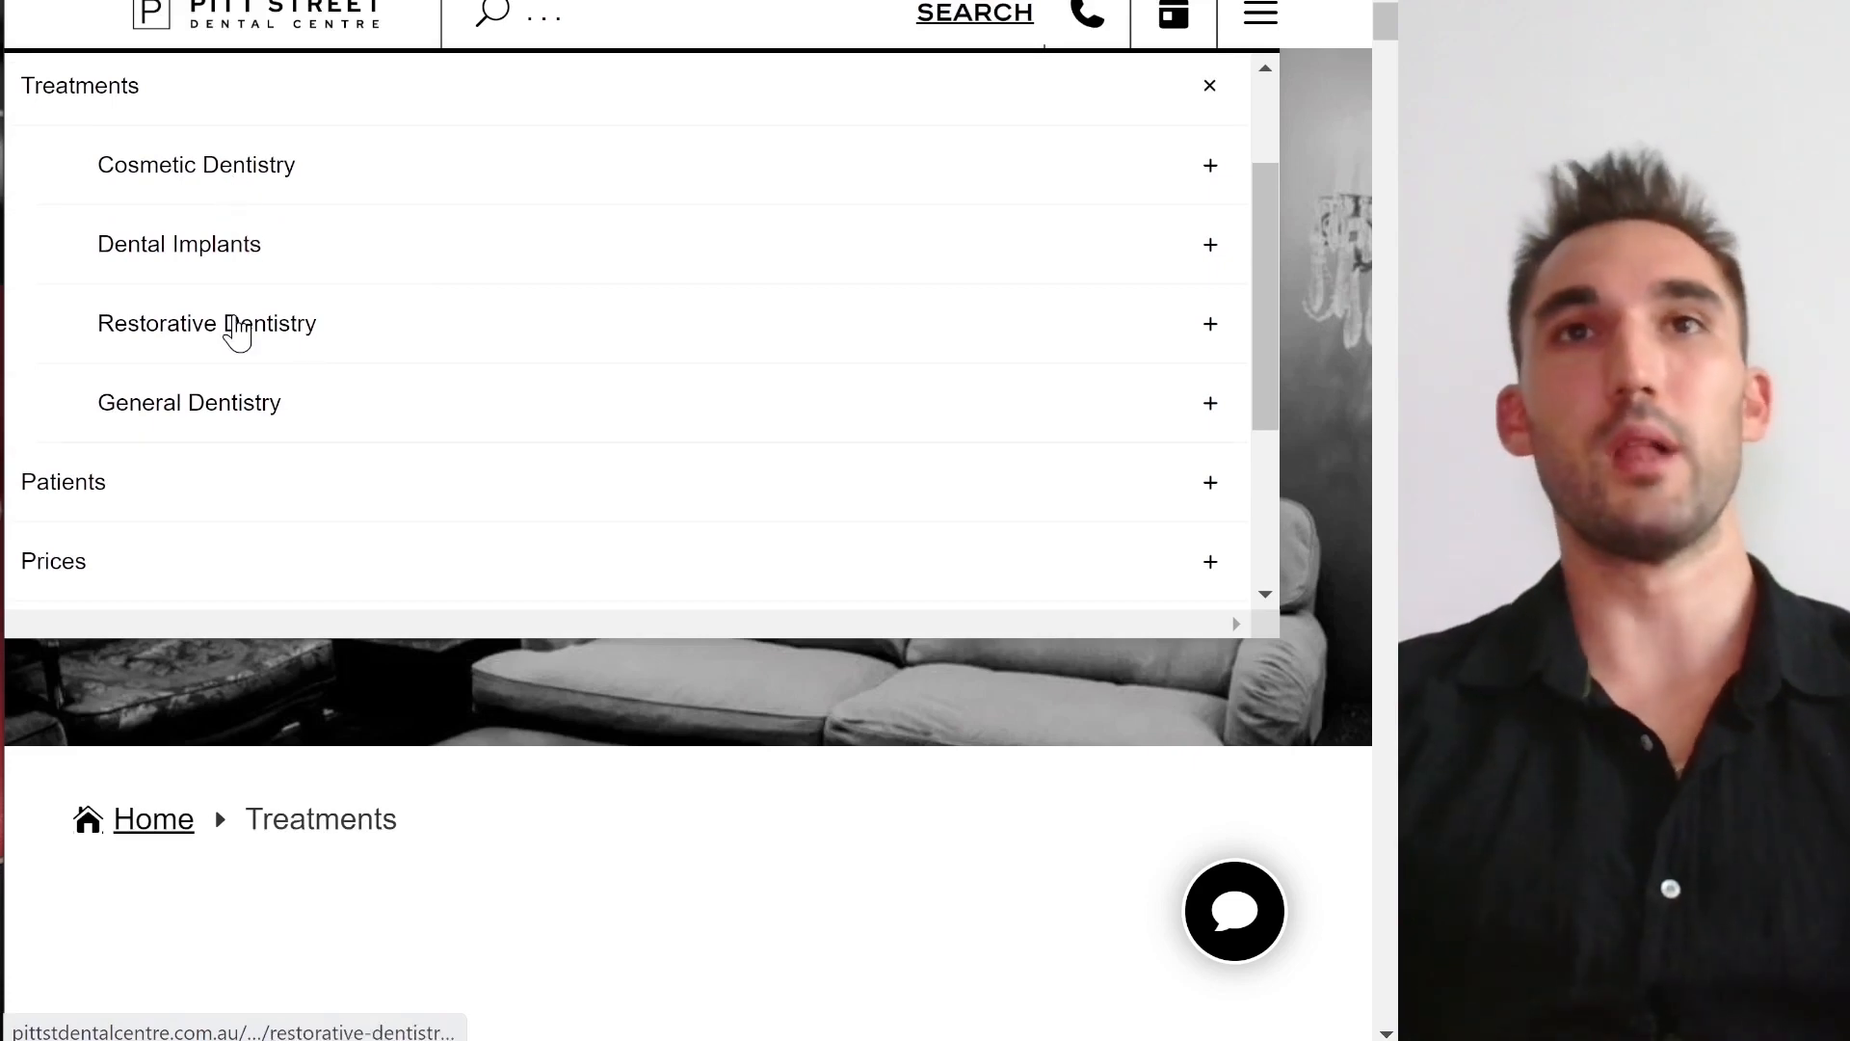
scroll("down", 3)
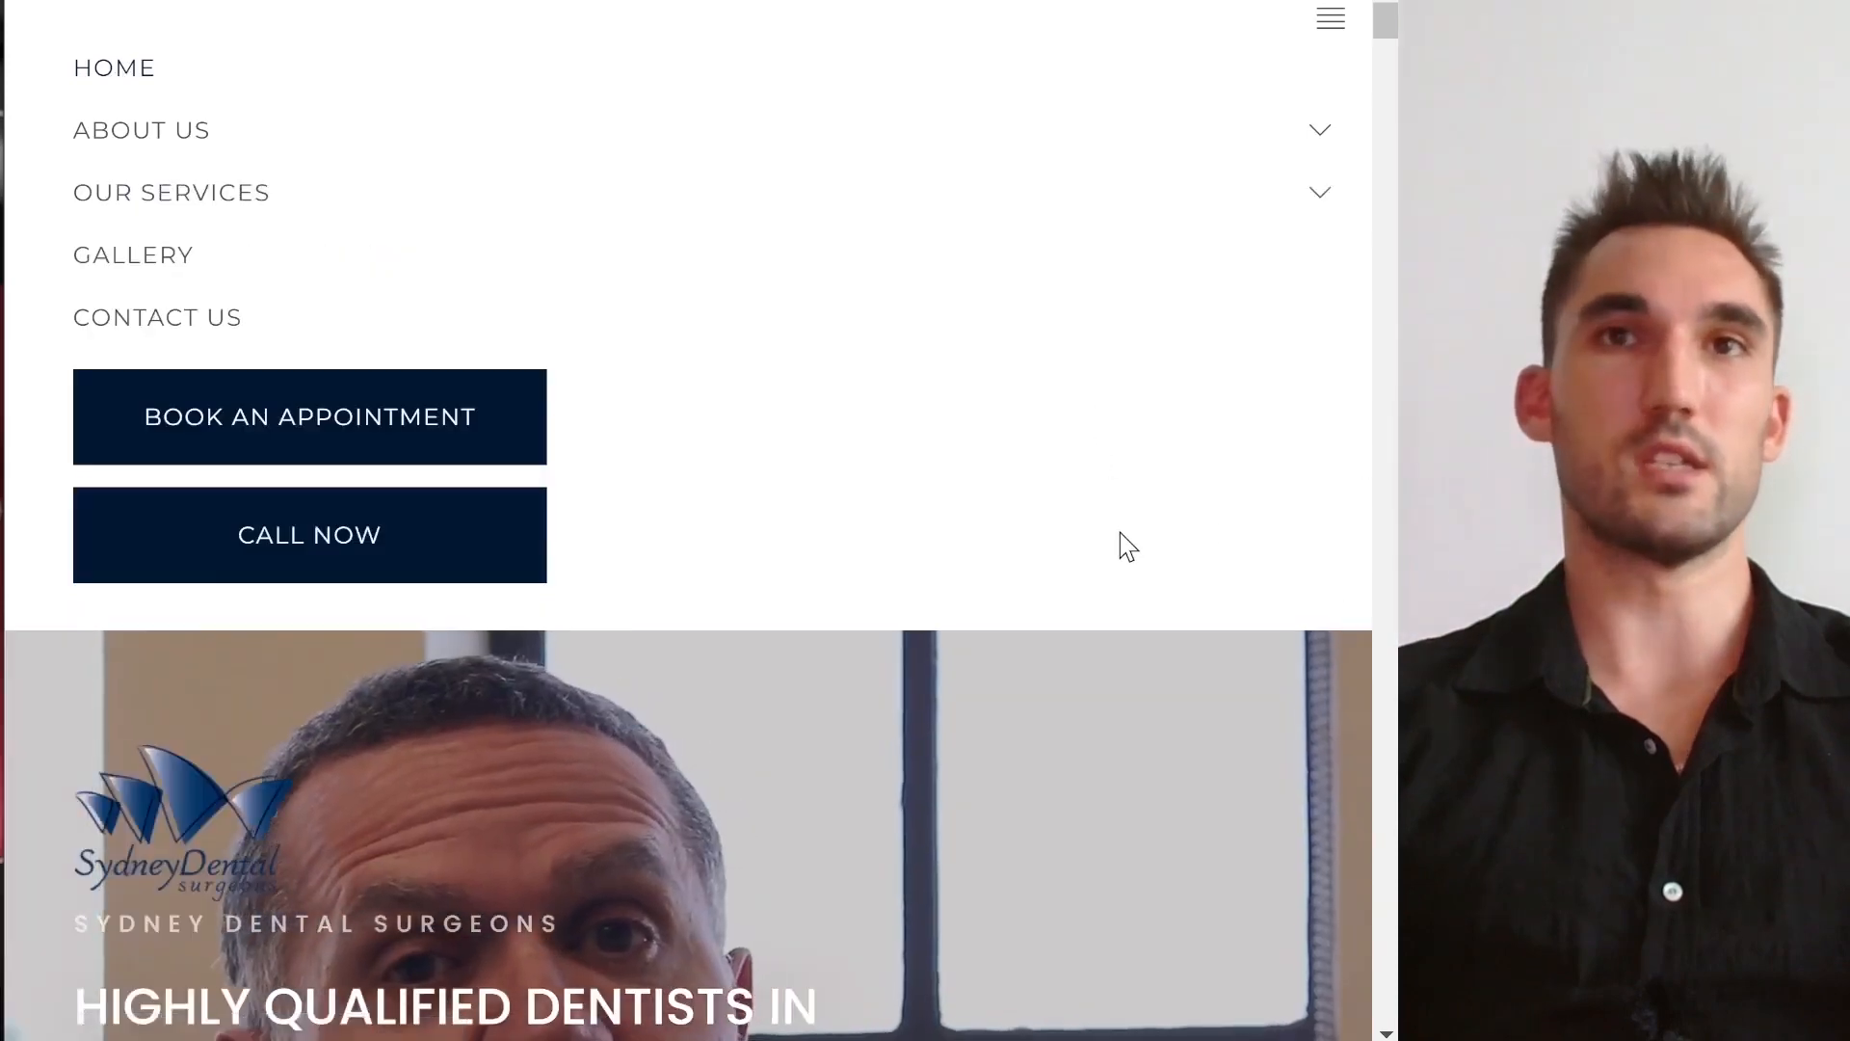
left_click(172, 193)
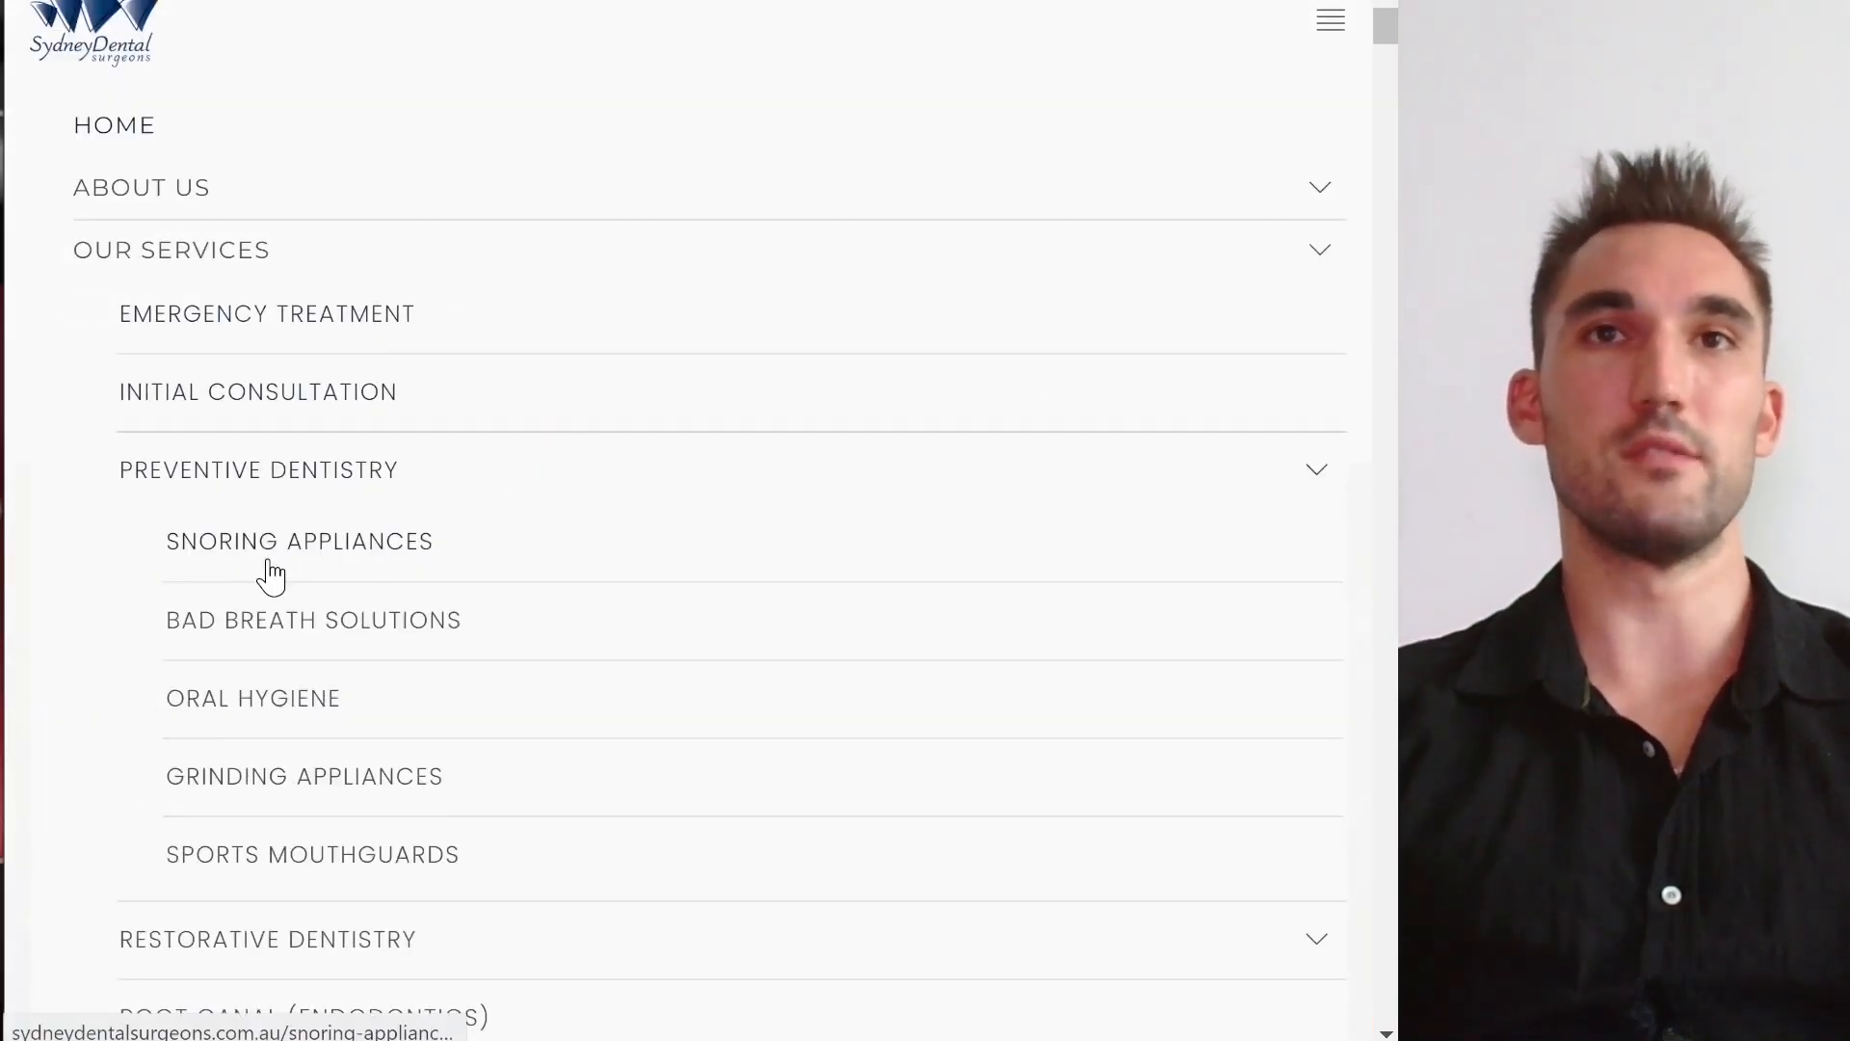
left_click(259, 469)
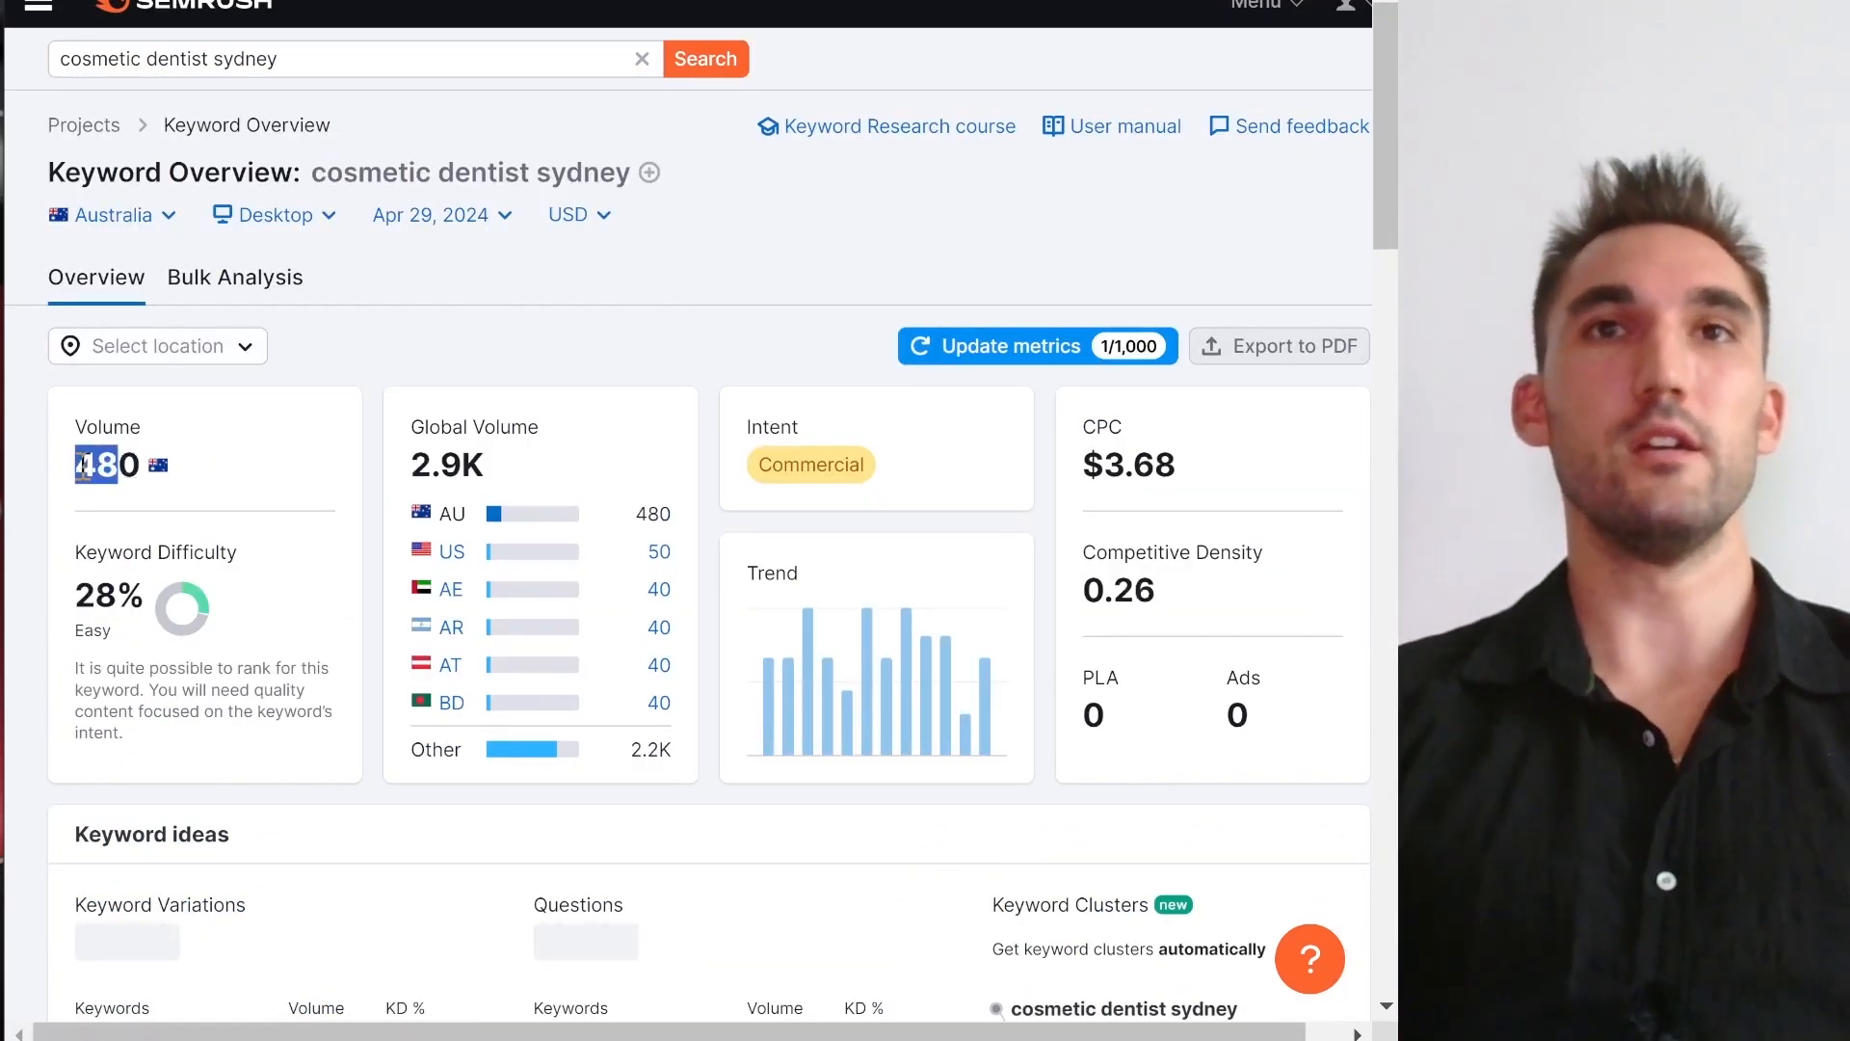
- Review the invisalign sydney overview, then the dentist overview down to Keyword ideas
scroll("down", 3)
type("invisalign")
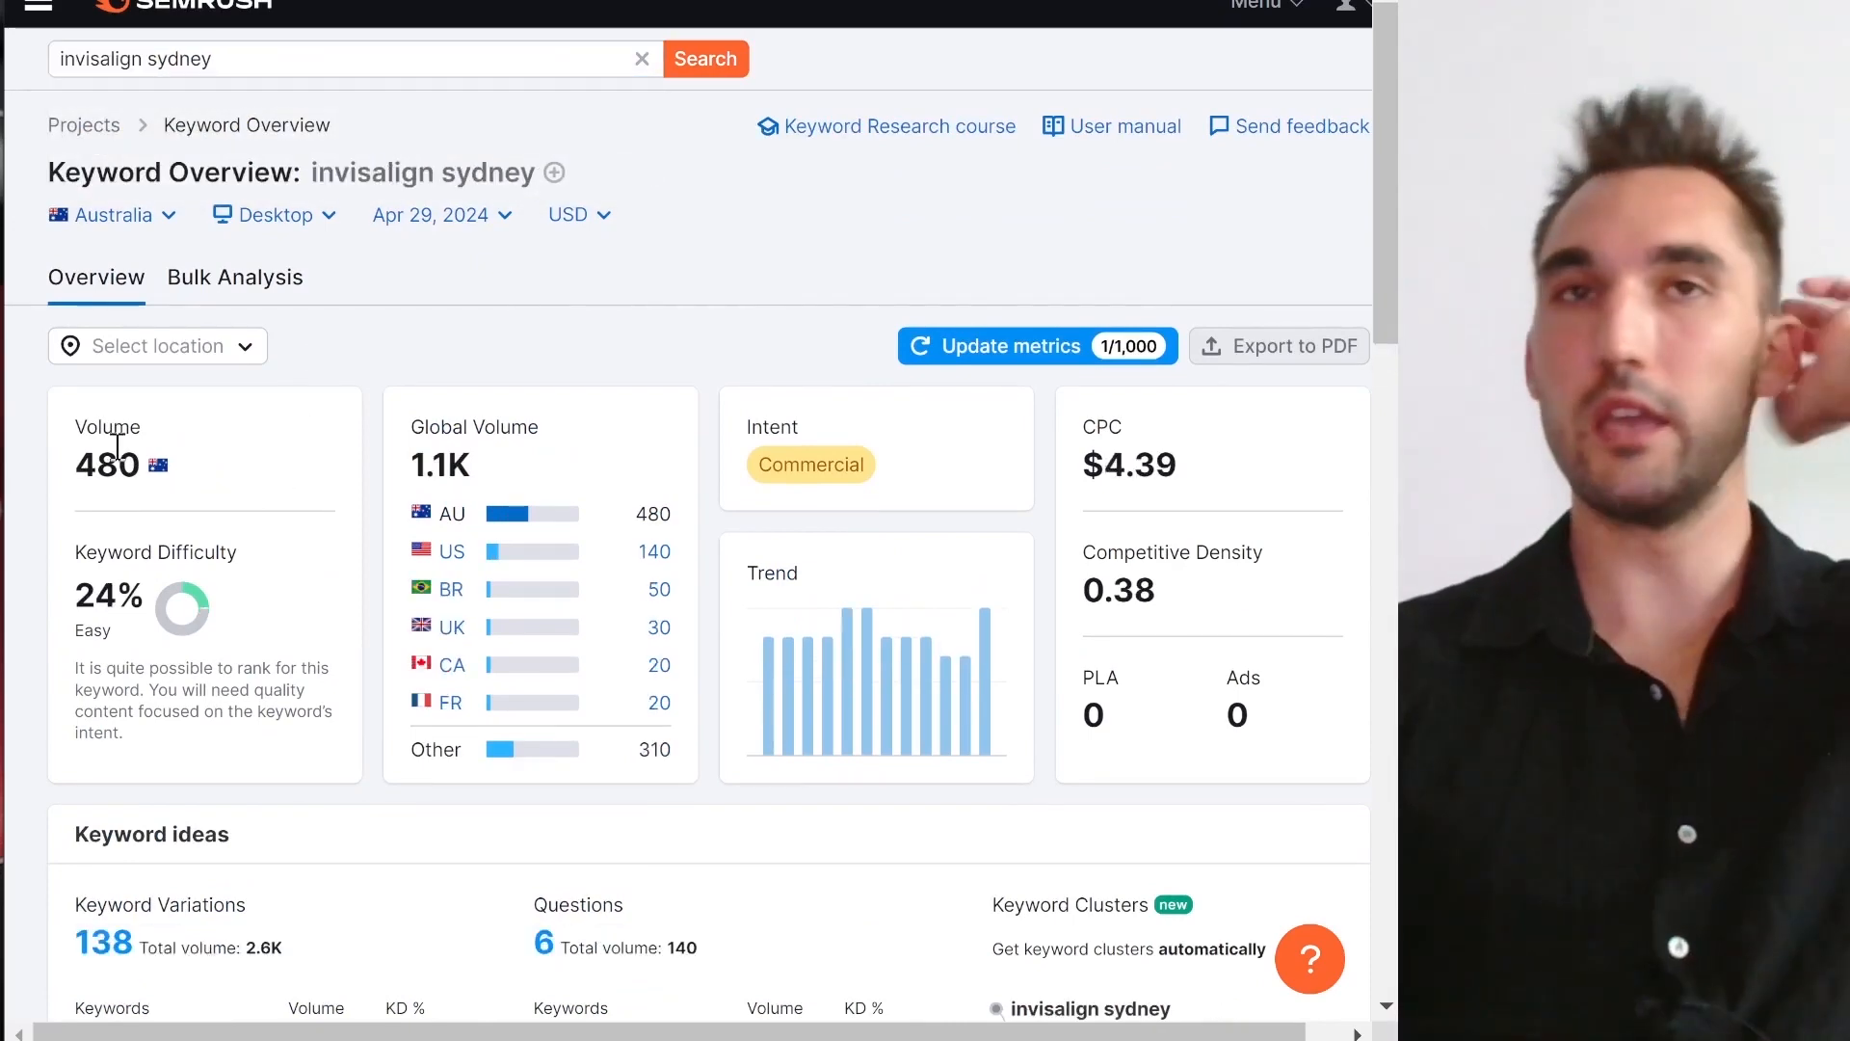
scroll("down", 3)
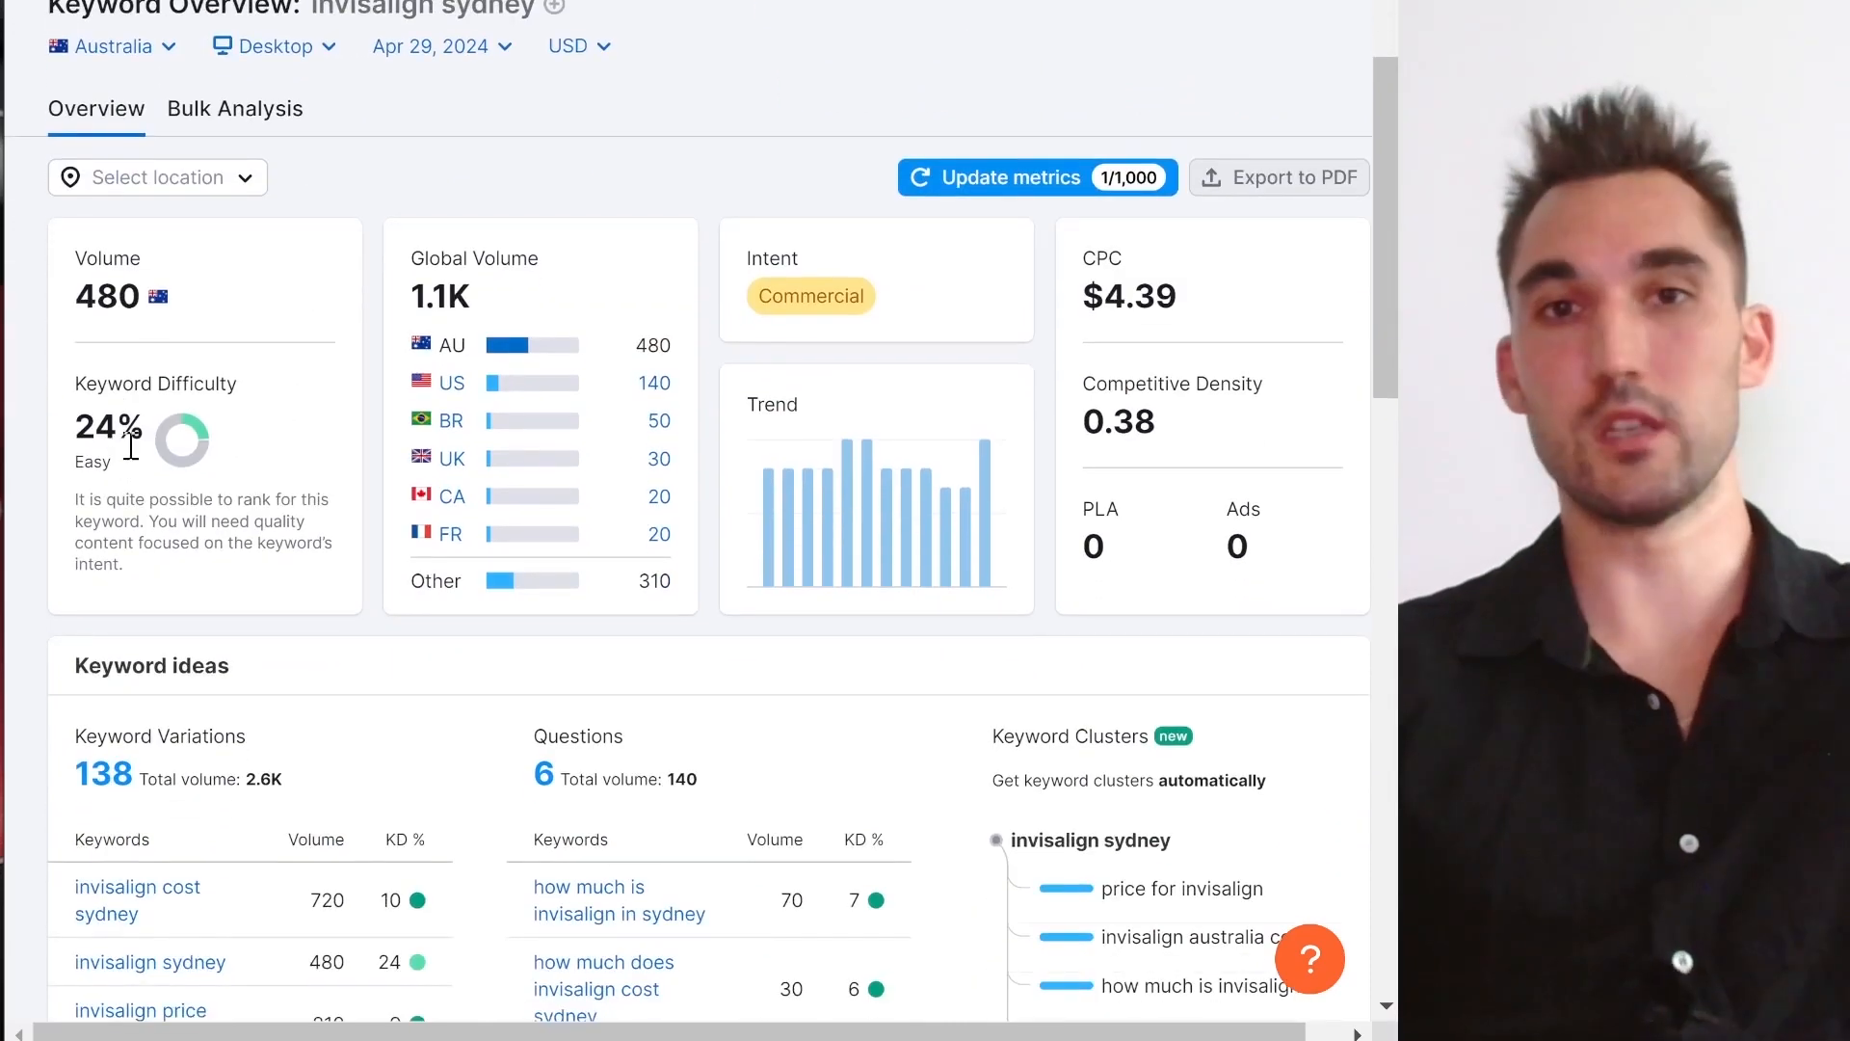
scroll("down", 3)
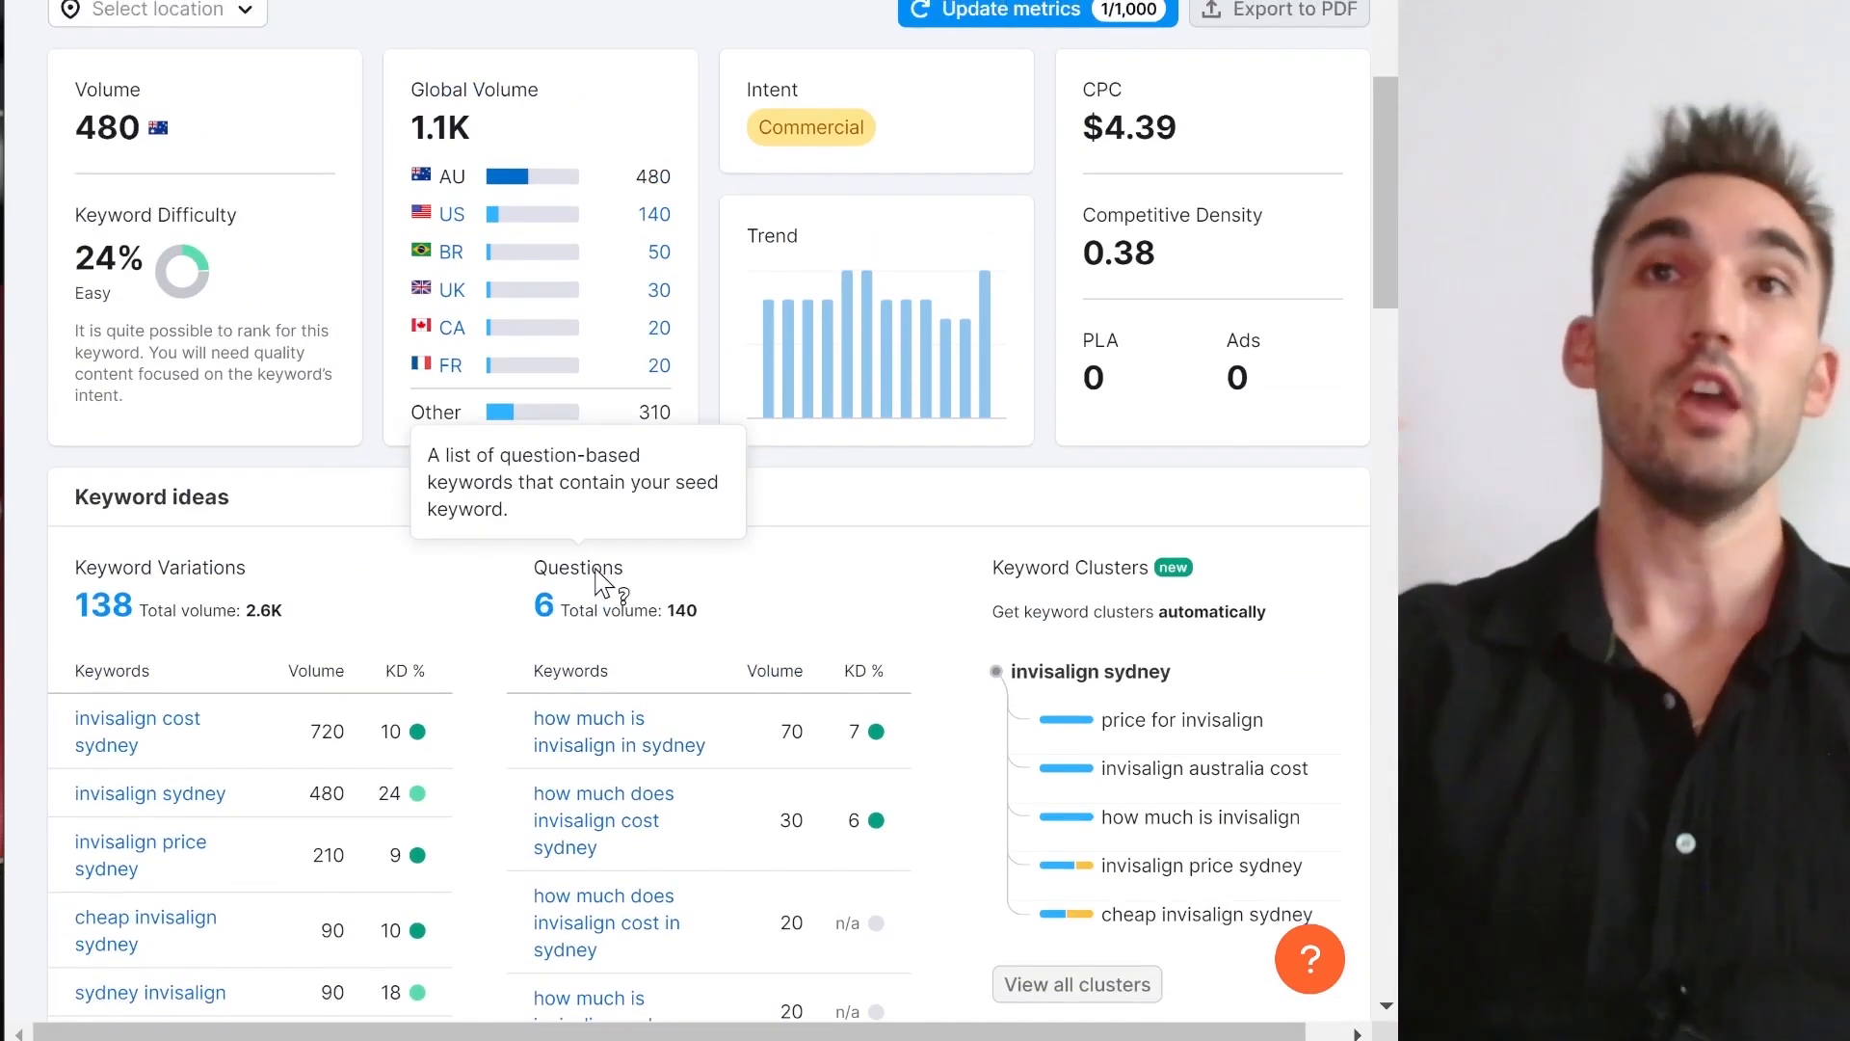
scroll("down", 3)
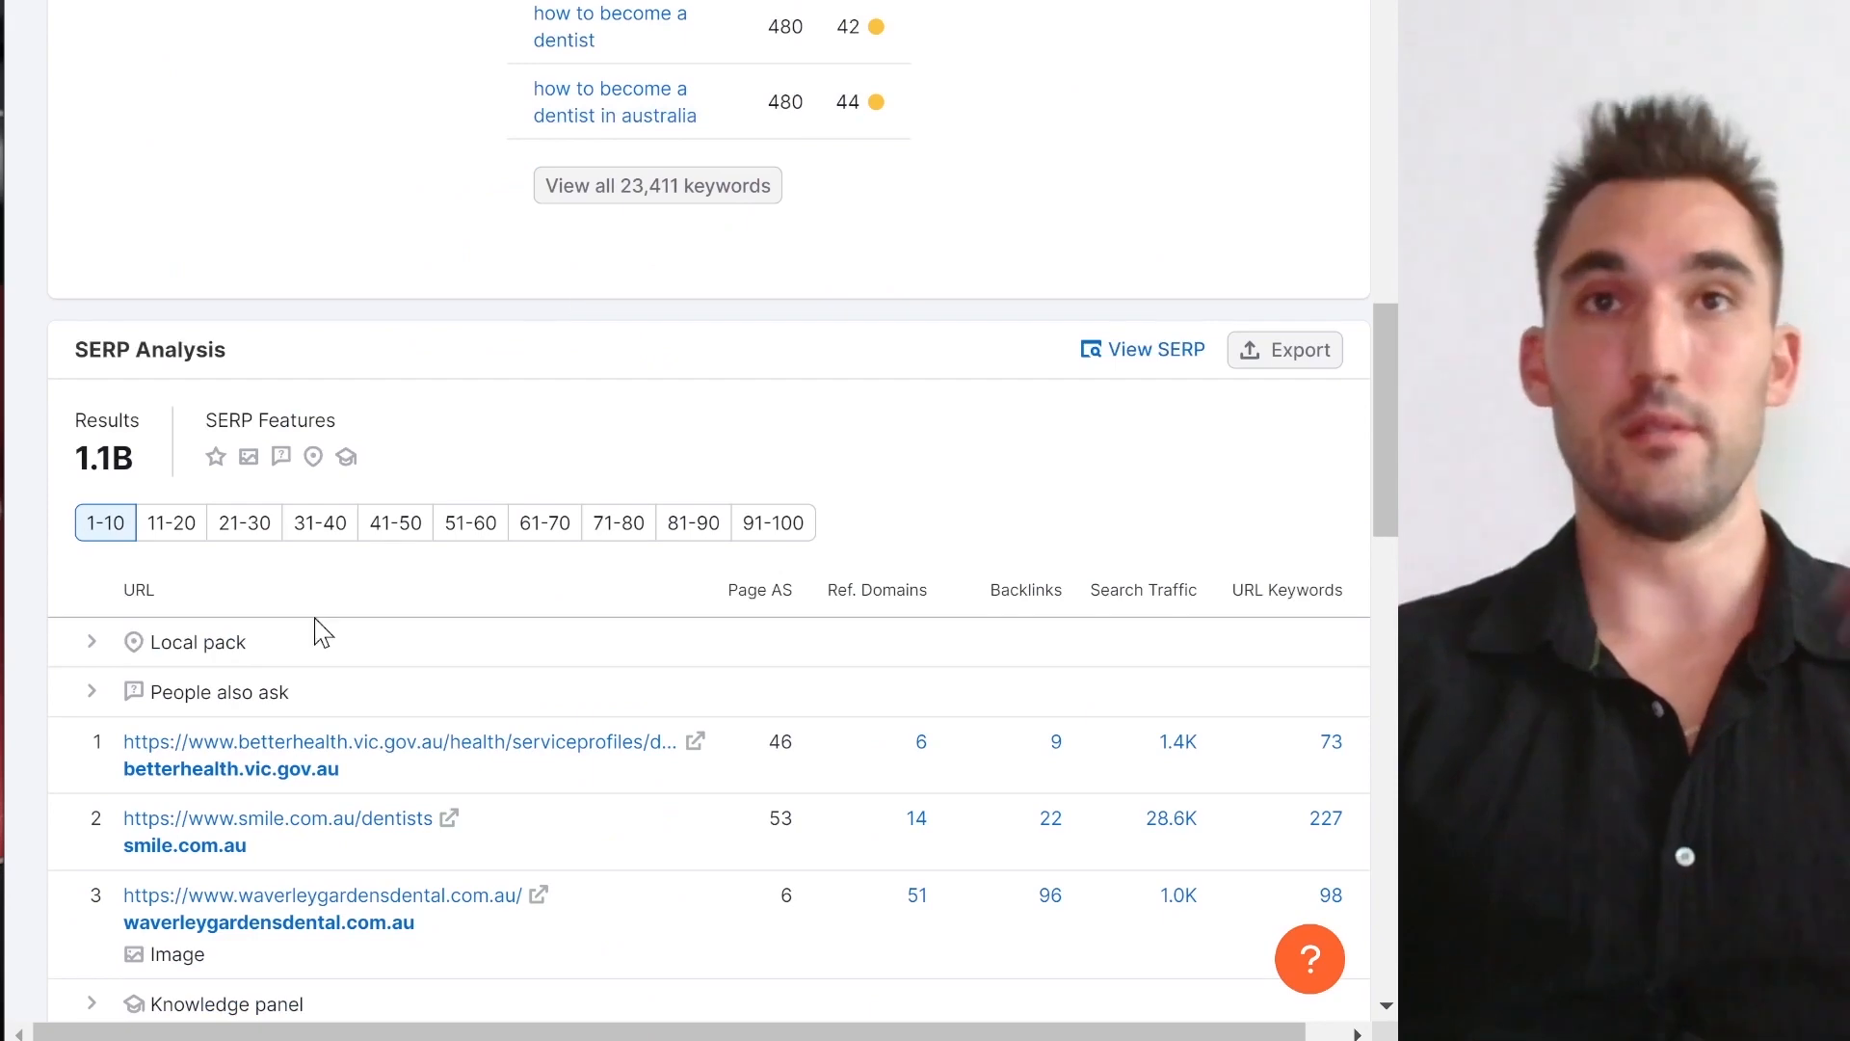
scroll("up", 3)
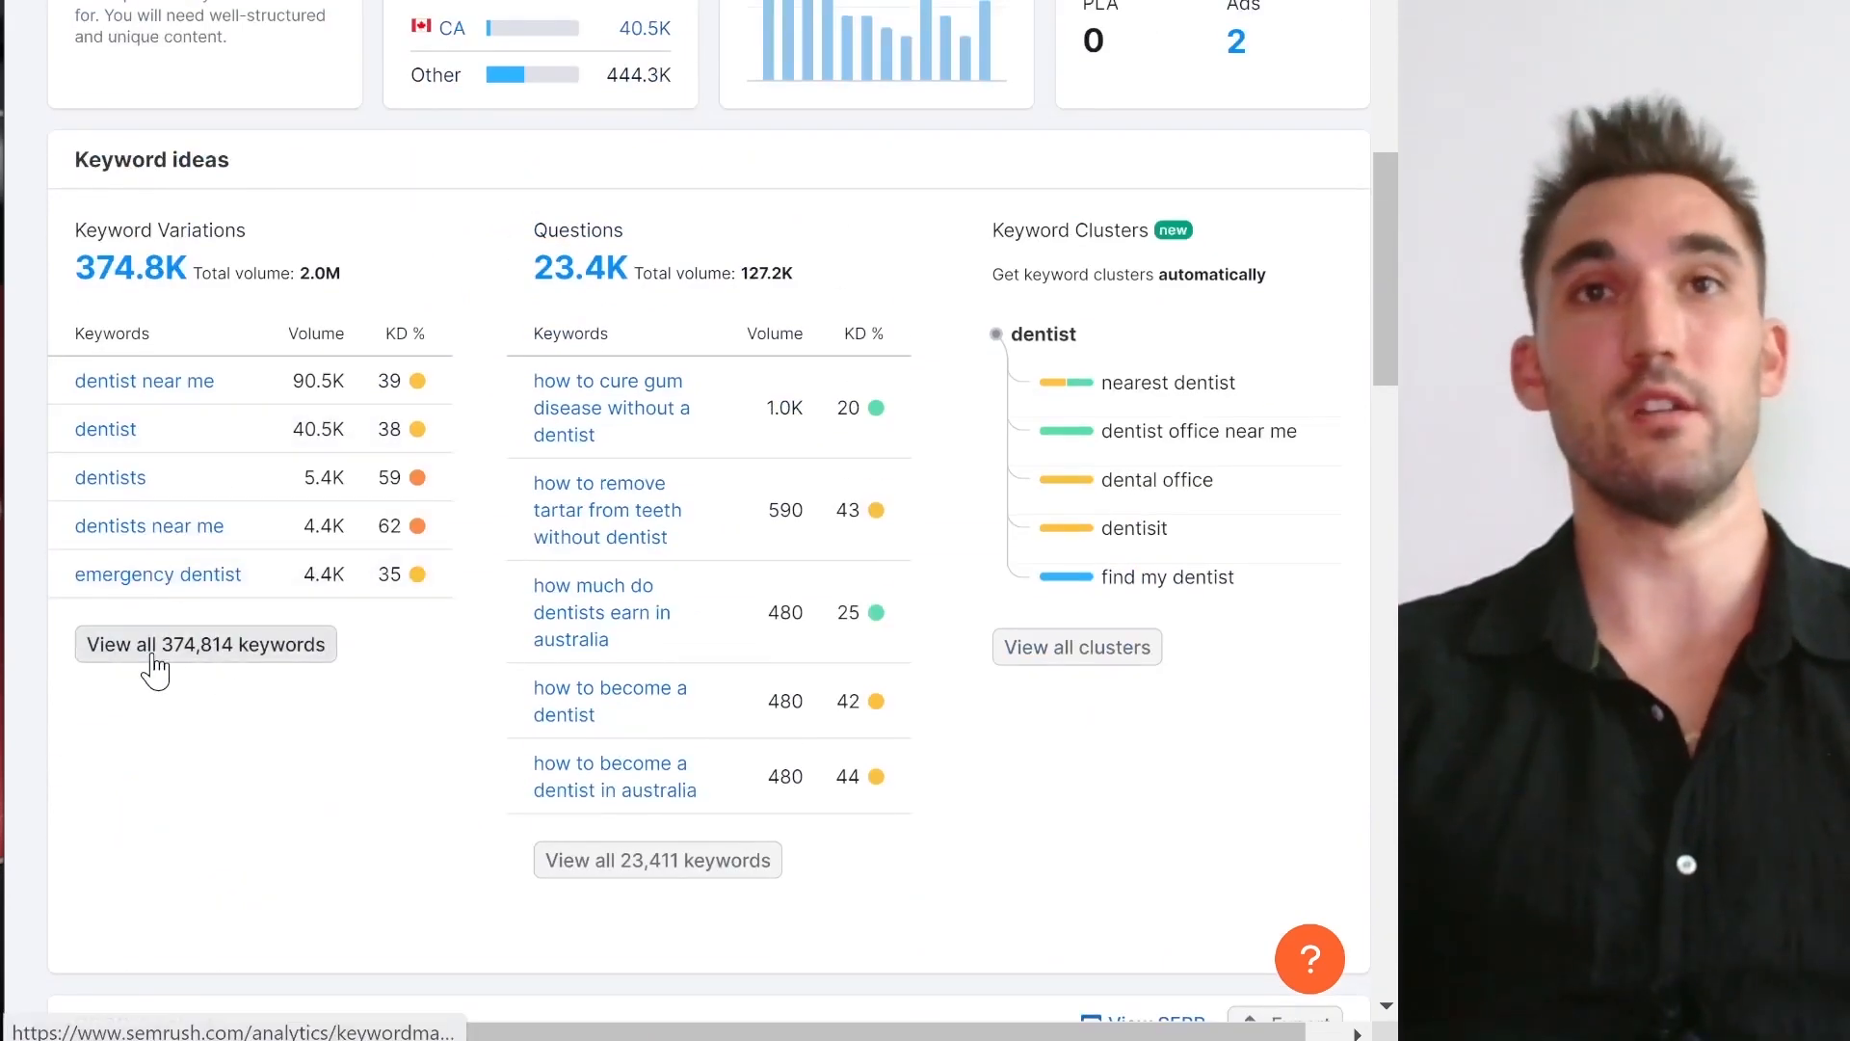
- View all 374,814 dentist keywords in Keyword Magic Tool
left_click(207, 643)
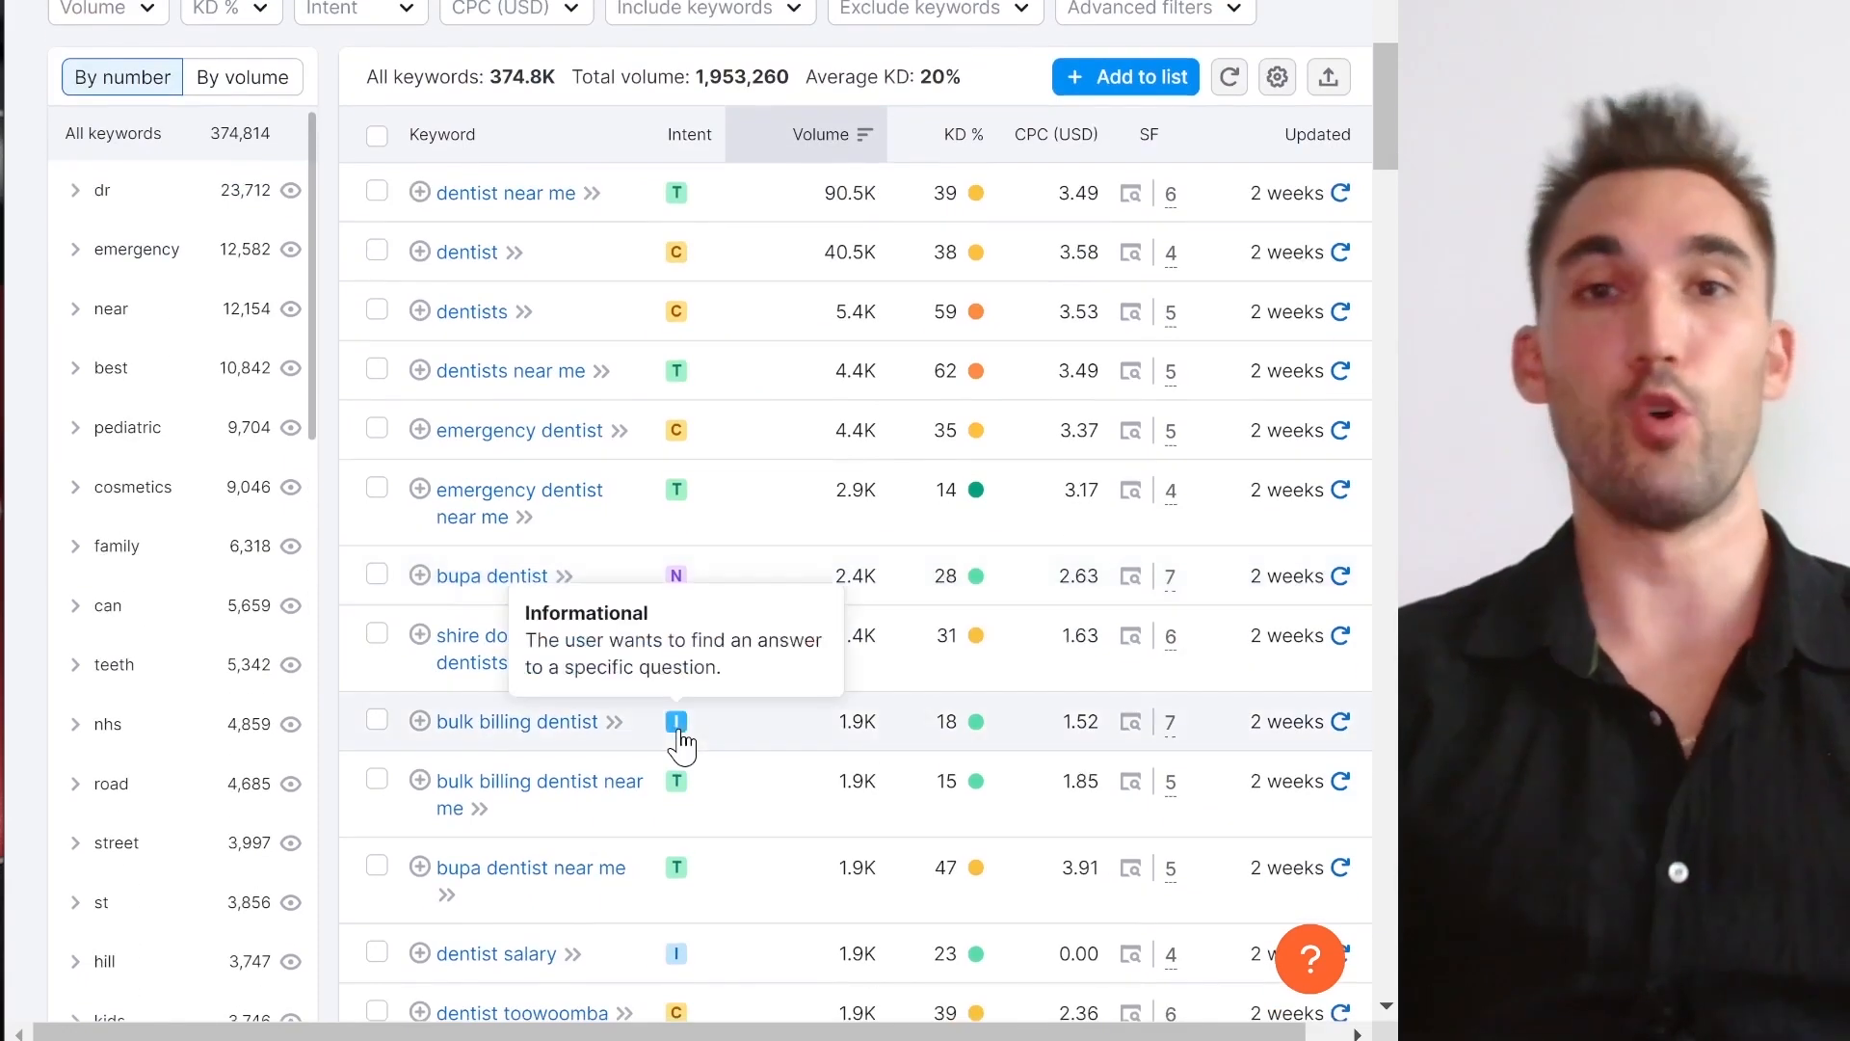
mouse_move(601, 407)
type("invisalign")
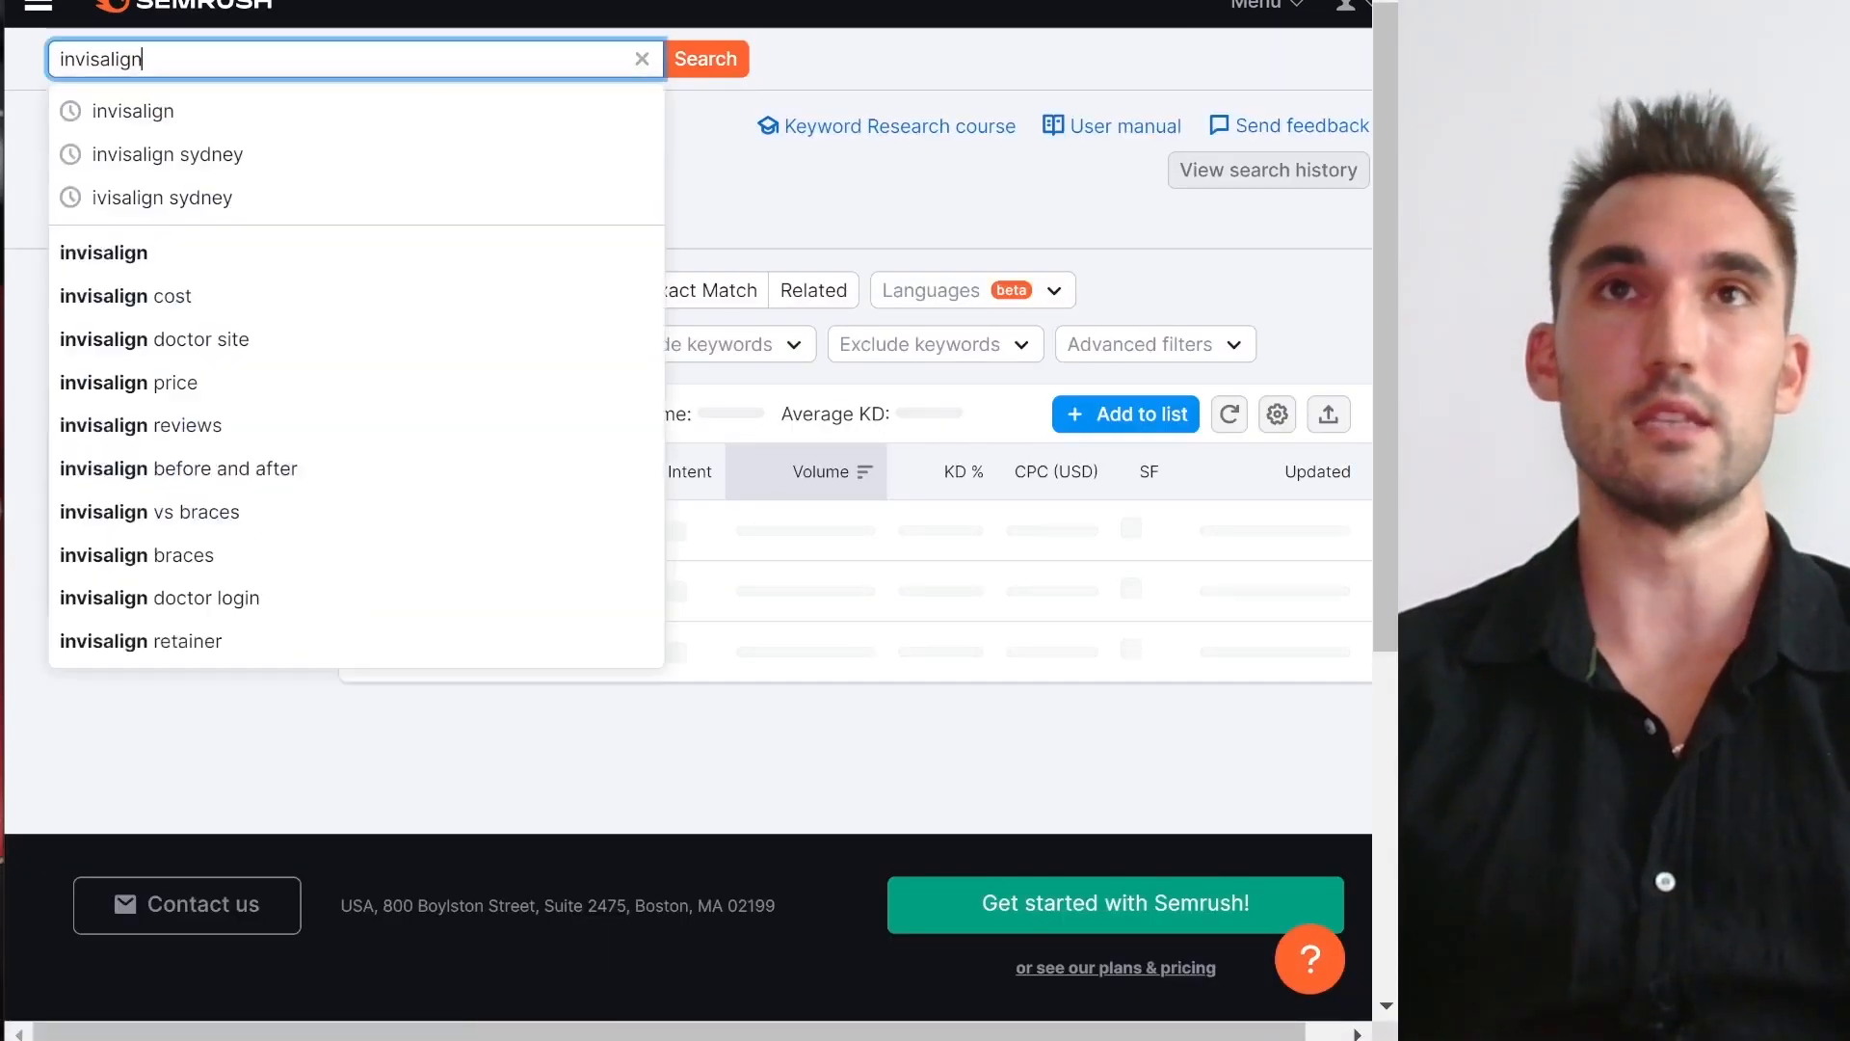
- Load Keyword Magic Tool variations for invisalign sydney, then broaden the query to invisalign
left_click(169, 155)
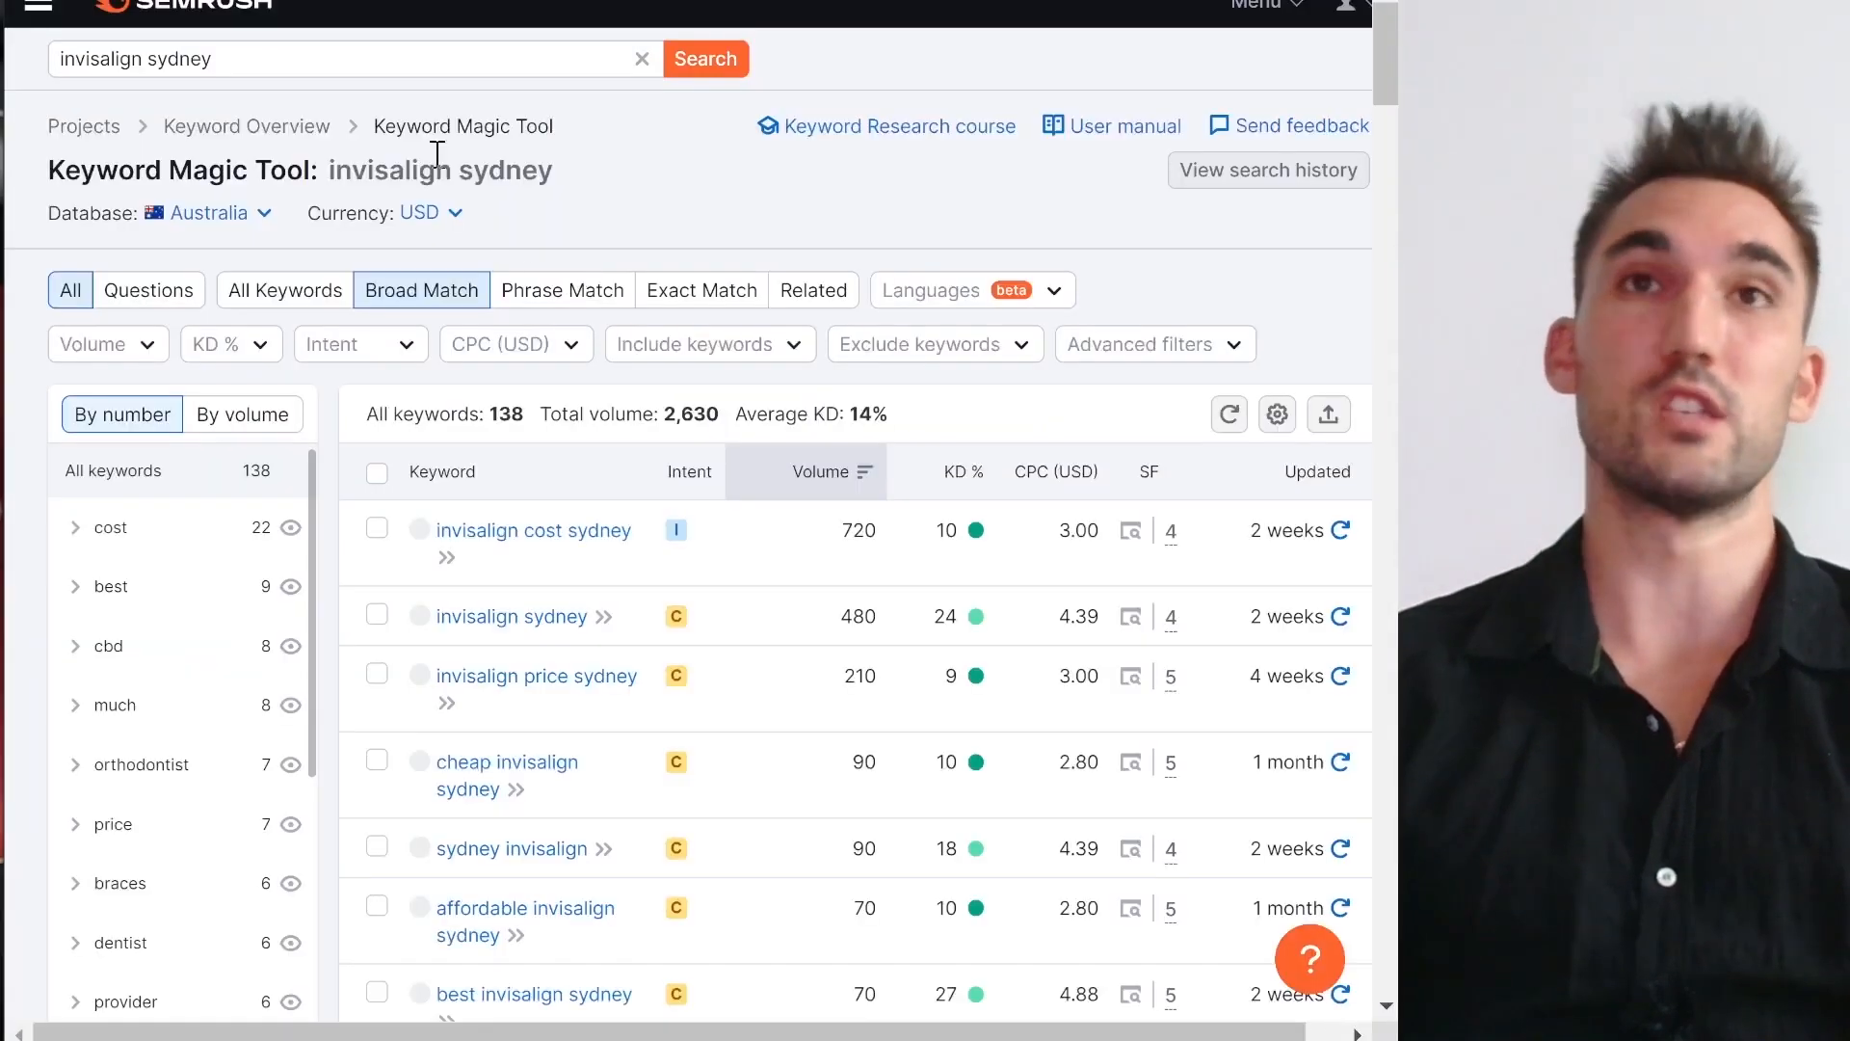
left_click(355, 58)
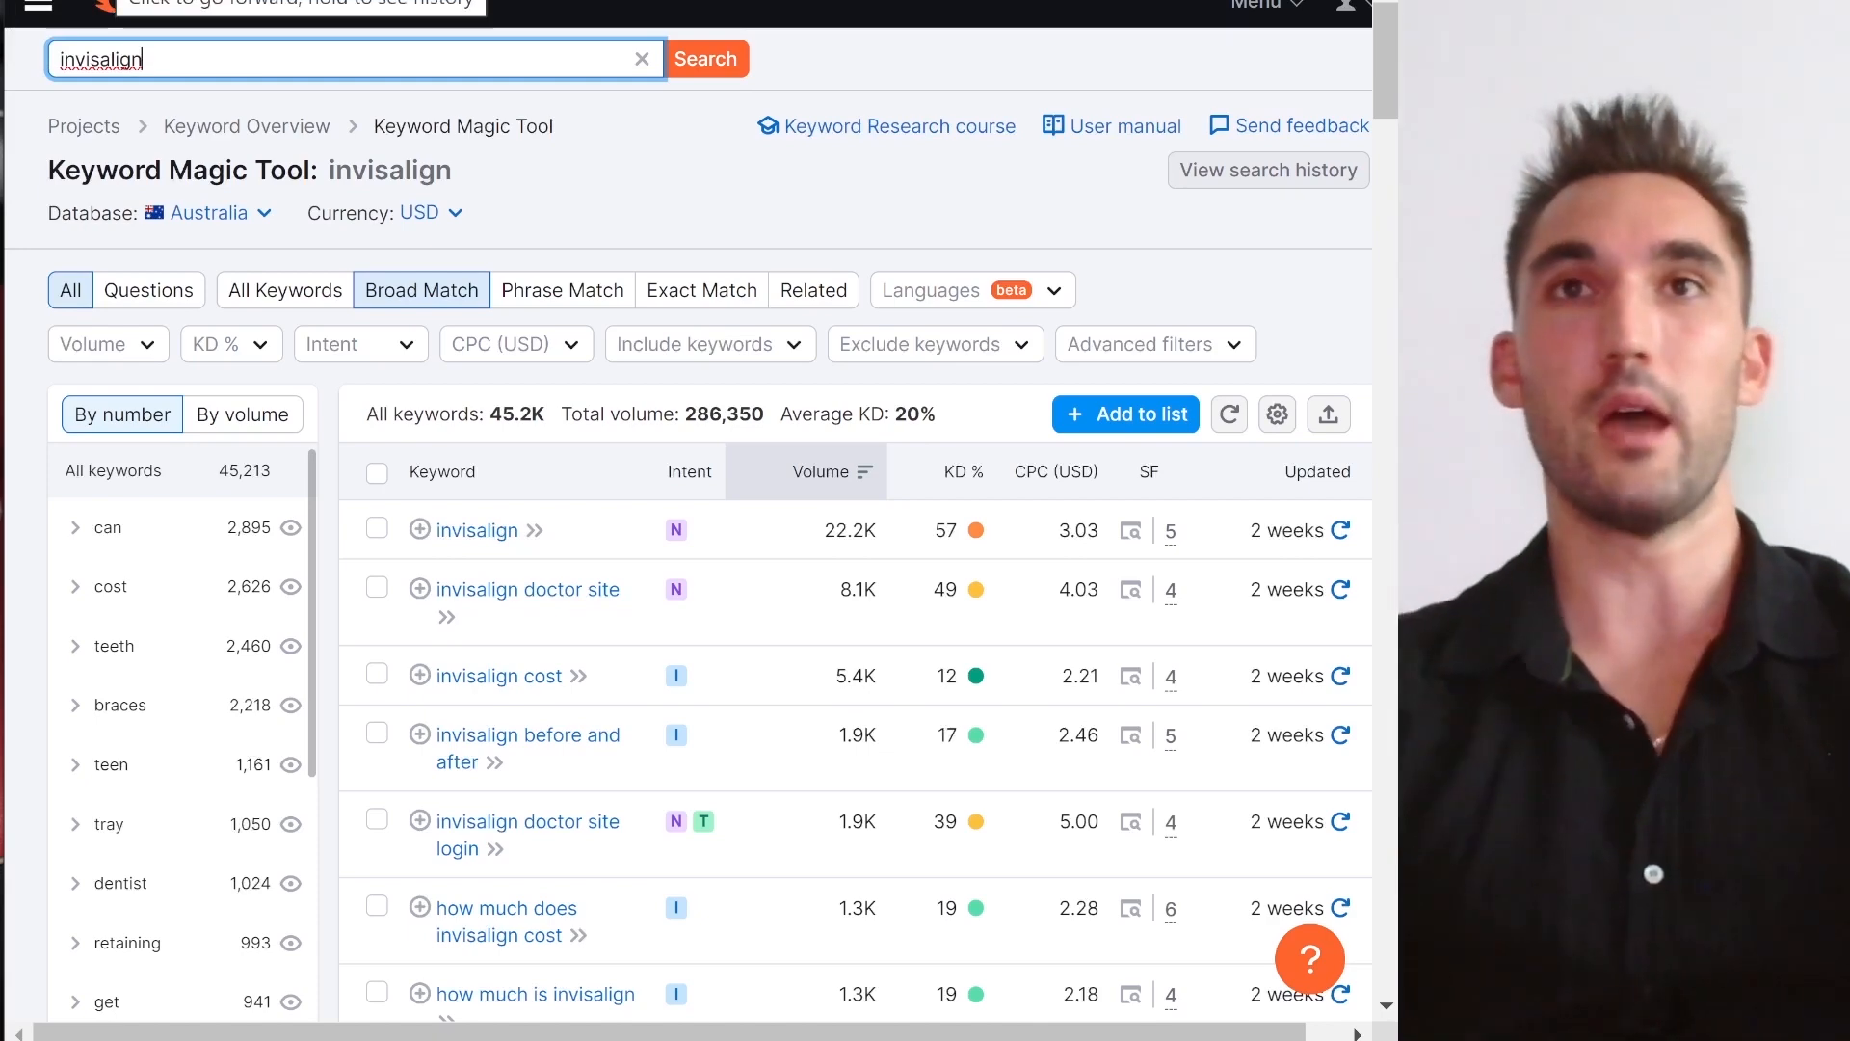
scroll("down", 3)
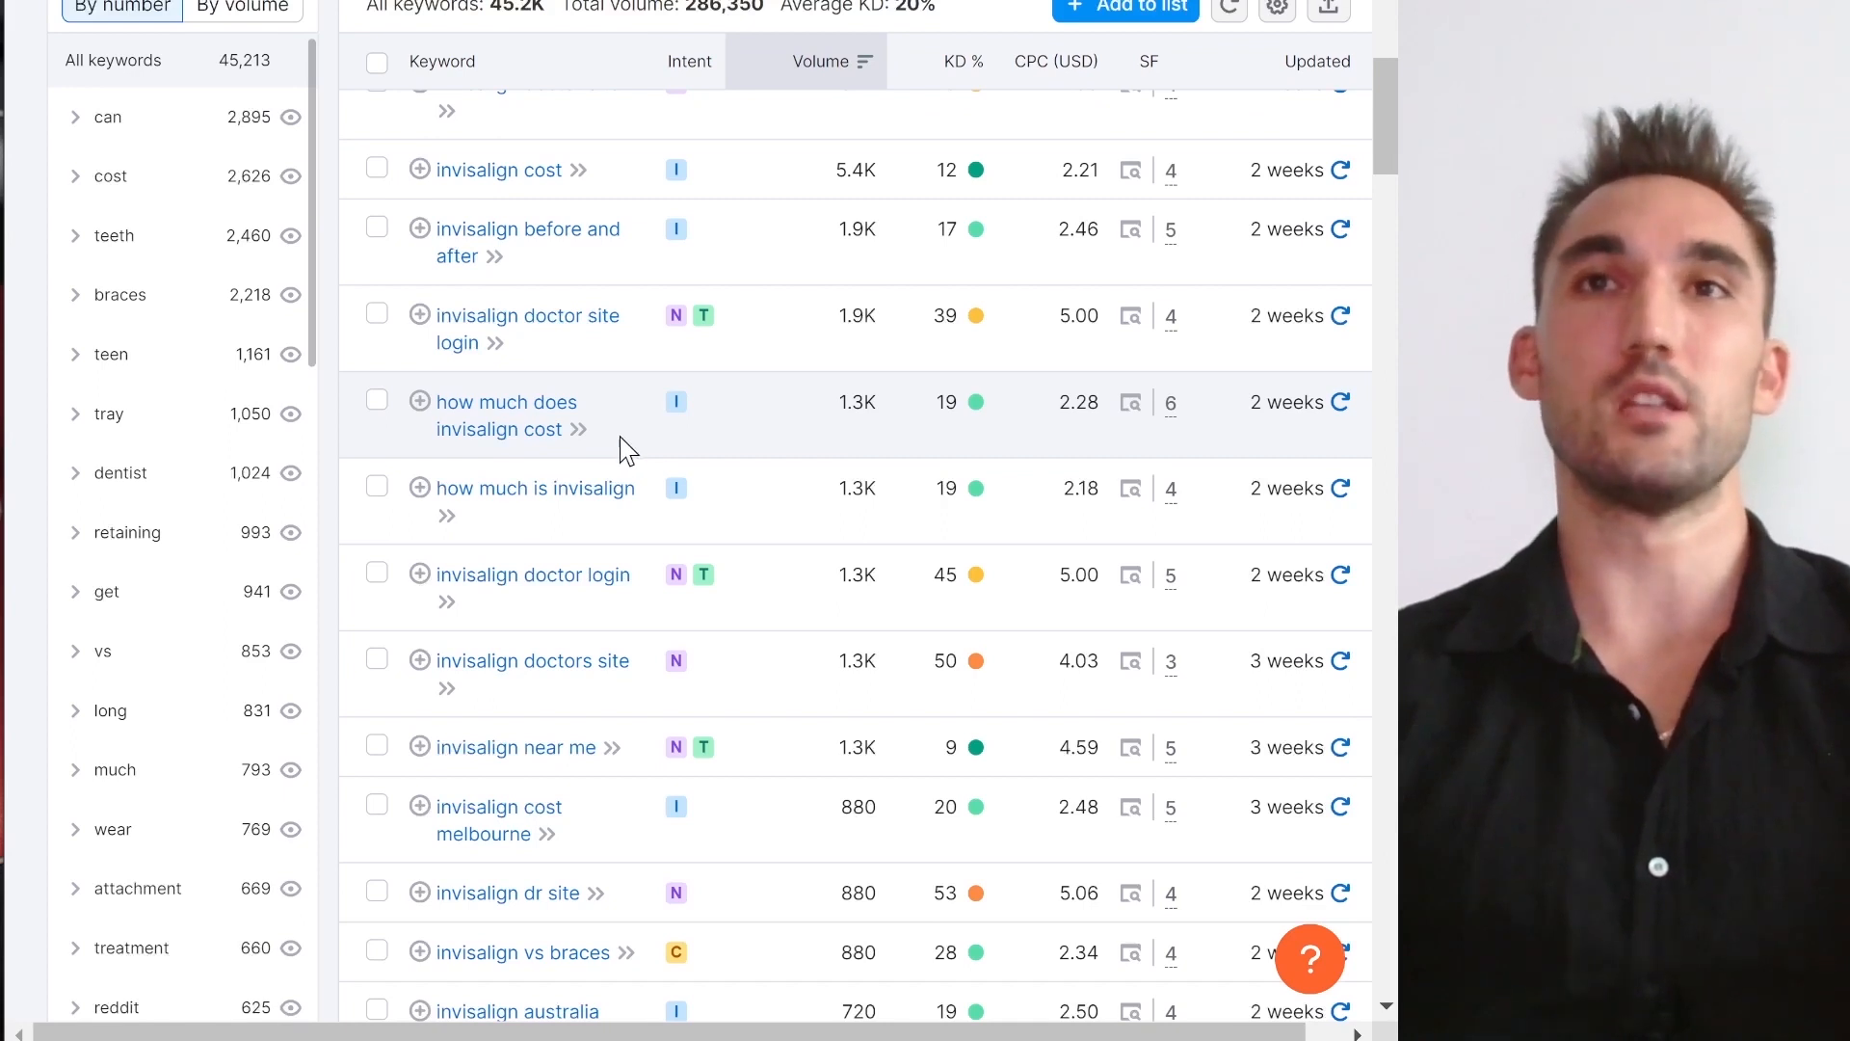
double_click(507, 415)
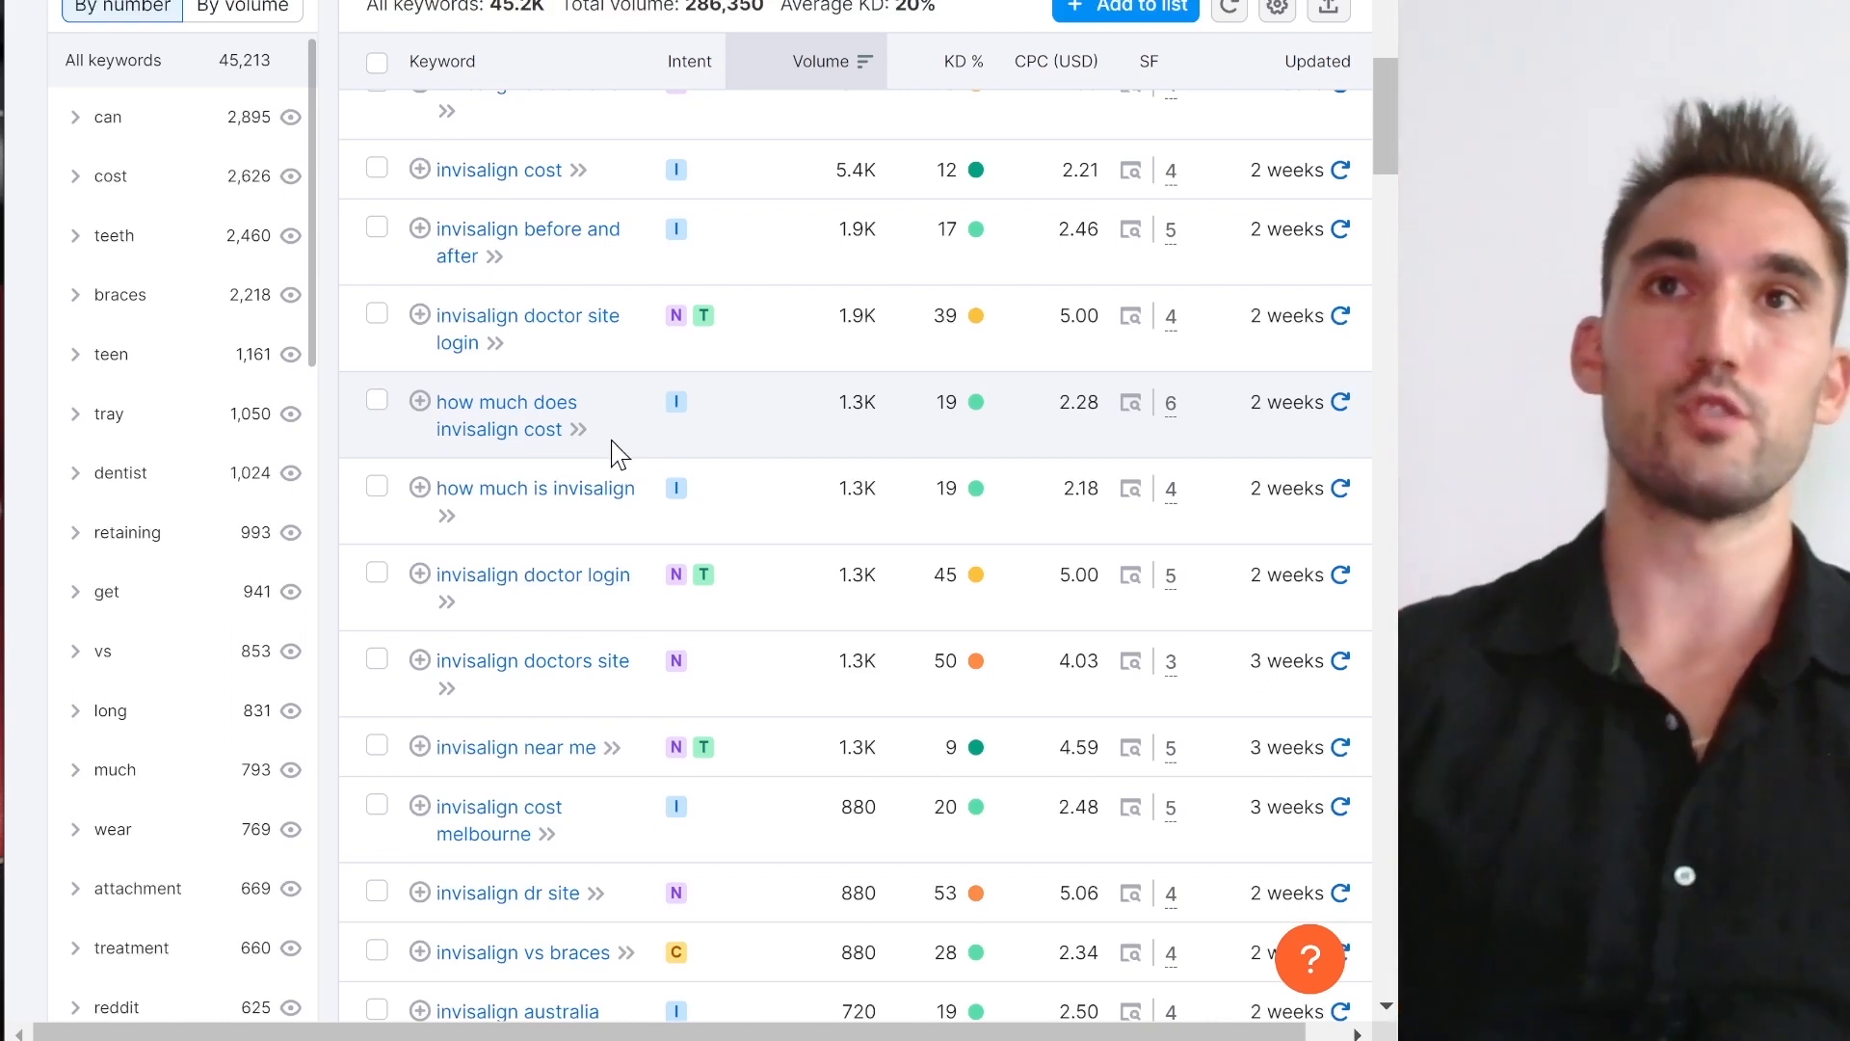
double_click(1075, 401)
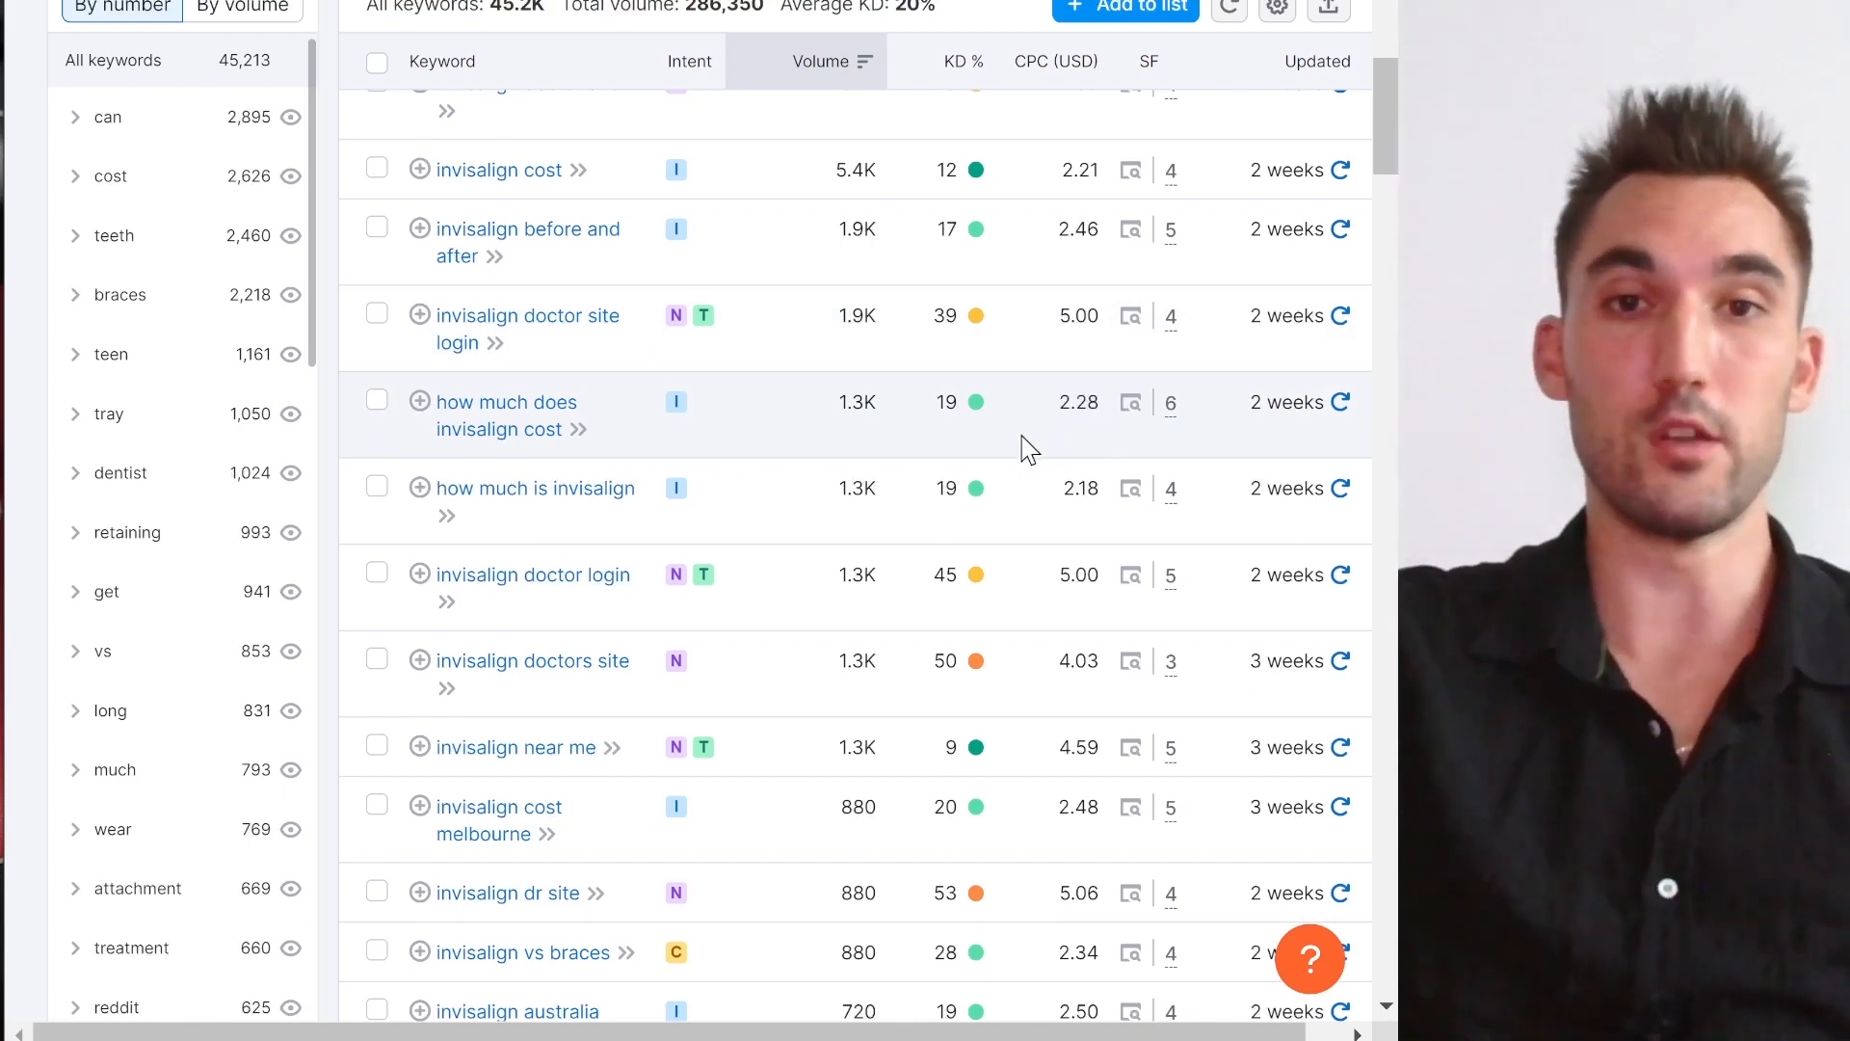
mouse_move(675, 401)
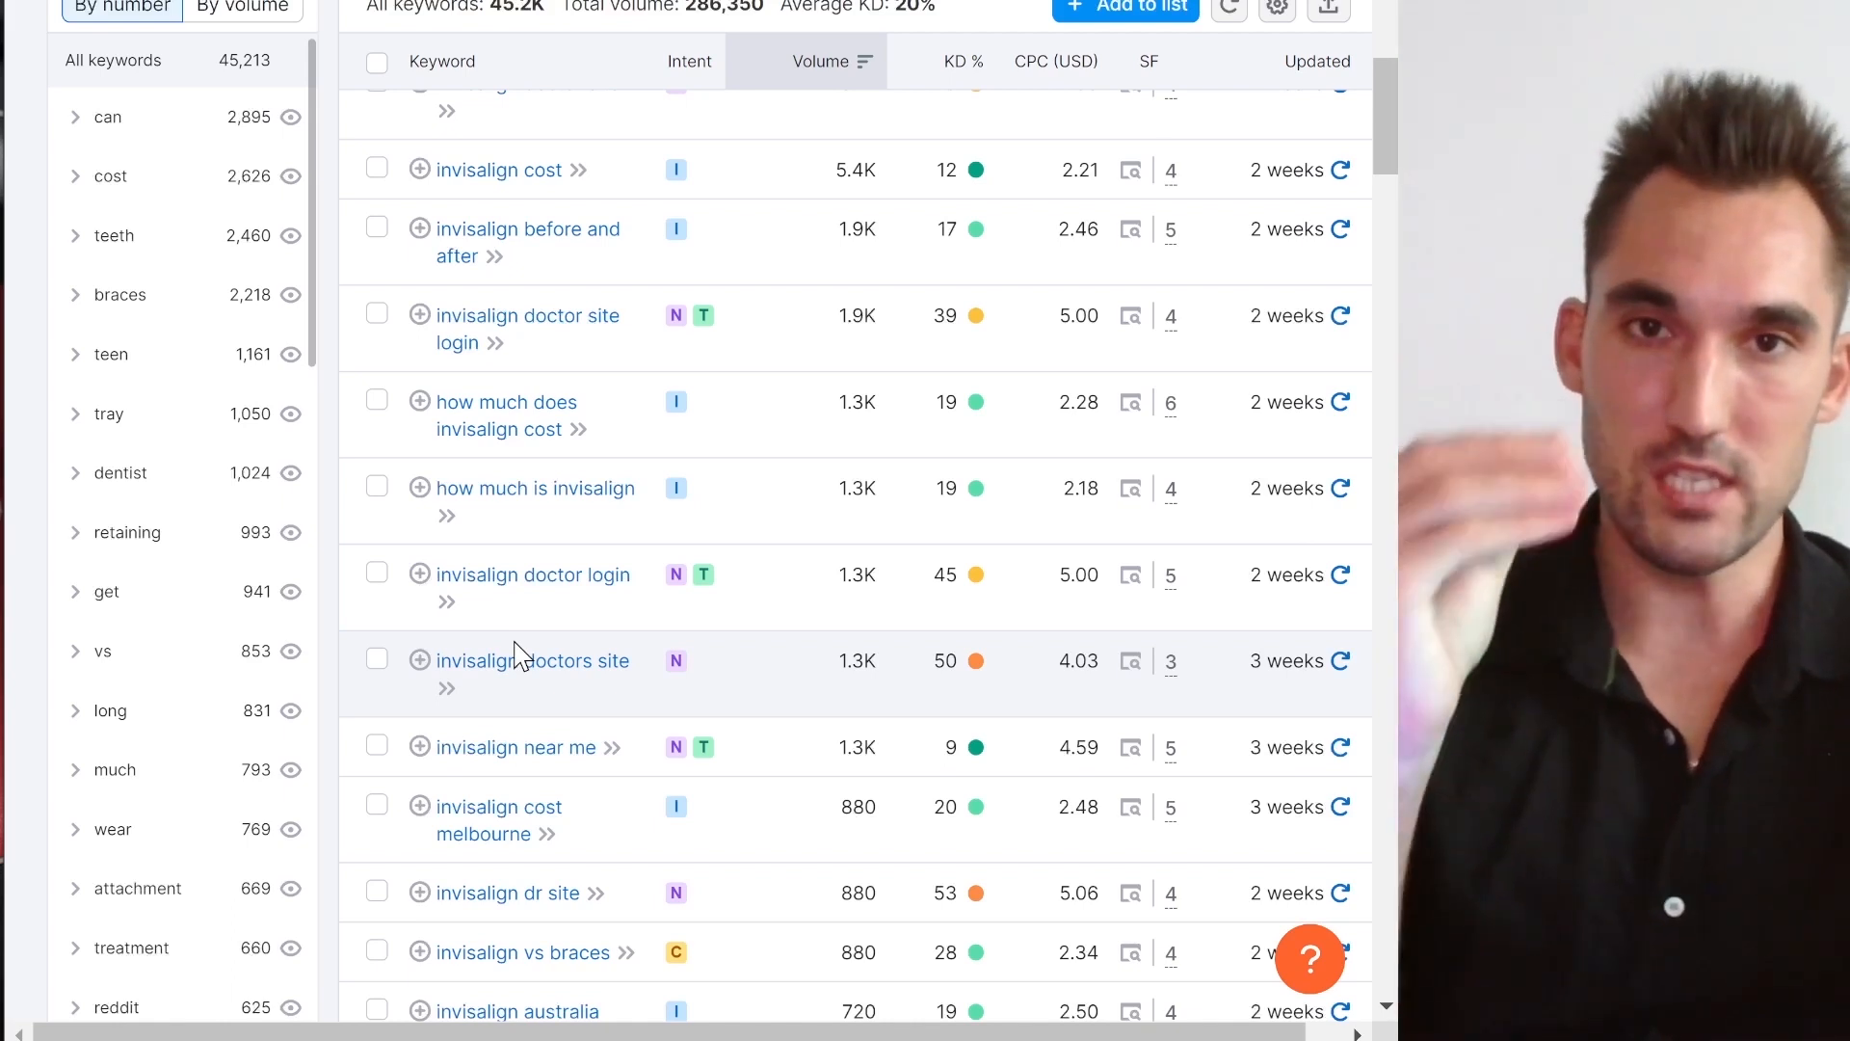
mouse_move(781, 686)
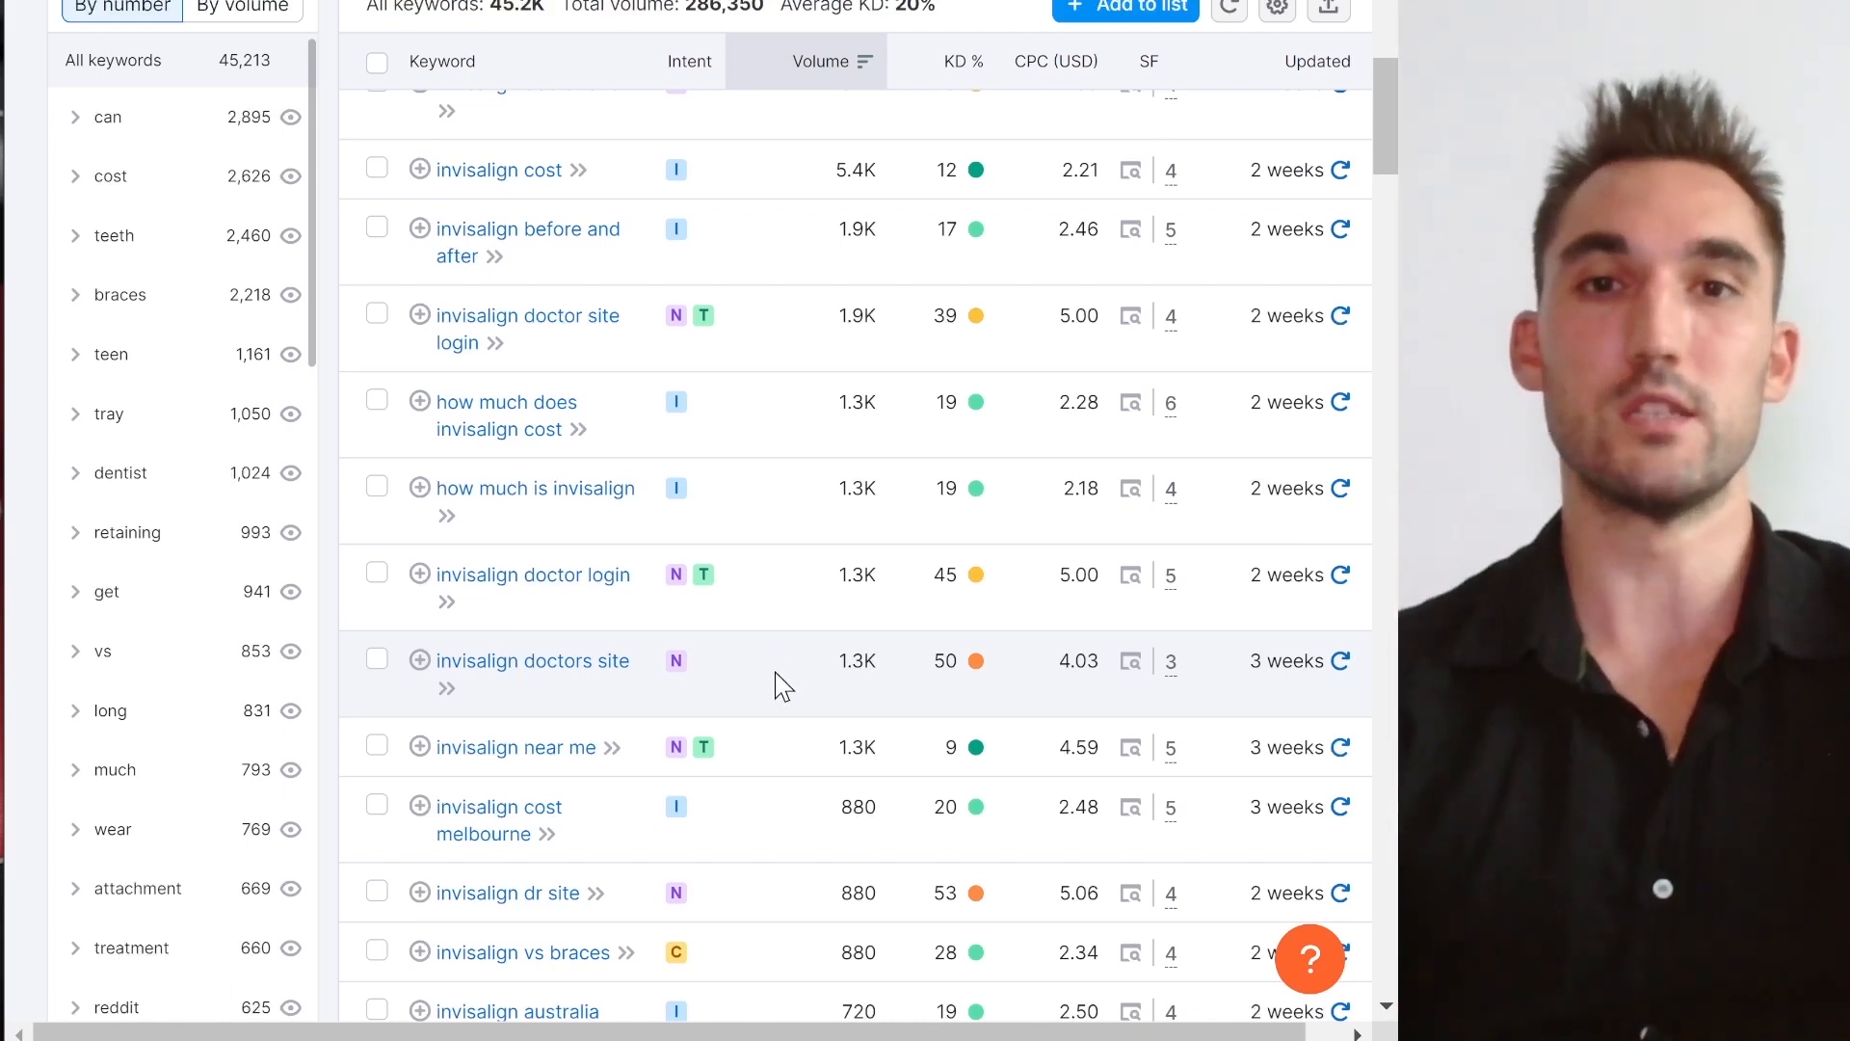
mouse_move(773, 596)
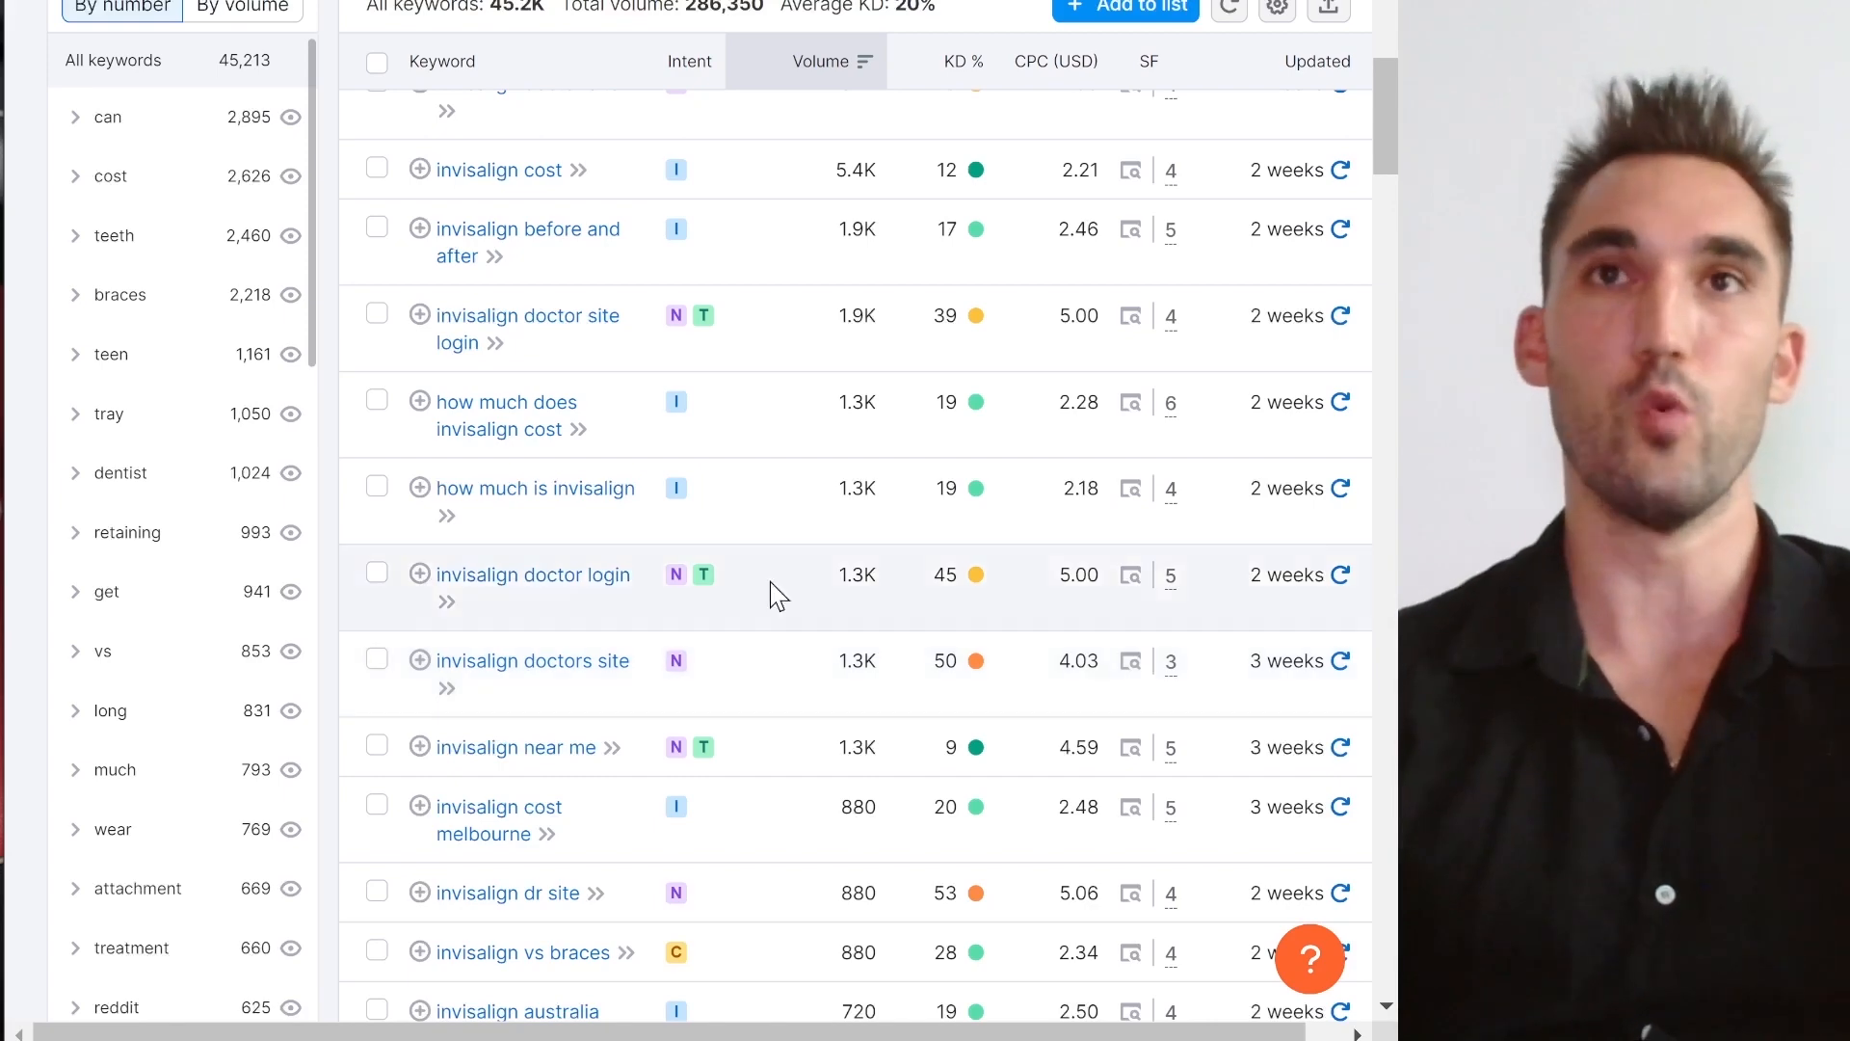
scroll("down", 3)
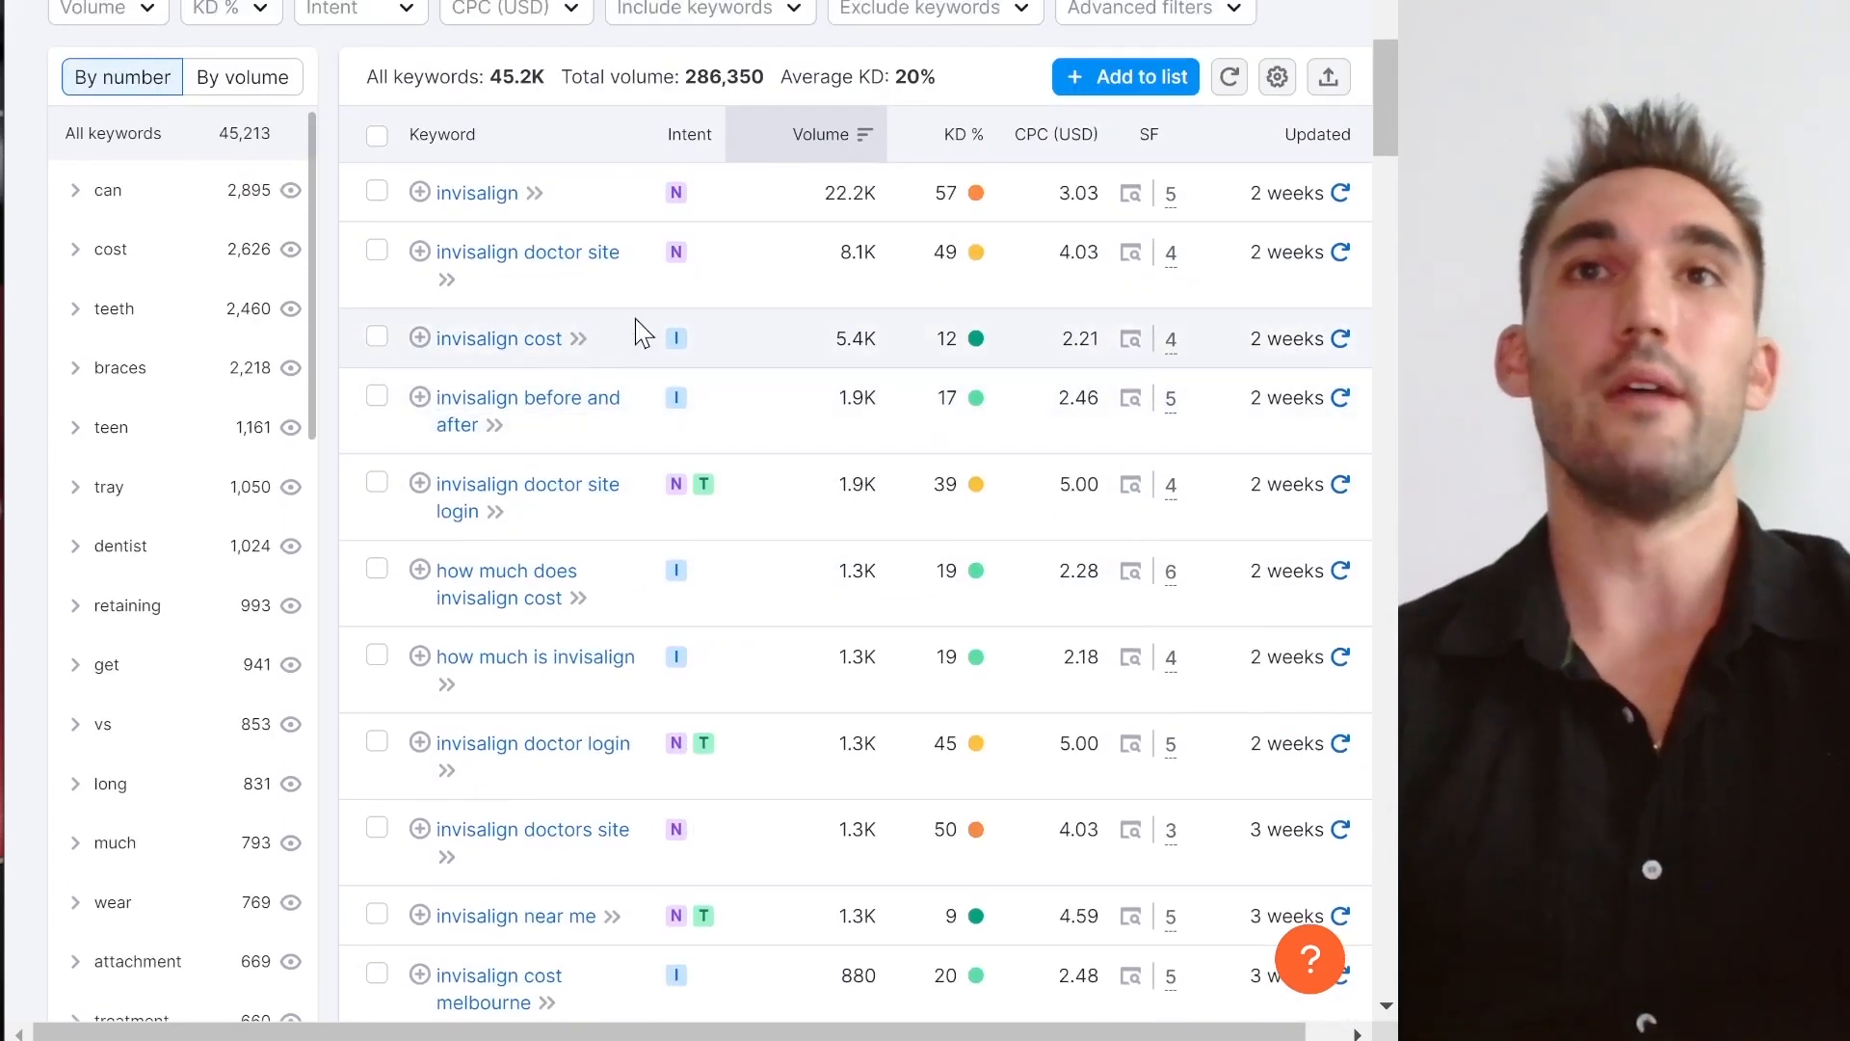
scroll("down", 3)
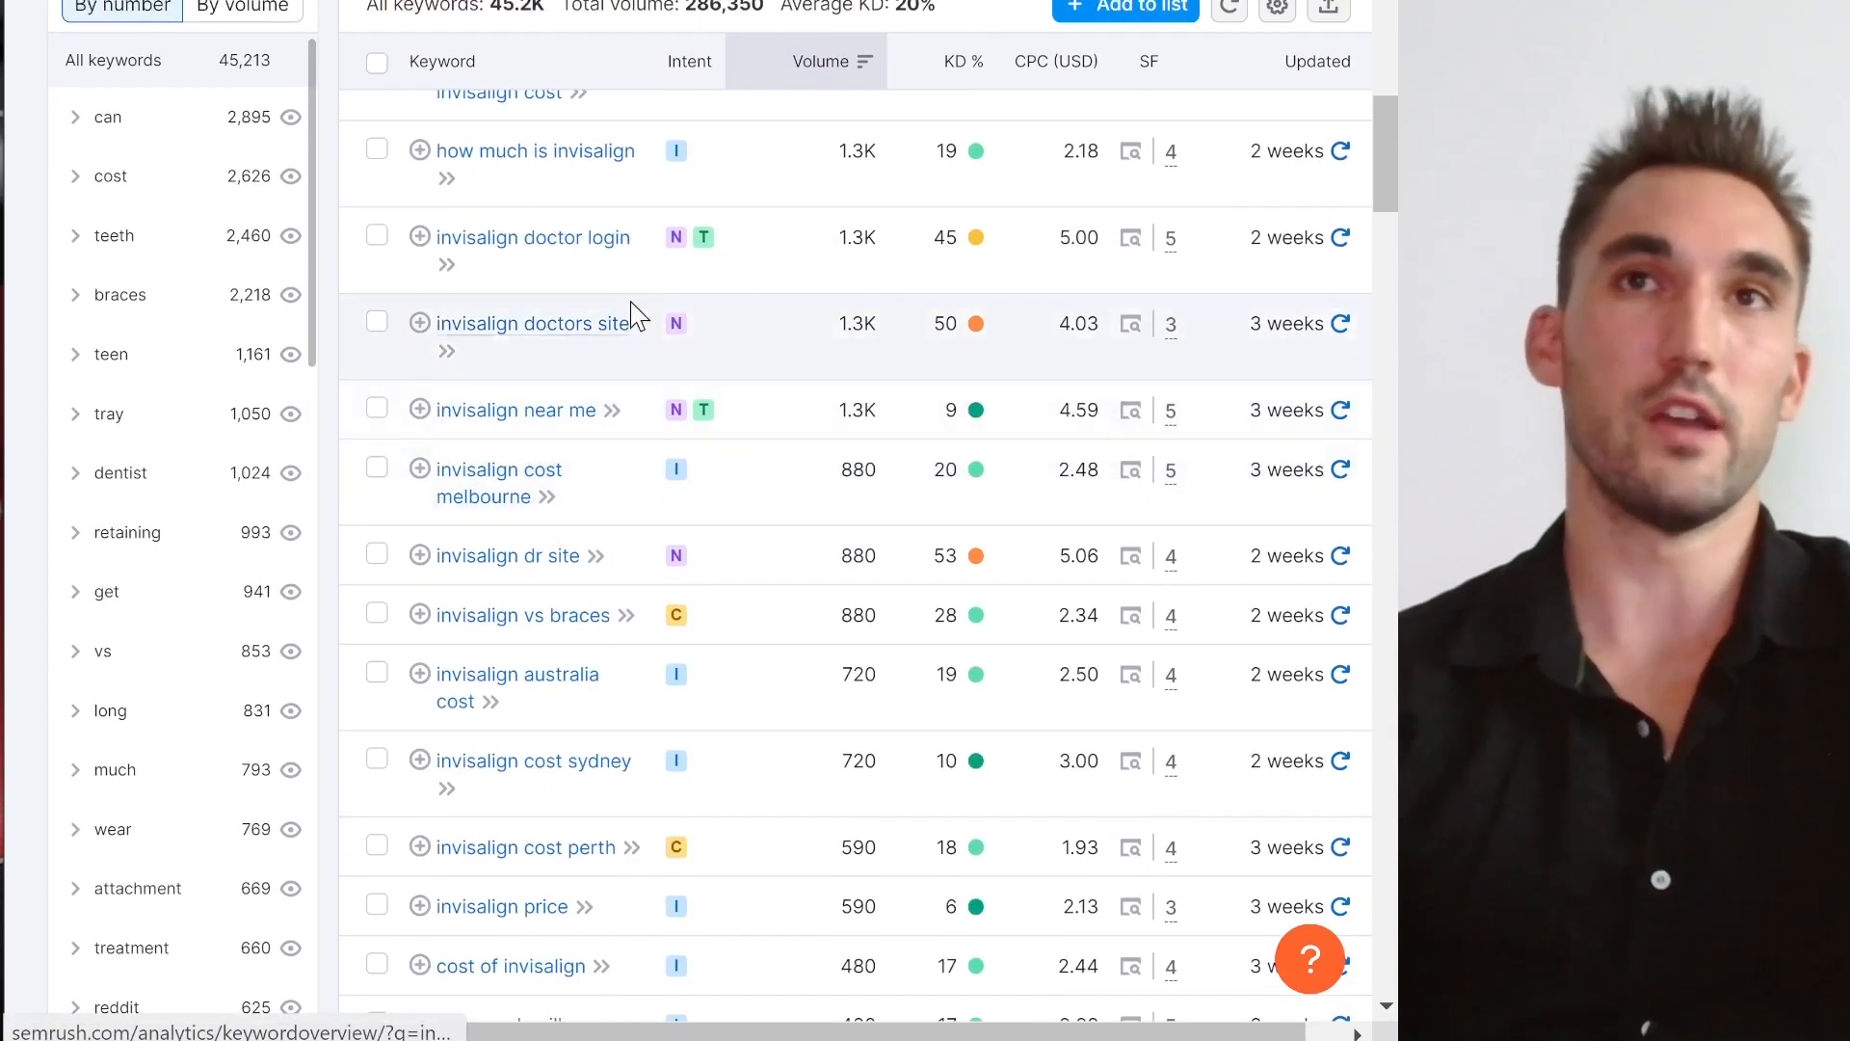
scroll("down", 3)
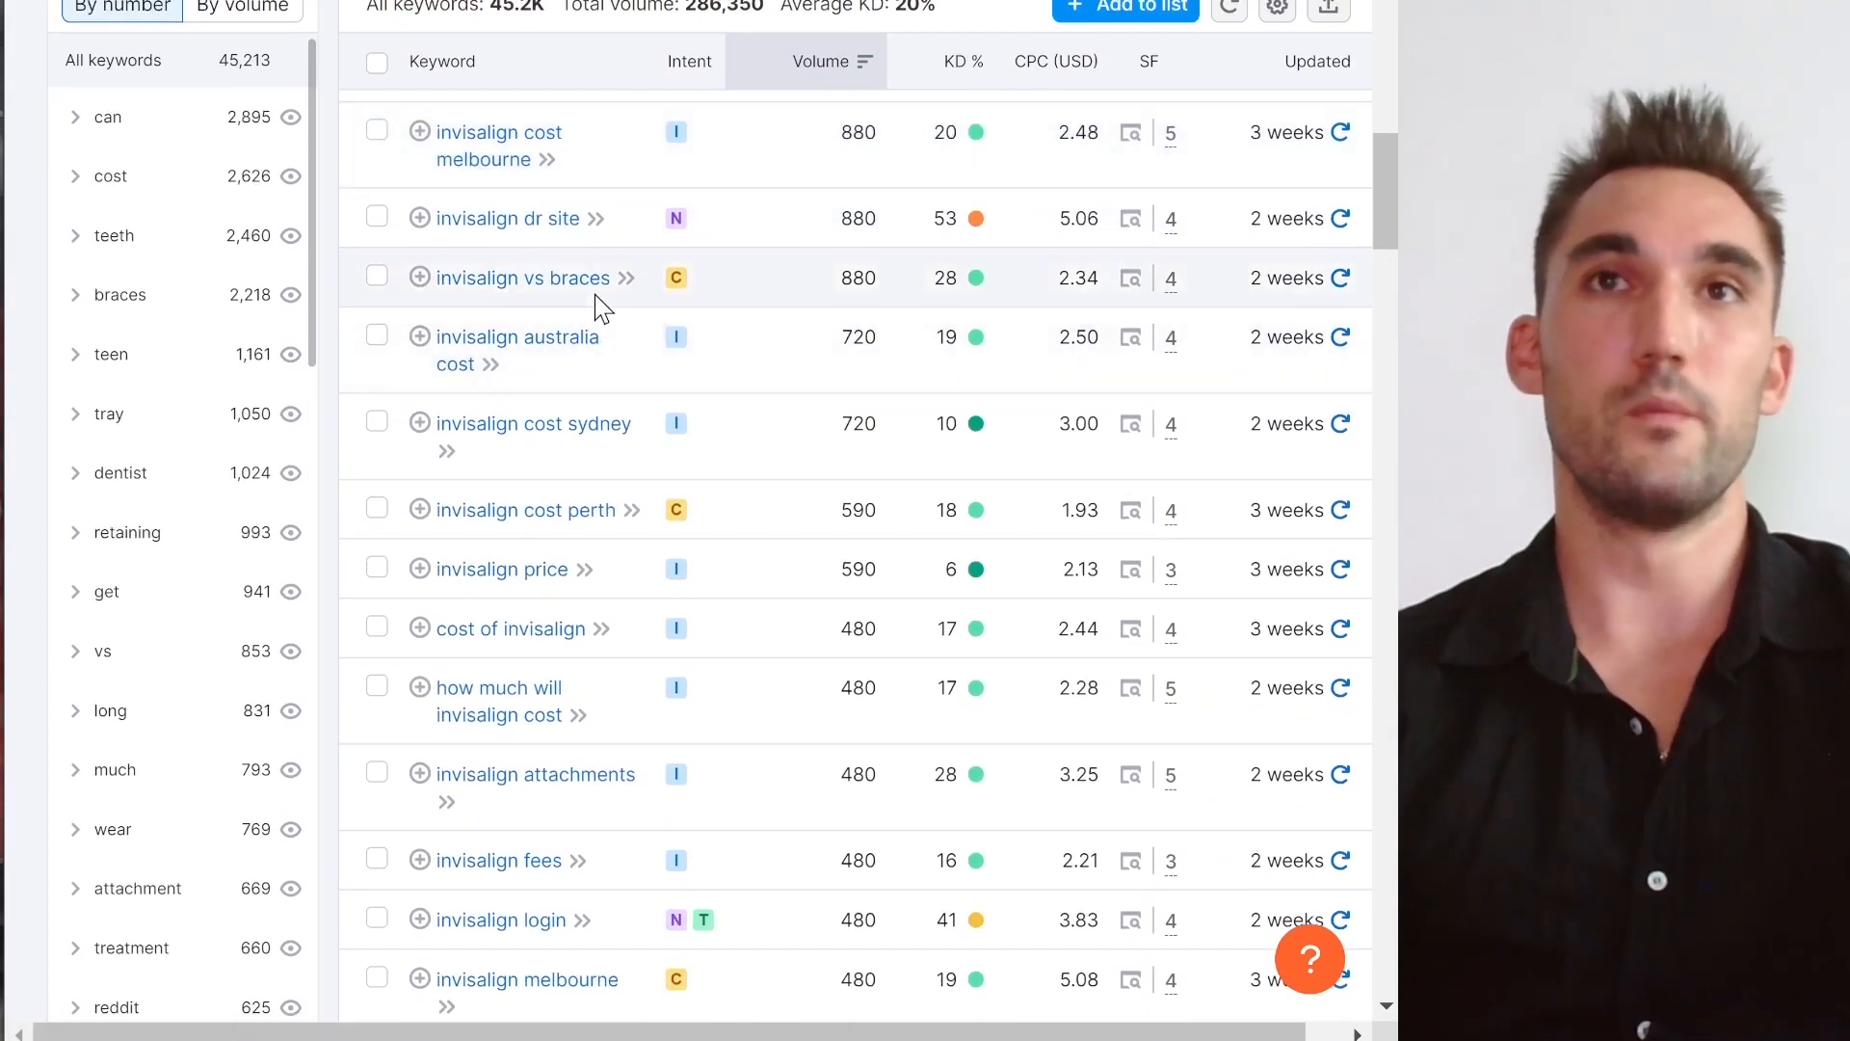
scroll("down", 3)
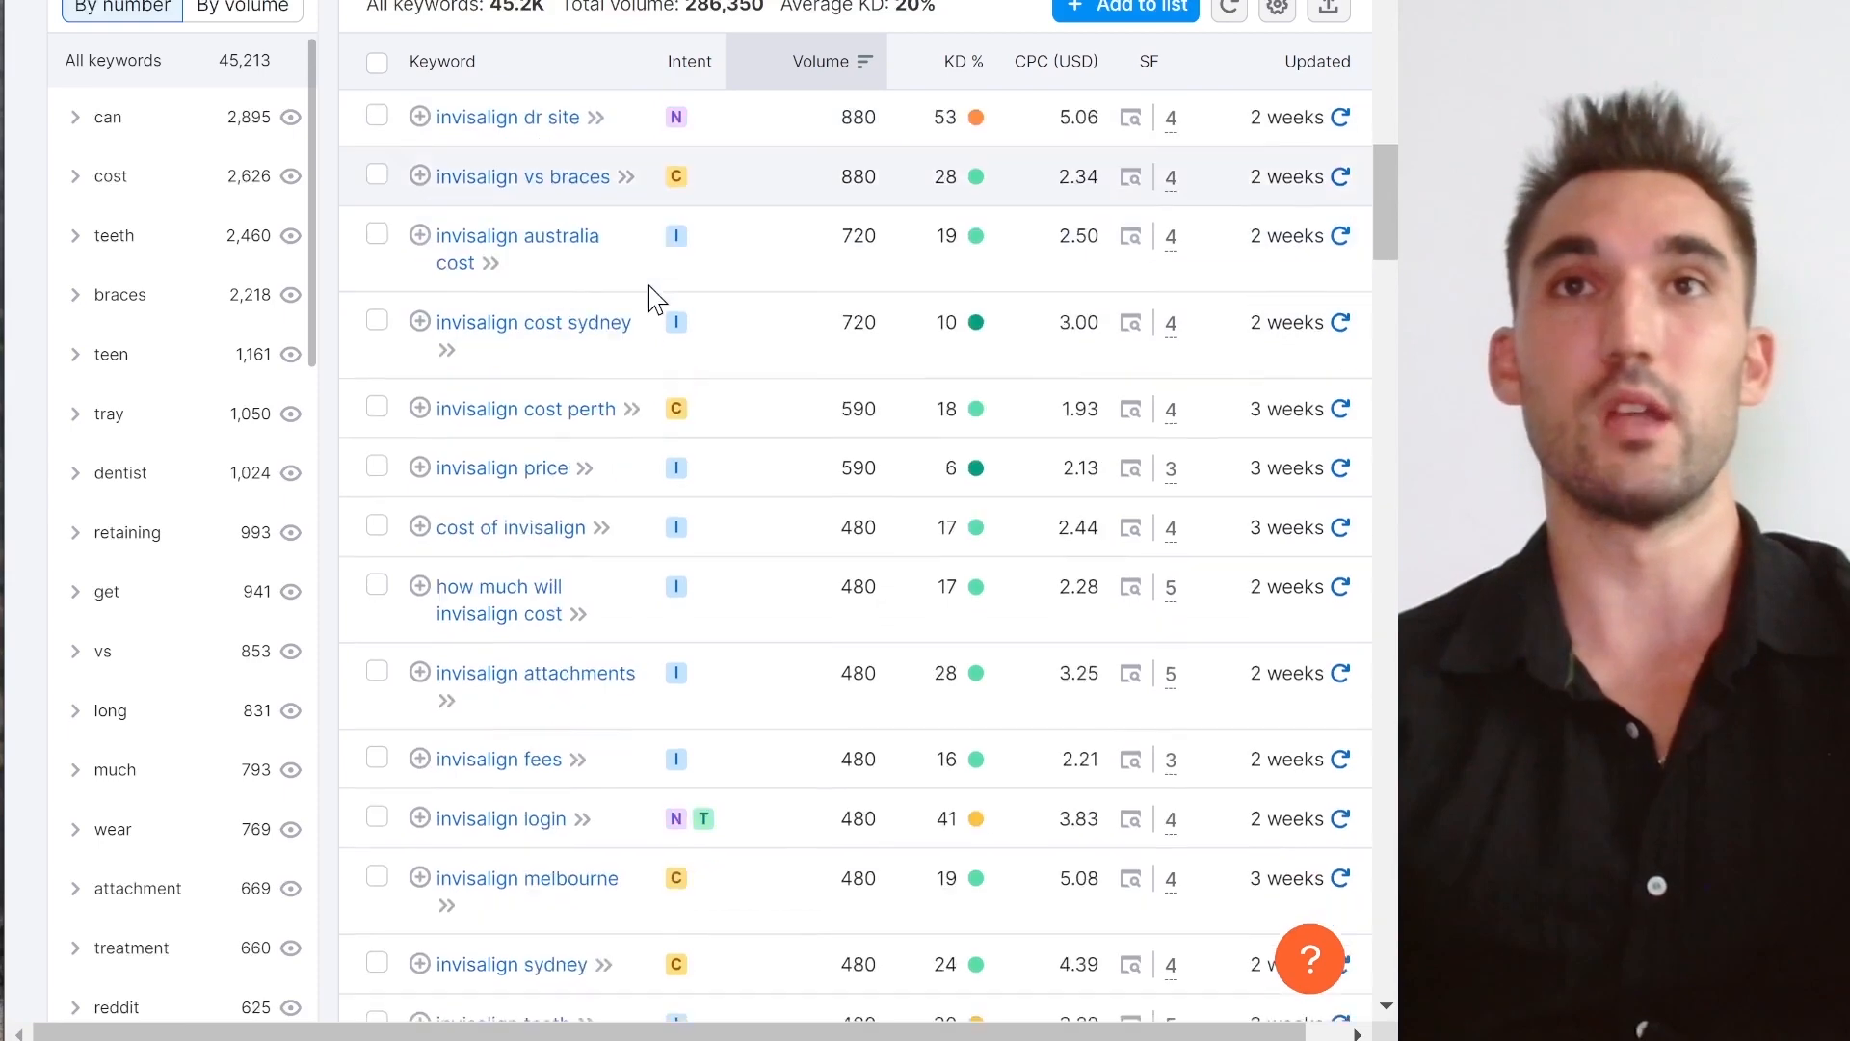
scroll("down", 3)
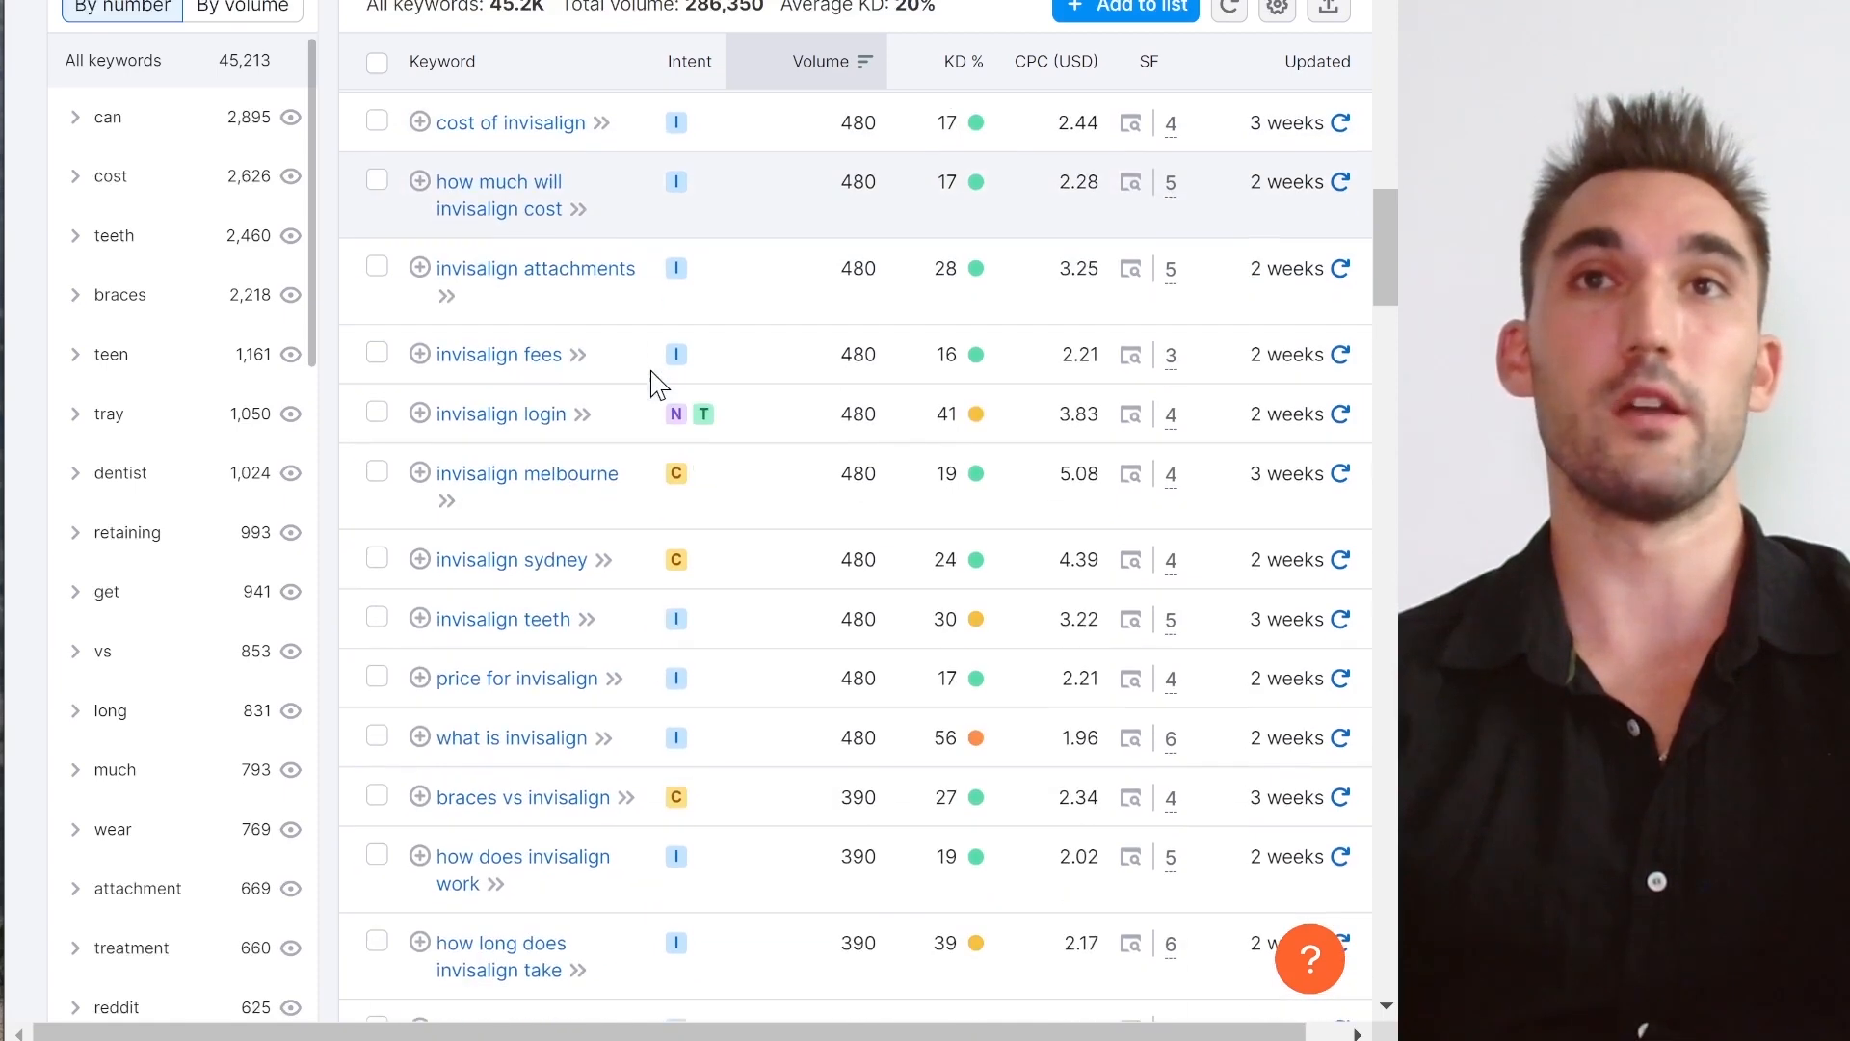
scroll("down", 3)
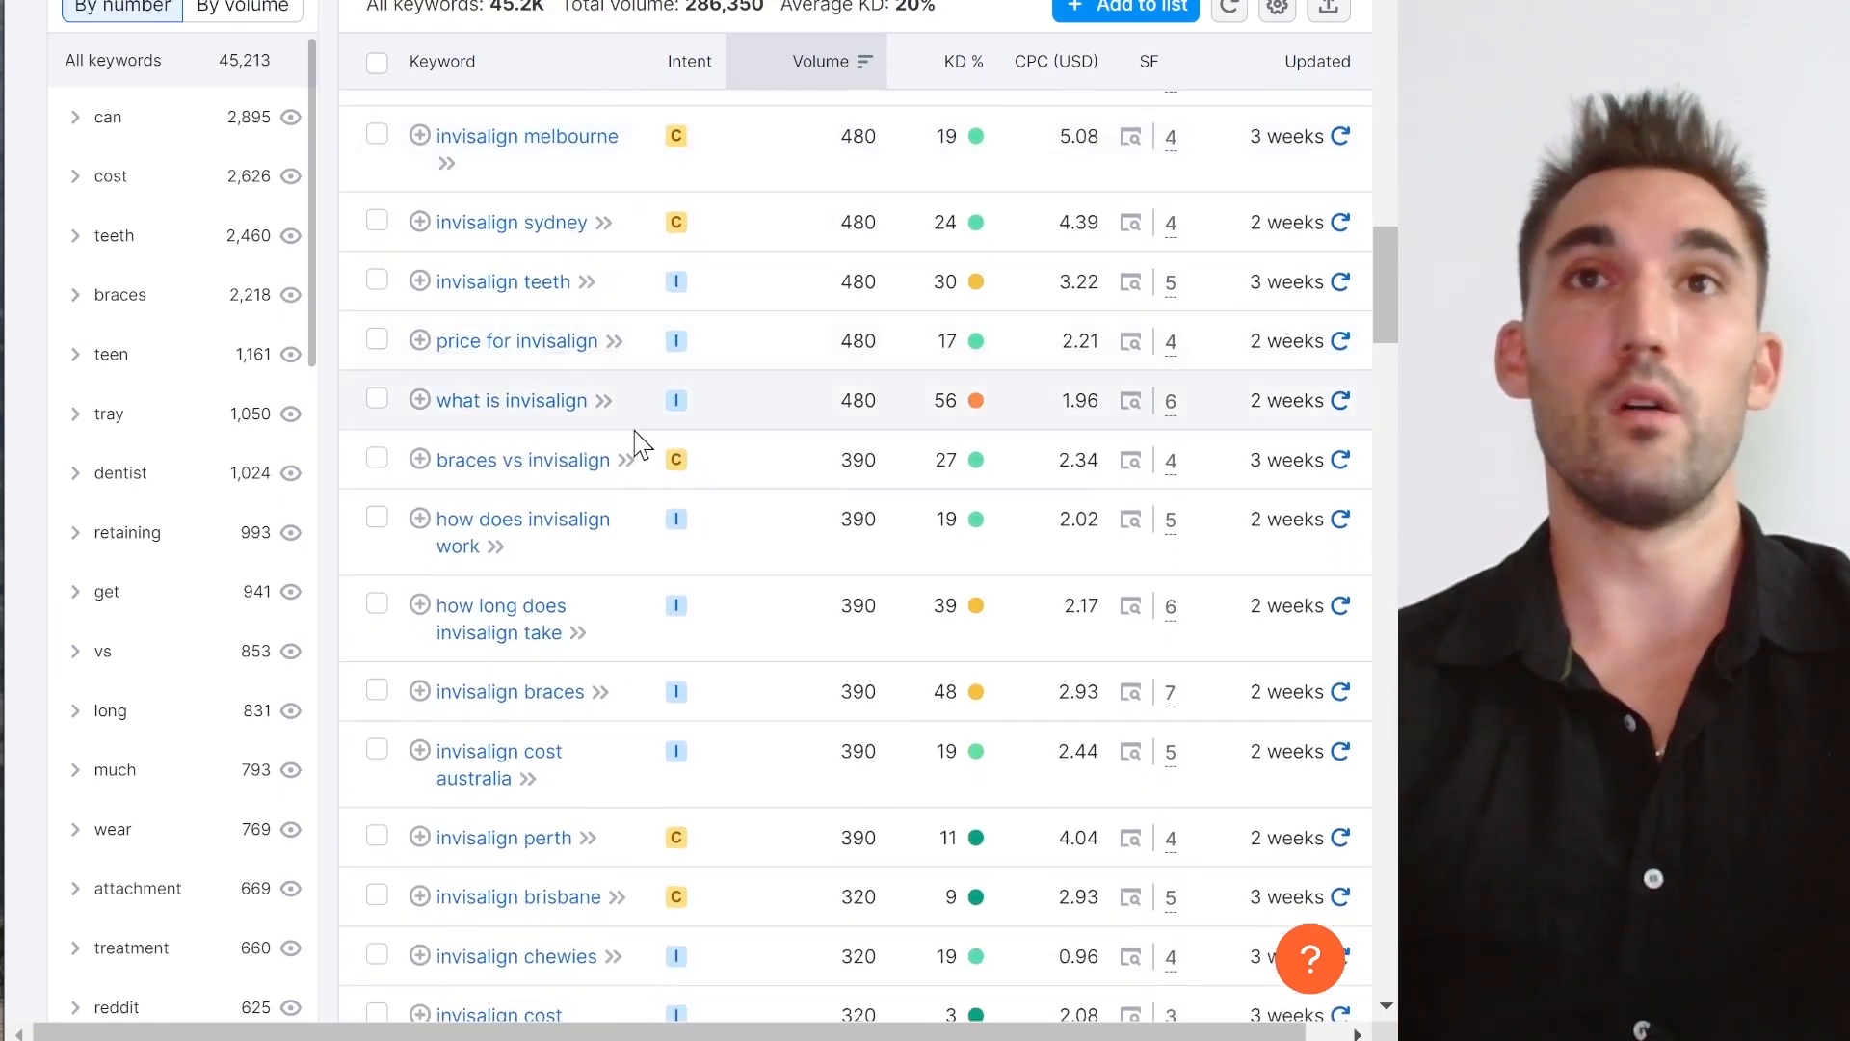
mouse_move(603, 401)
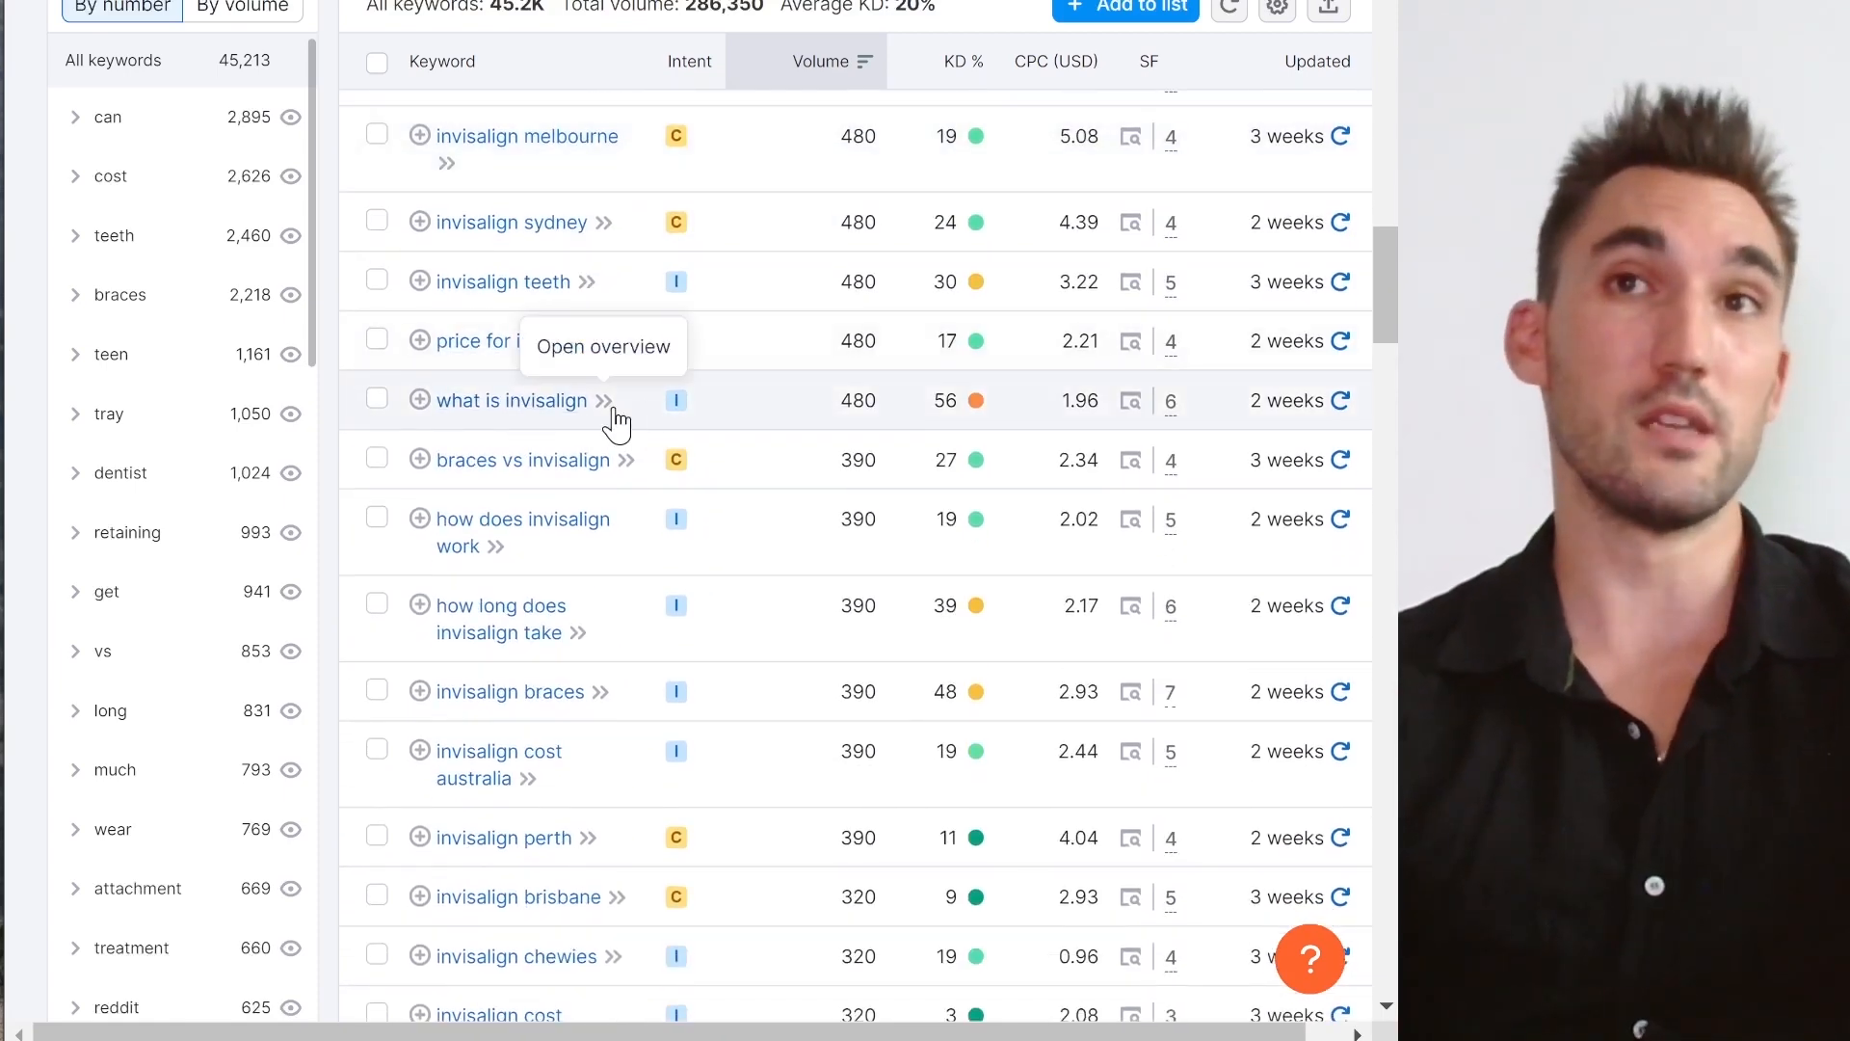
scroll("down", 3)
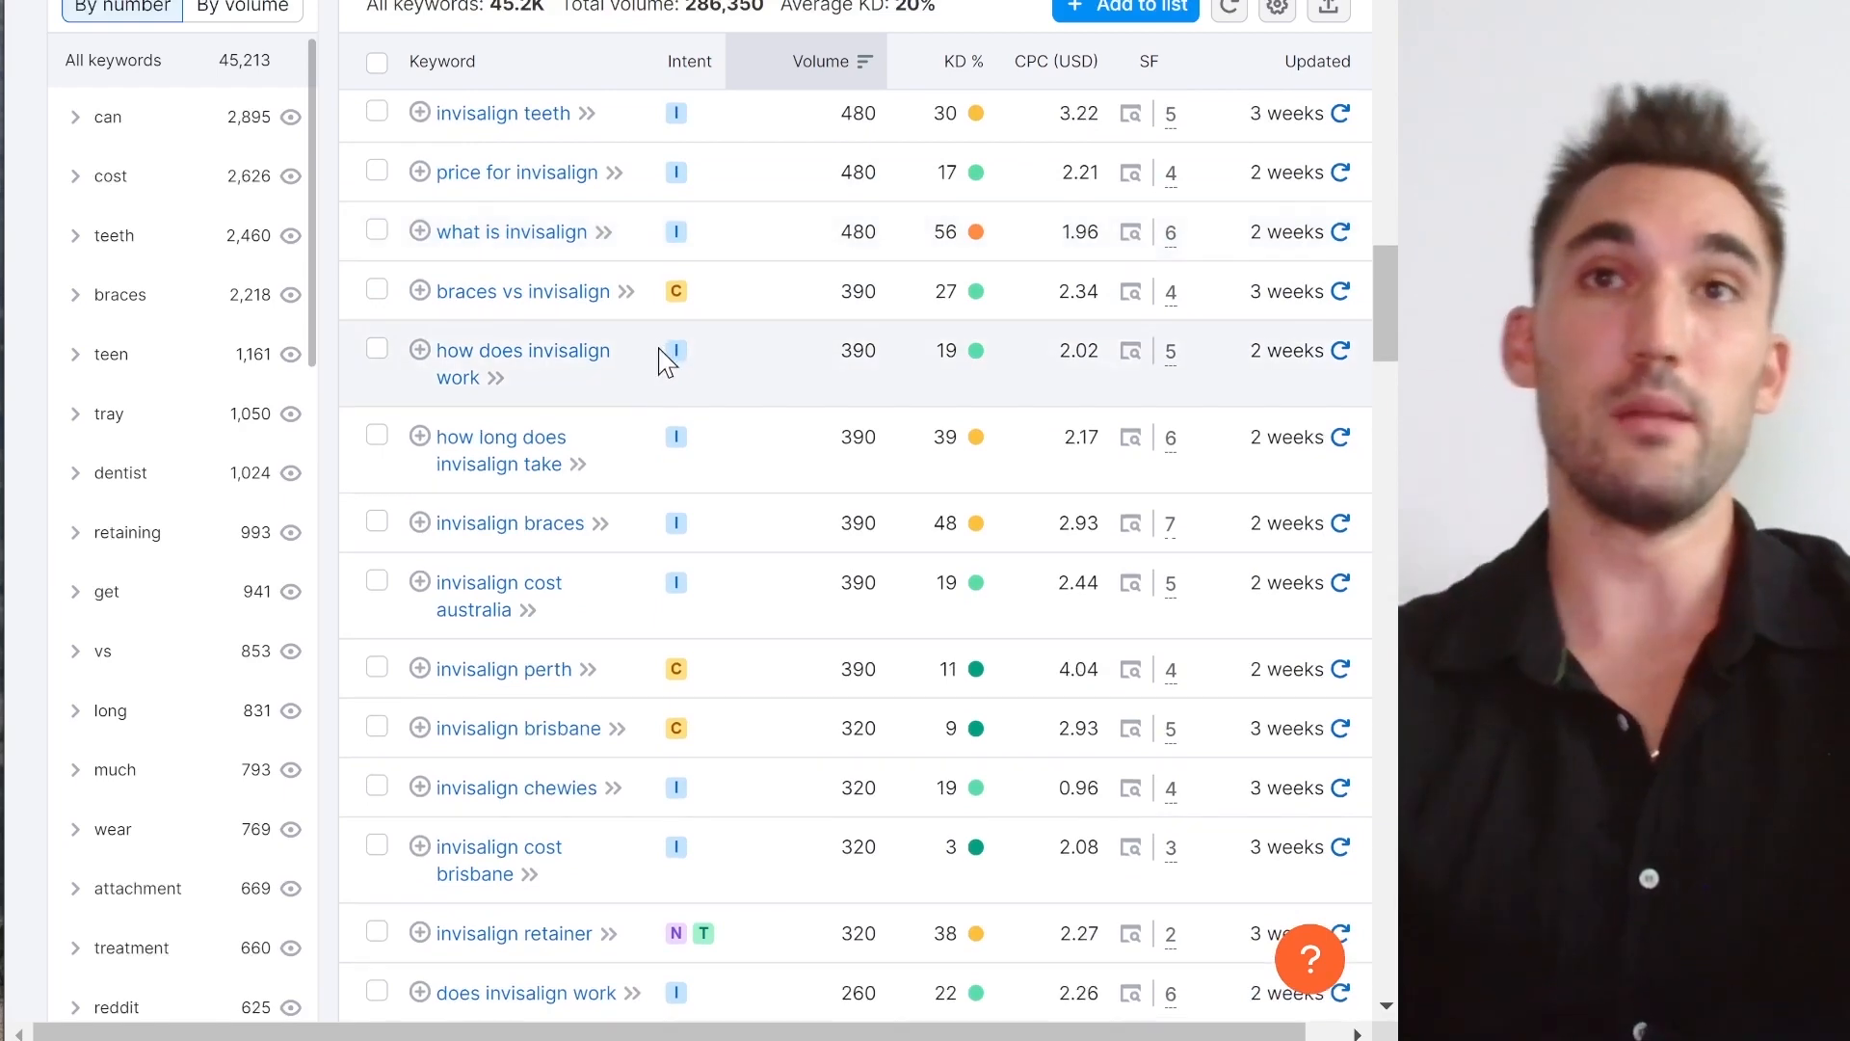
scroll("down", 3)
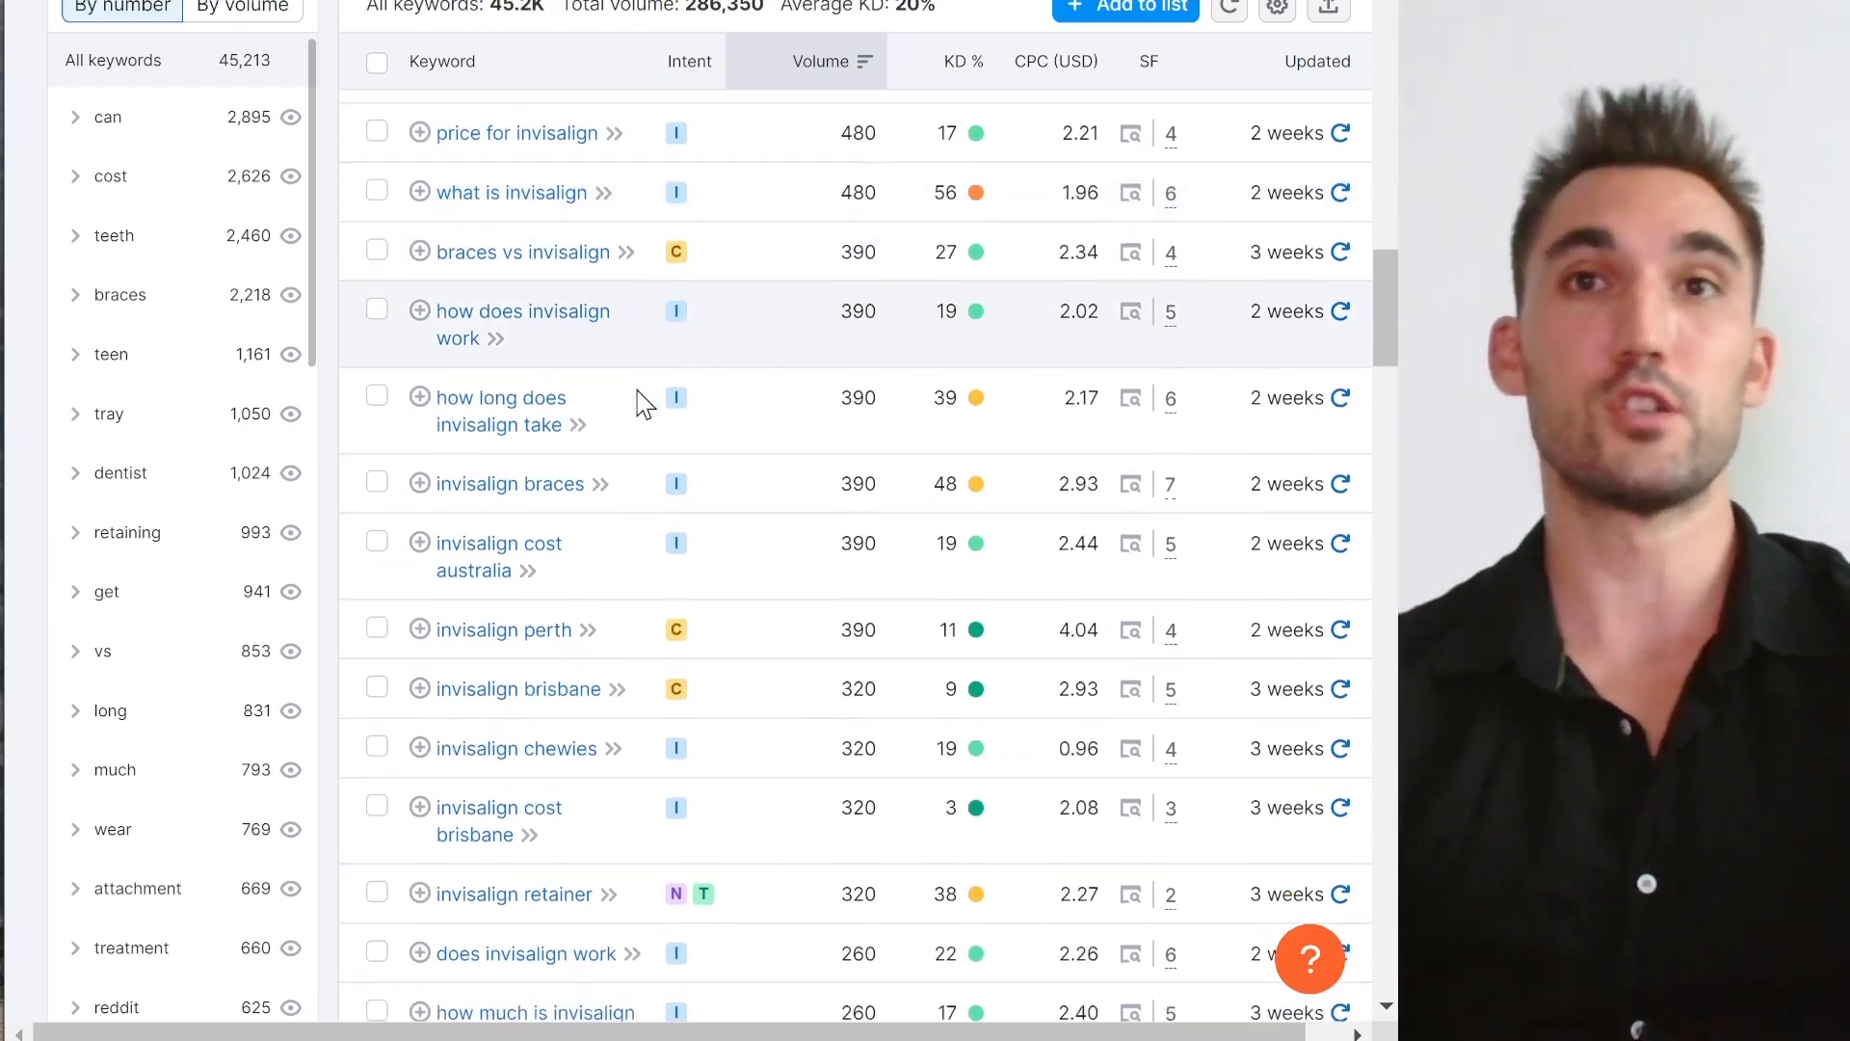
scroll("down", 3)
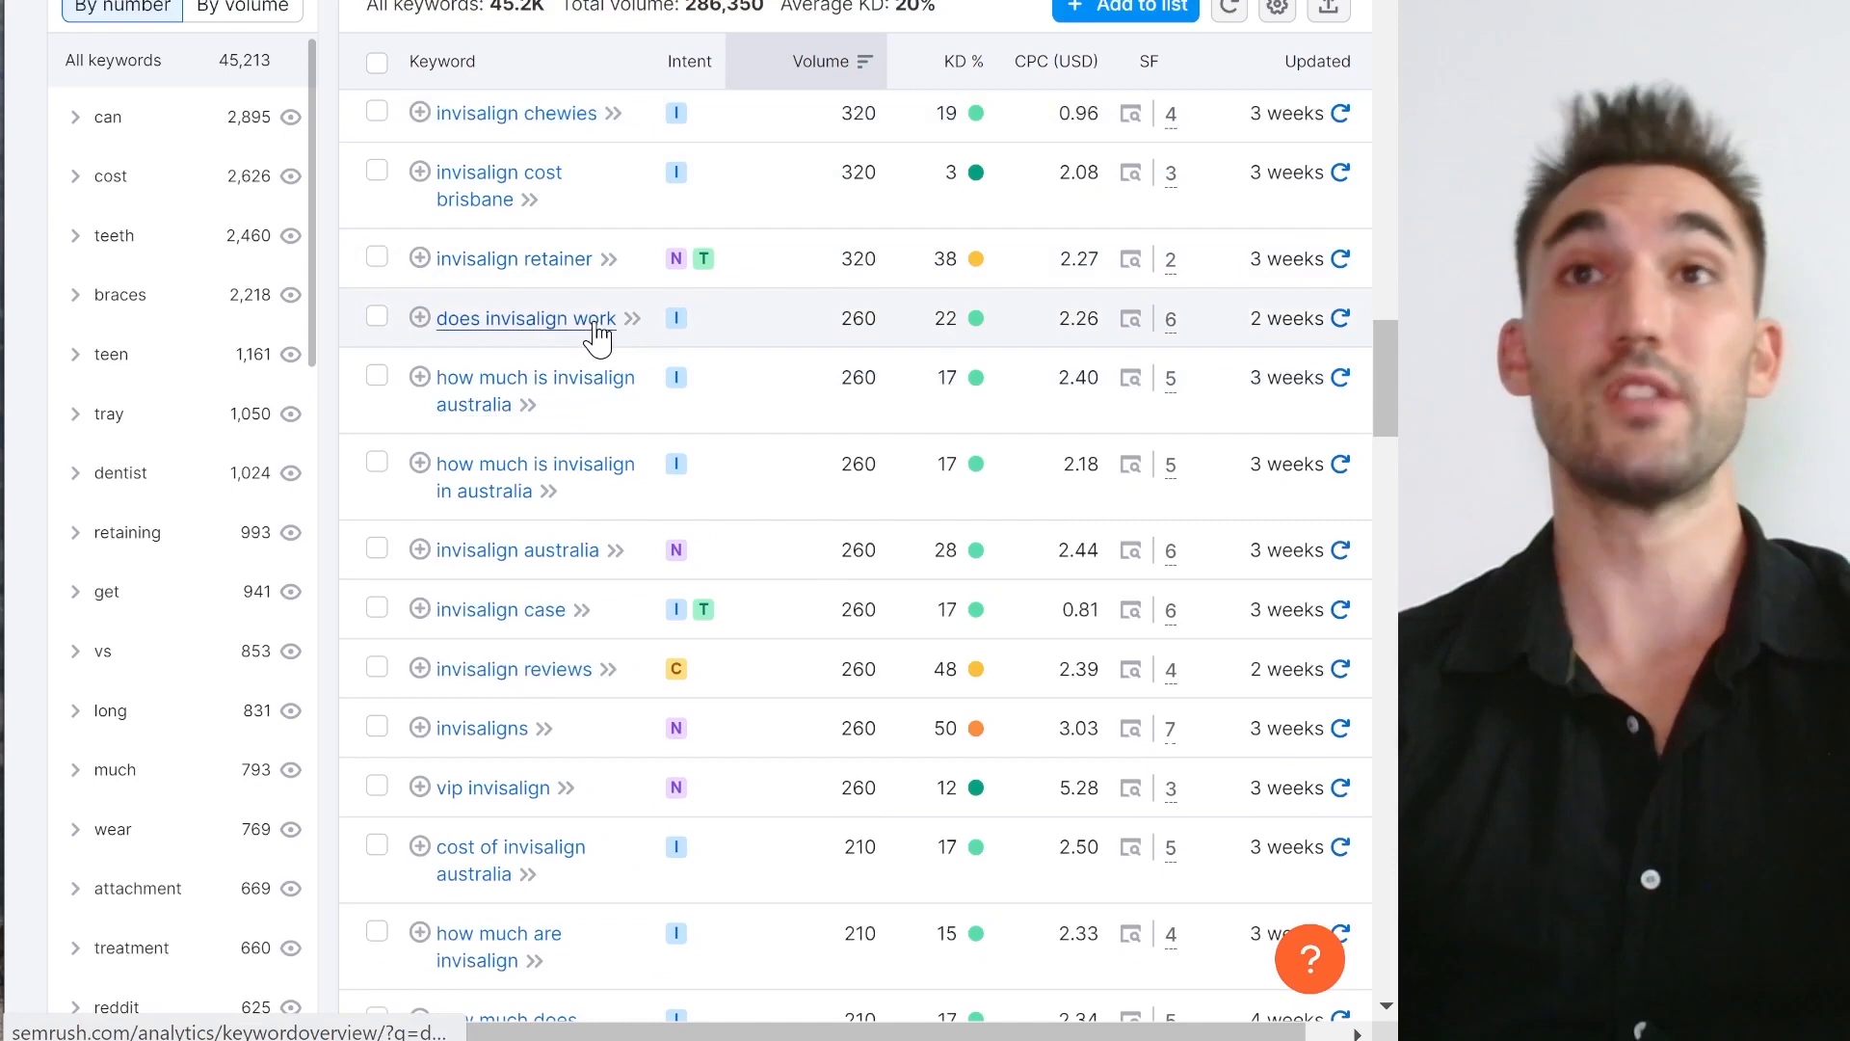
scroll("down", 3)
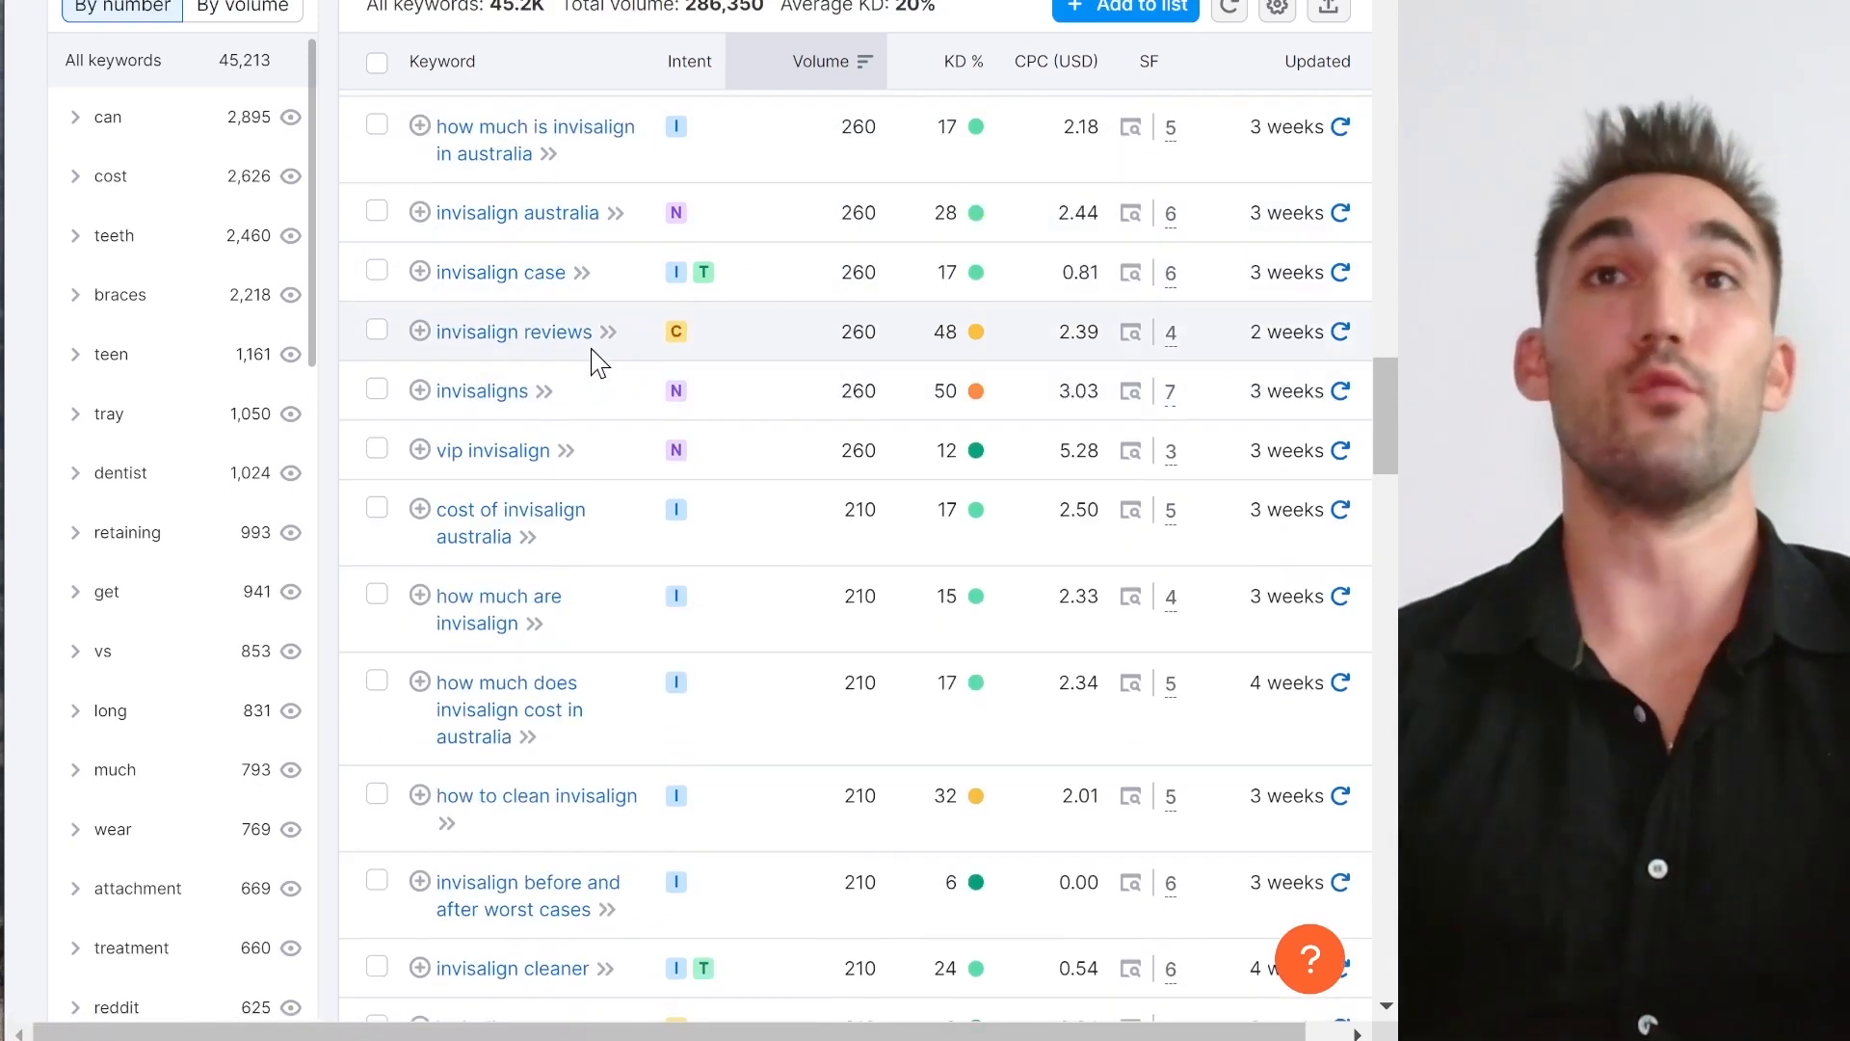
scroll("down", 3)
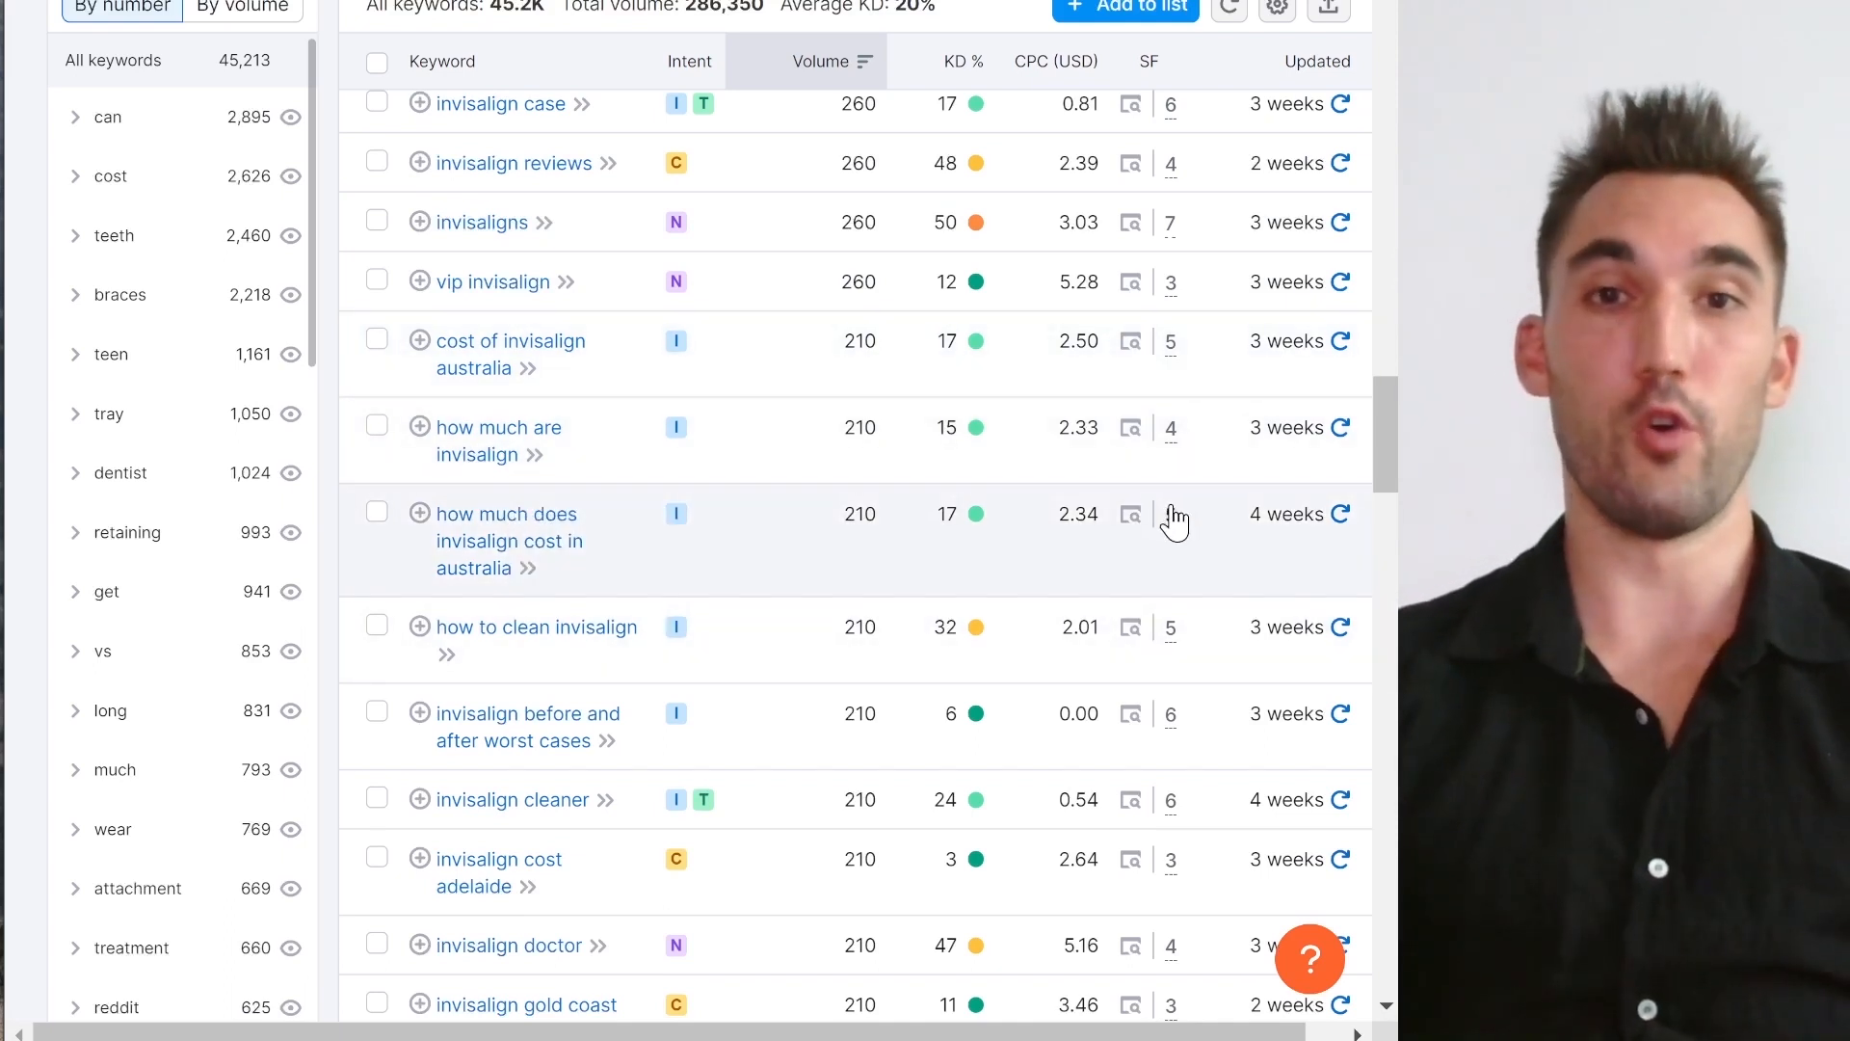
mouse_move(484, 349)
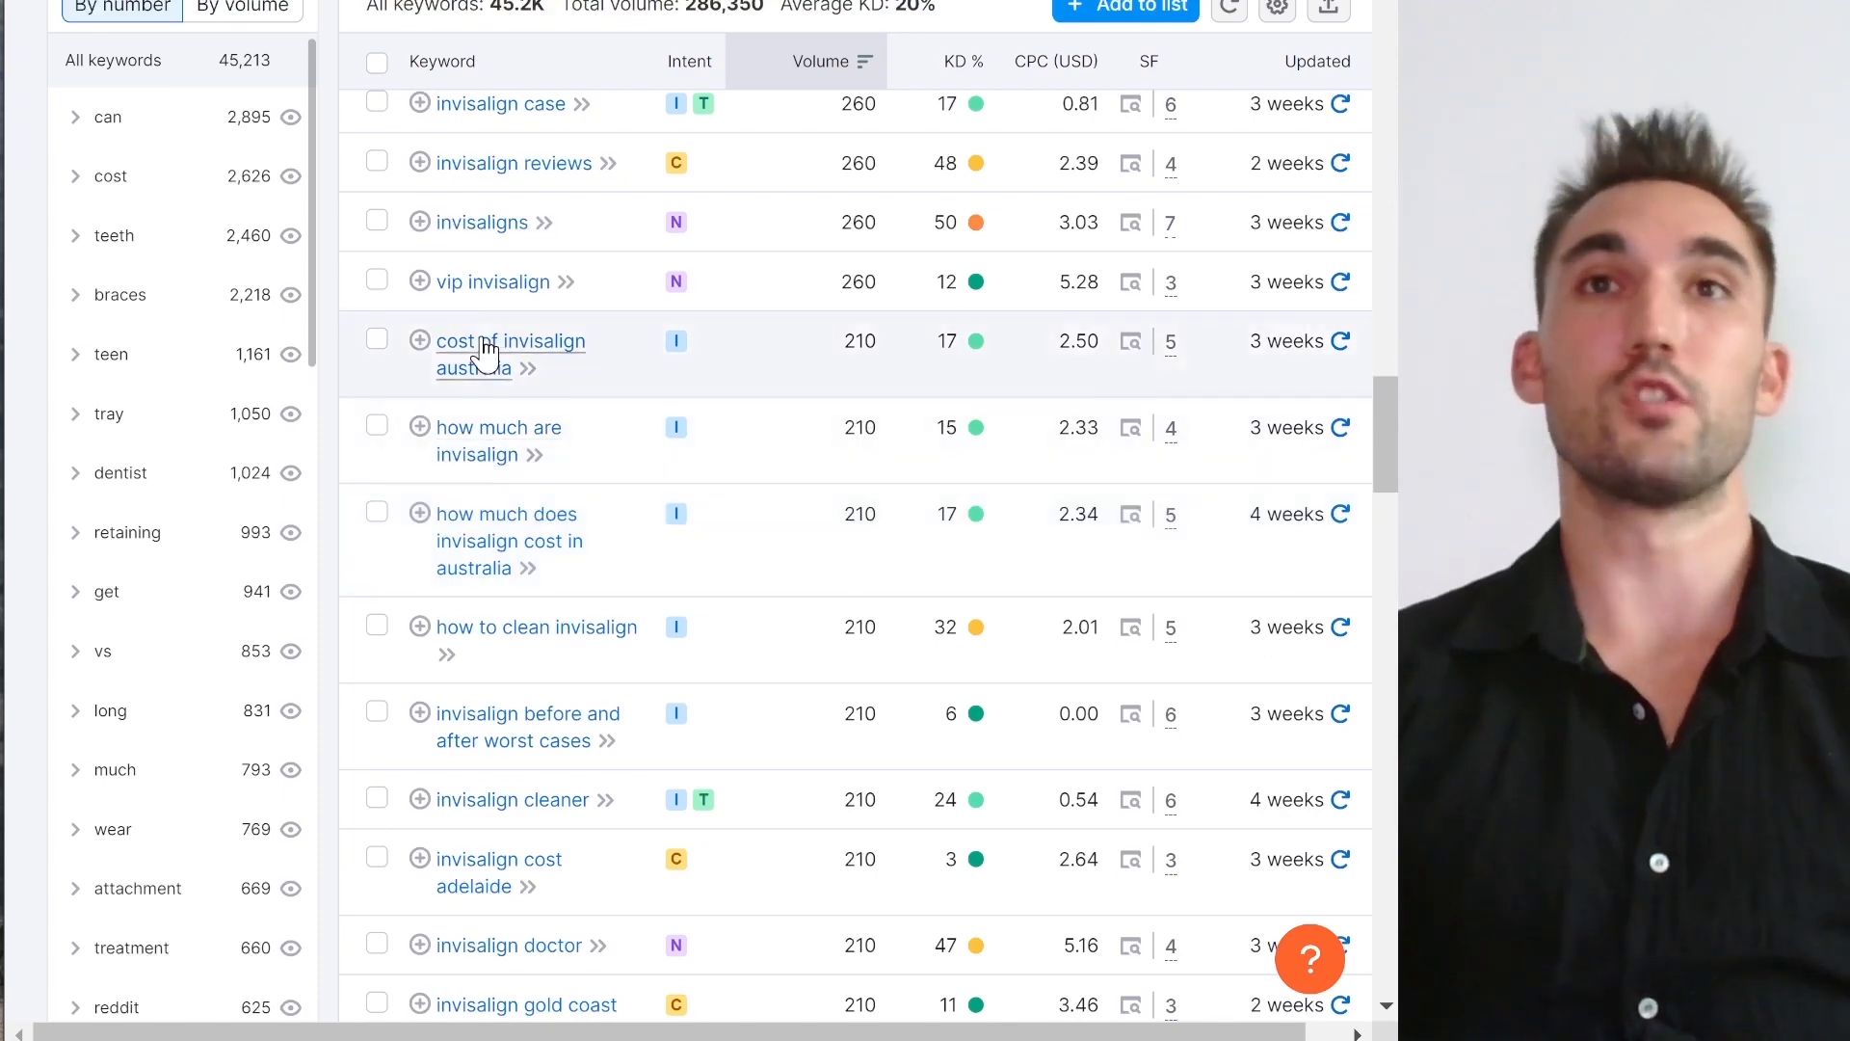
scroll("down", 3)
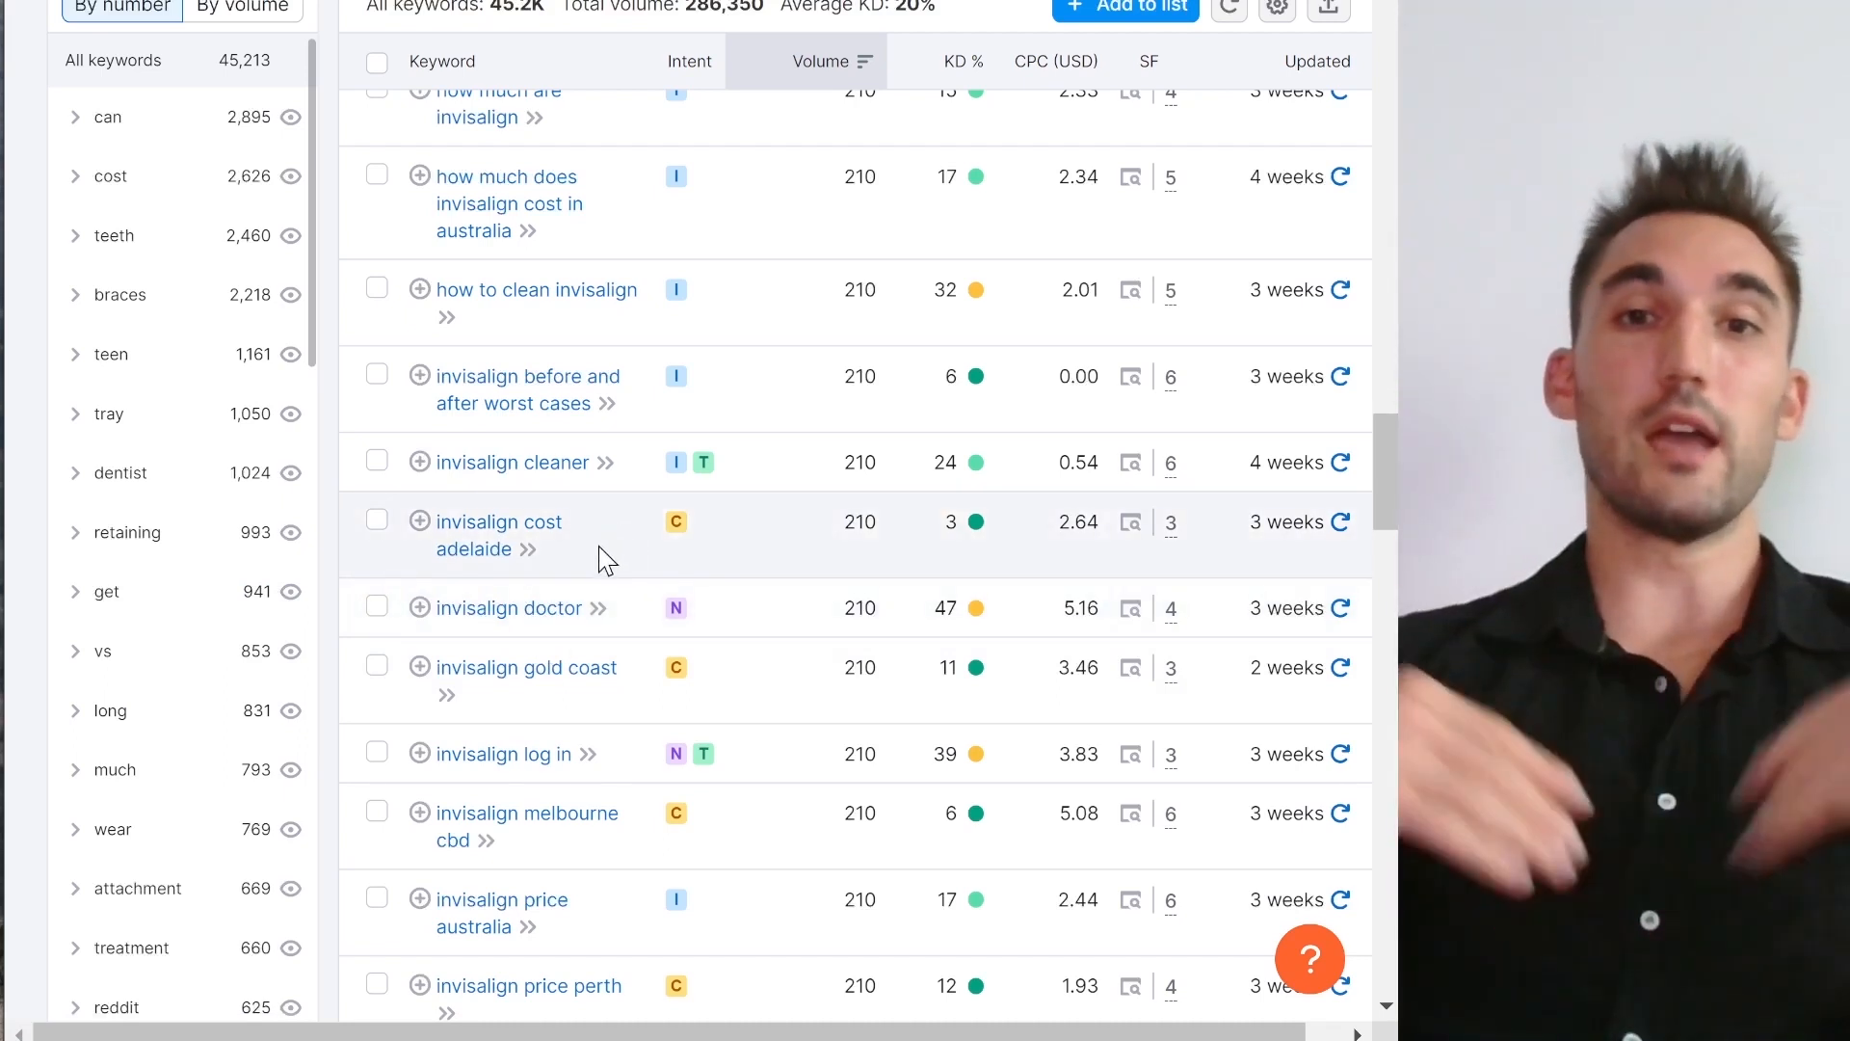
mouse_move(726, 516)
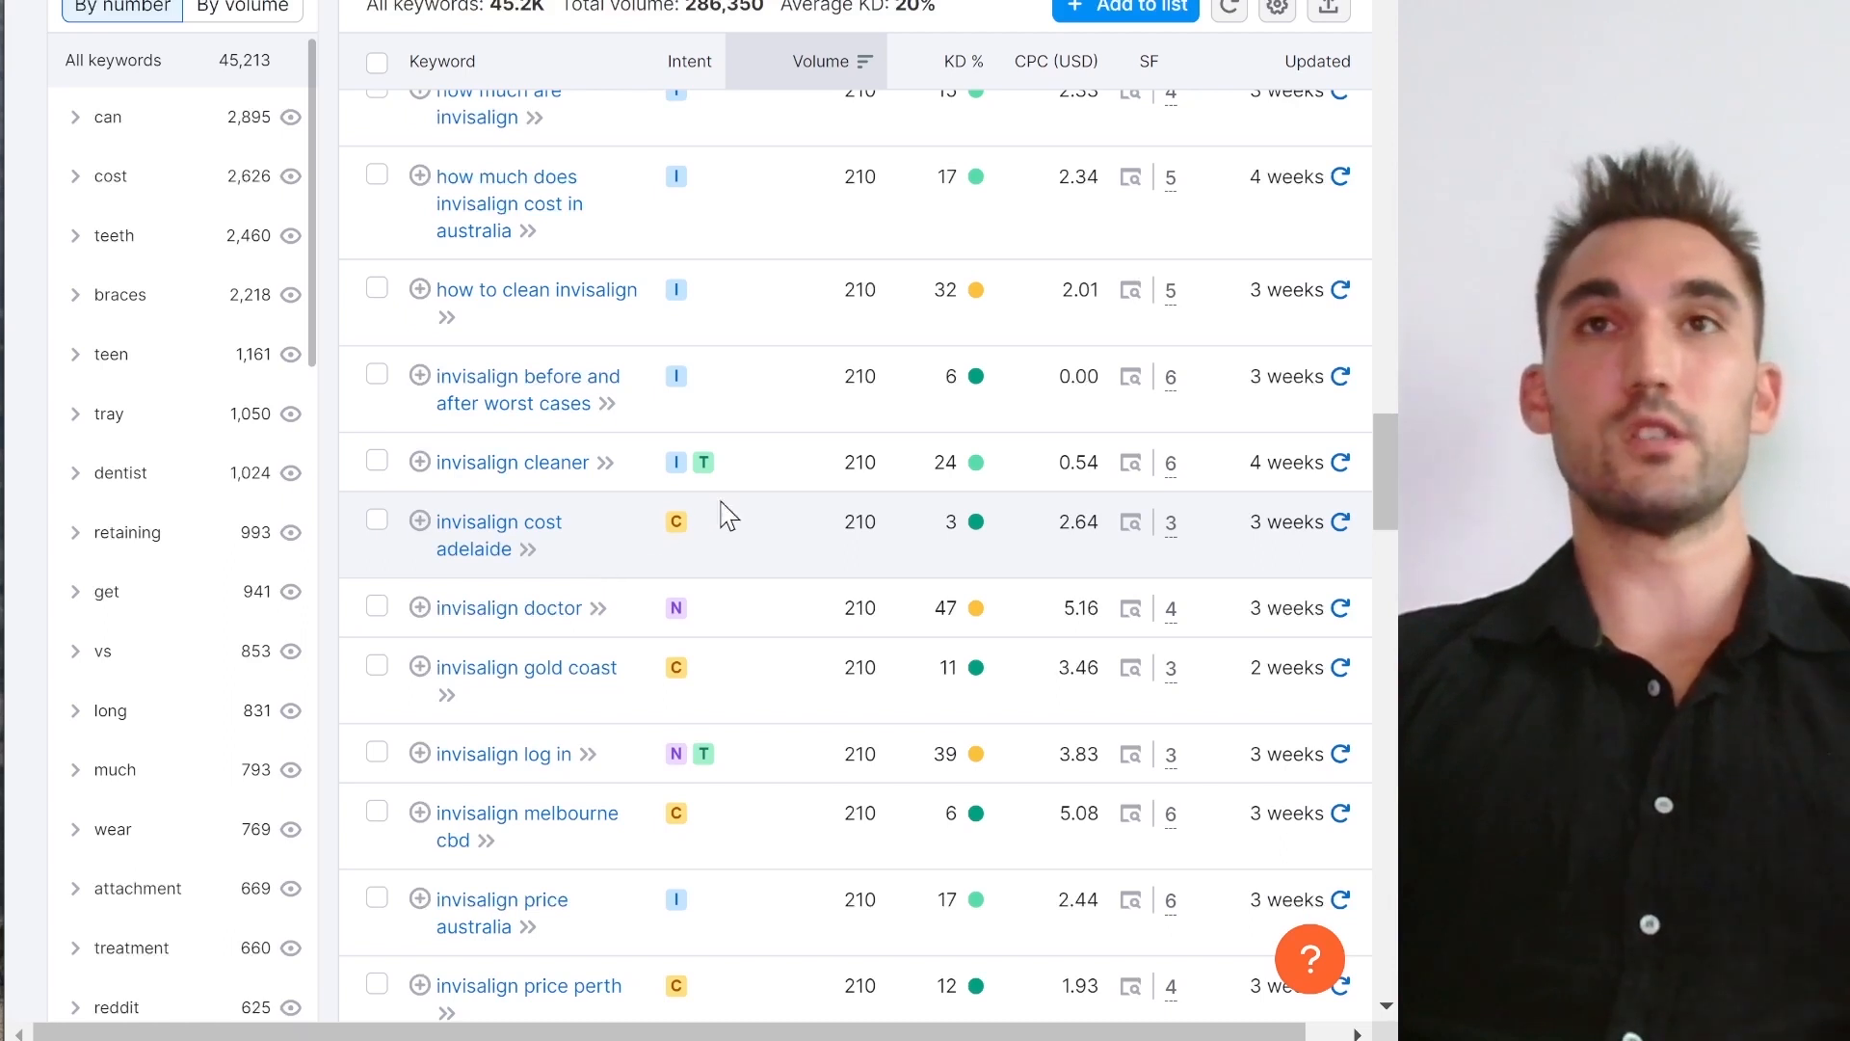
mouse_move(784, 902)
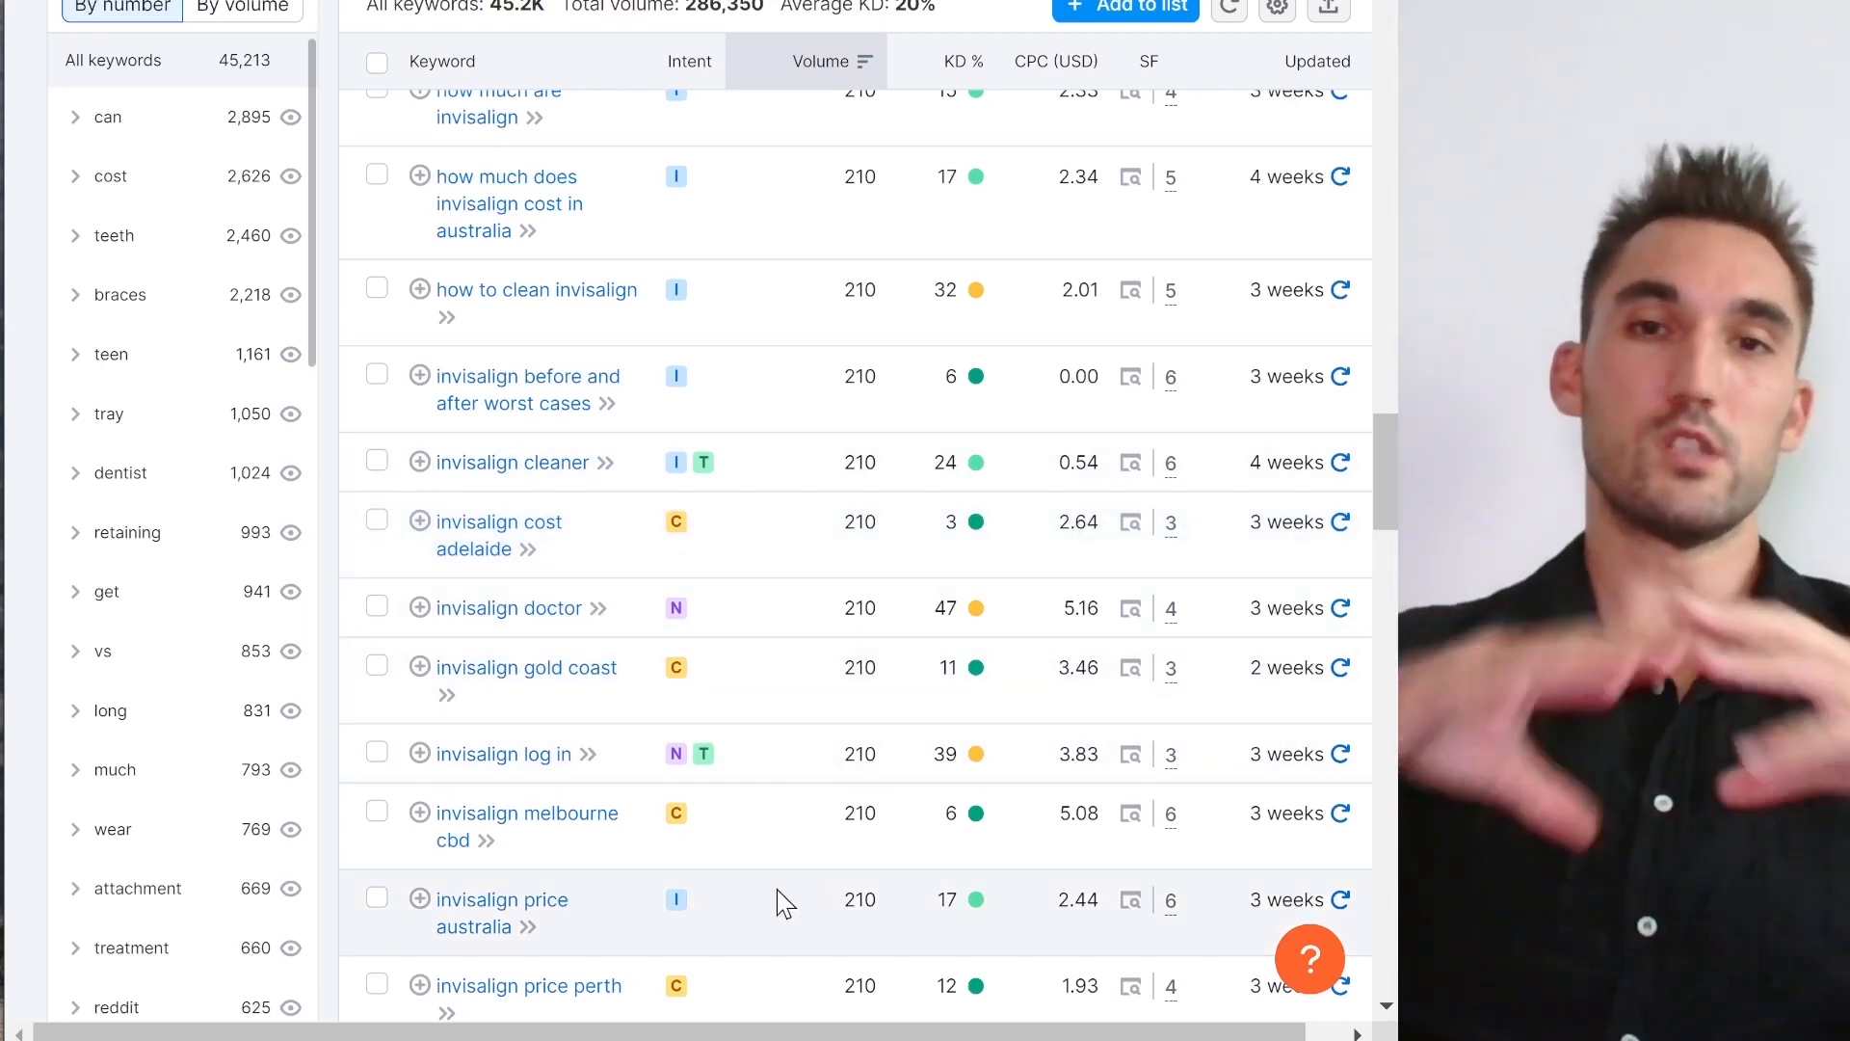